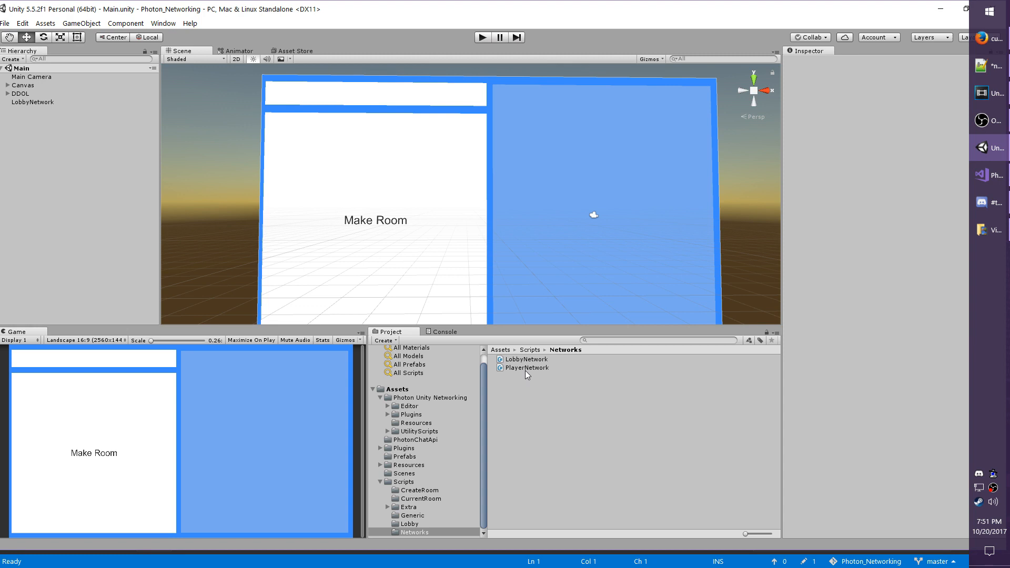
Open the PlayerNetwork script from Assets > Scripts > Networks in Visual Studio
click(526, 368)
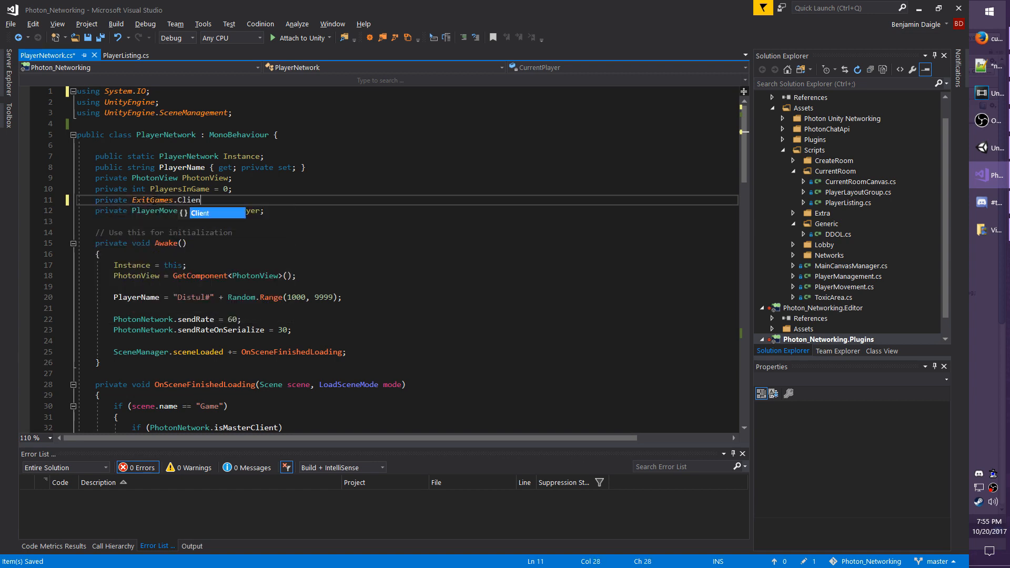
Declare private ExitGames.Client.Photon.Hashtable m_playerCustomProperties initialised to a new Hashtable
text(t.Photon)
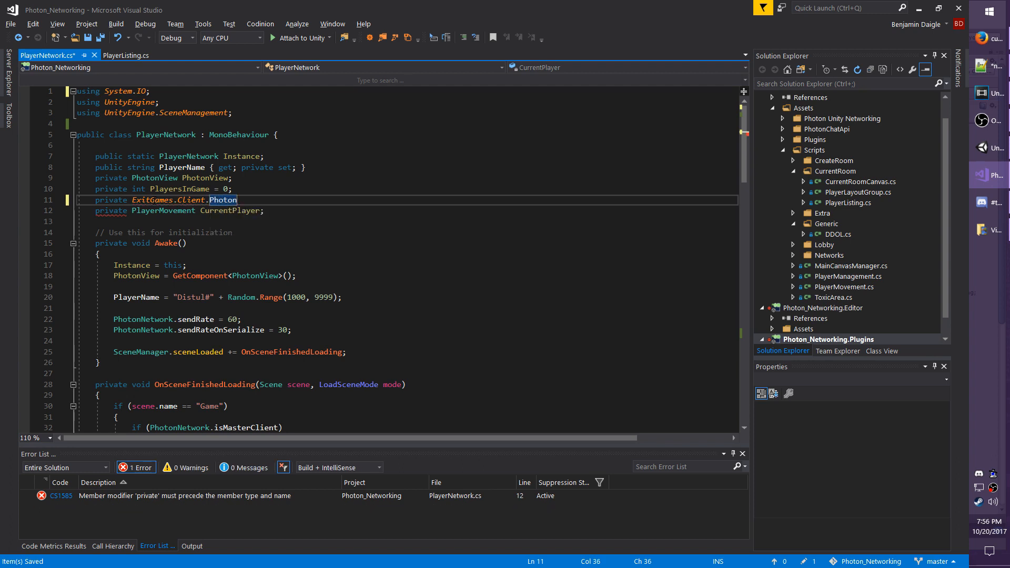
text(.Hashtable)
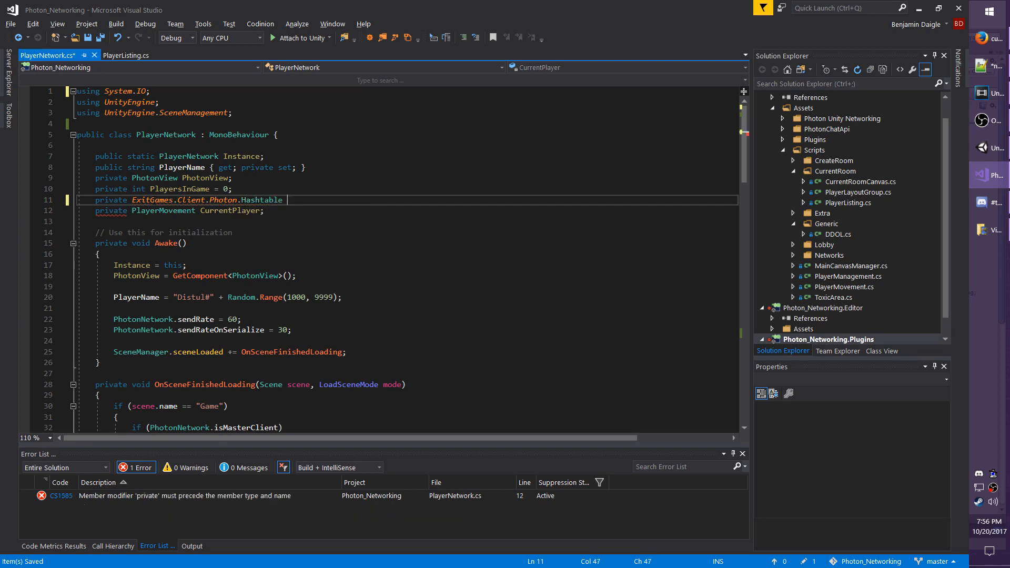
text(m)
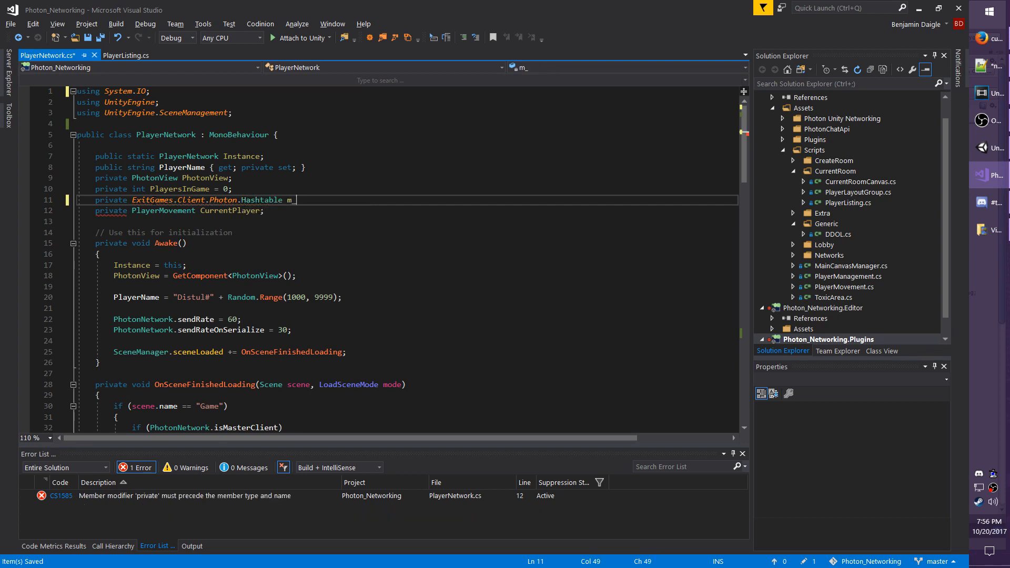
text(_playerCustomProperties =)
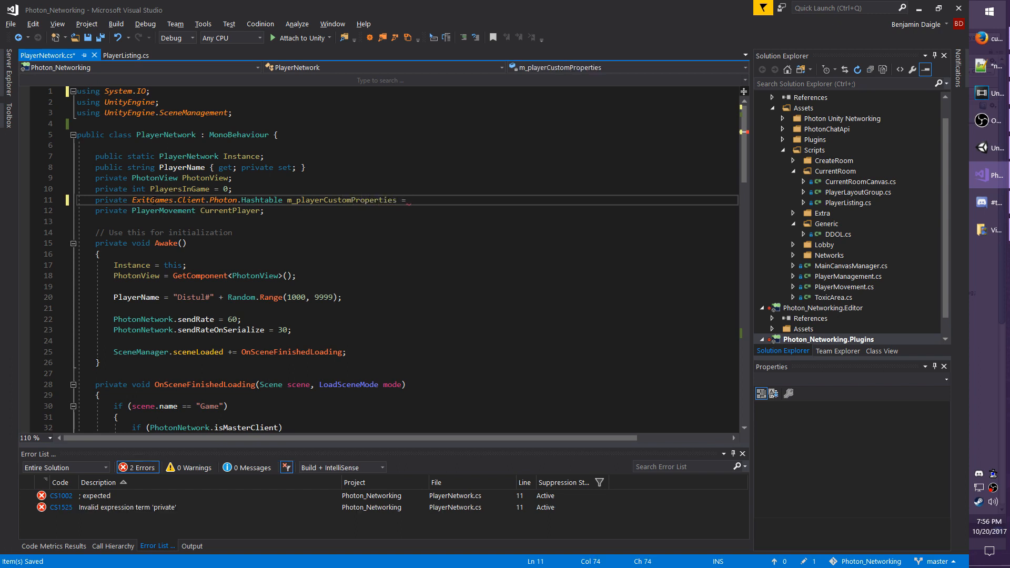
text(new)
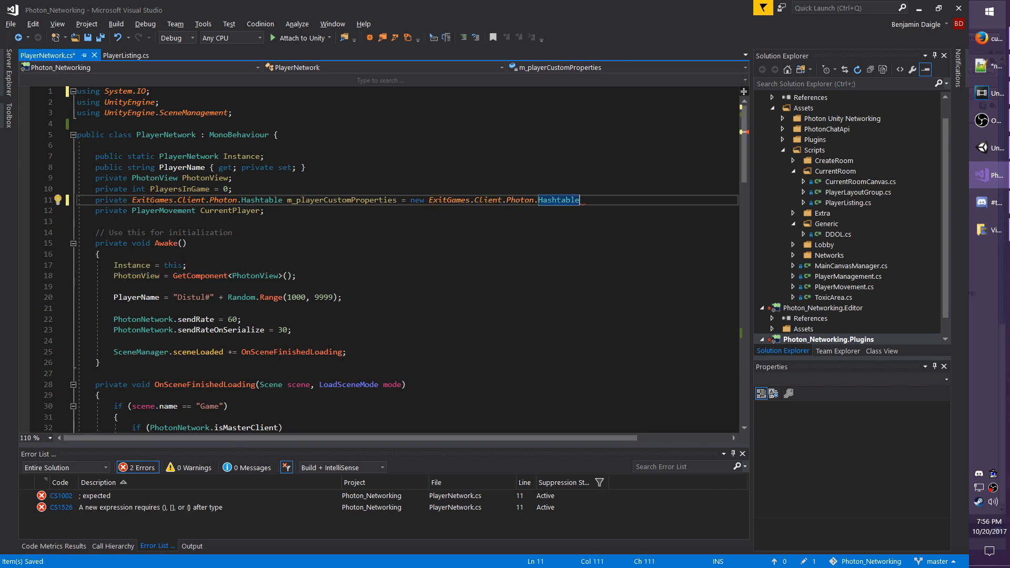
text(();)
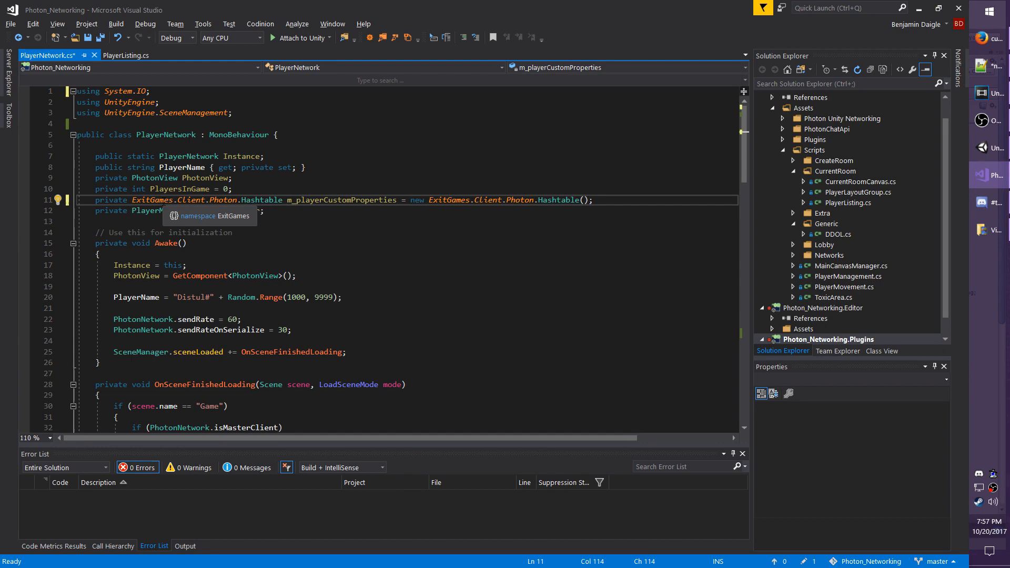
Write an empty private IEnumerator C_SetPing() coroutine after RPC_CreatePlayer
scroll(down, 3)
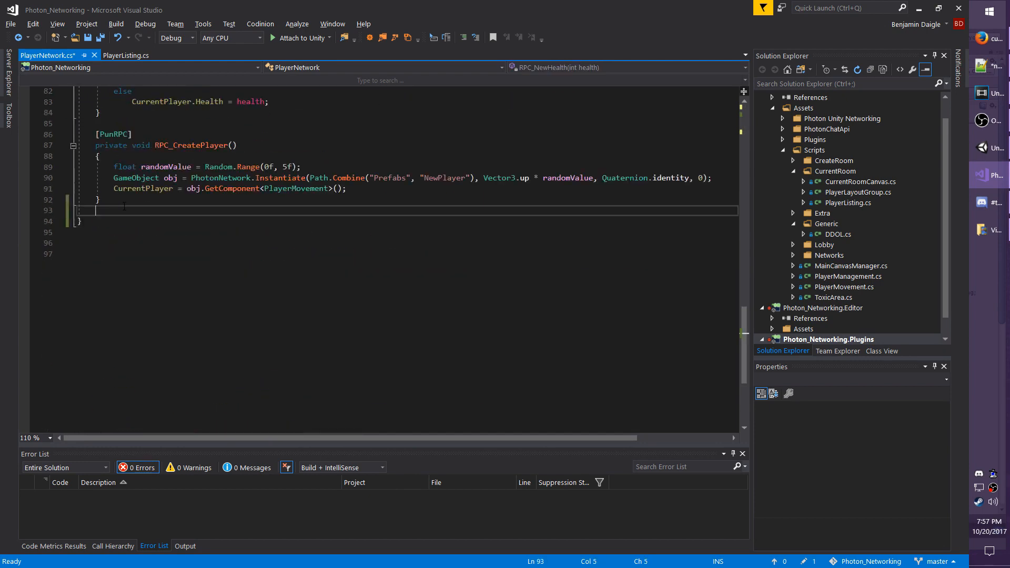
key(enter)
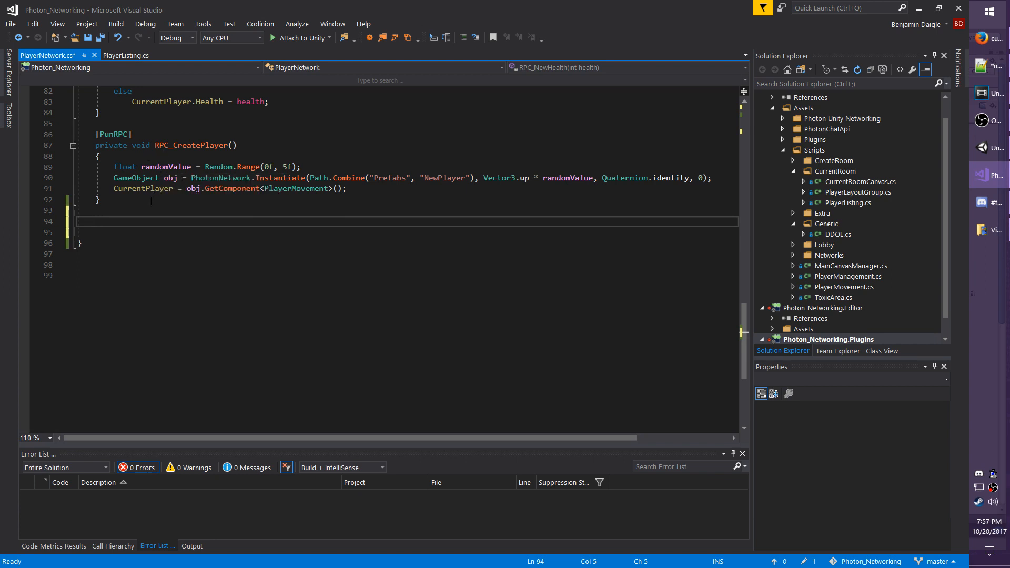
text(private)
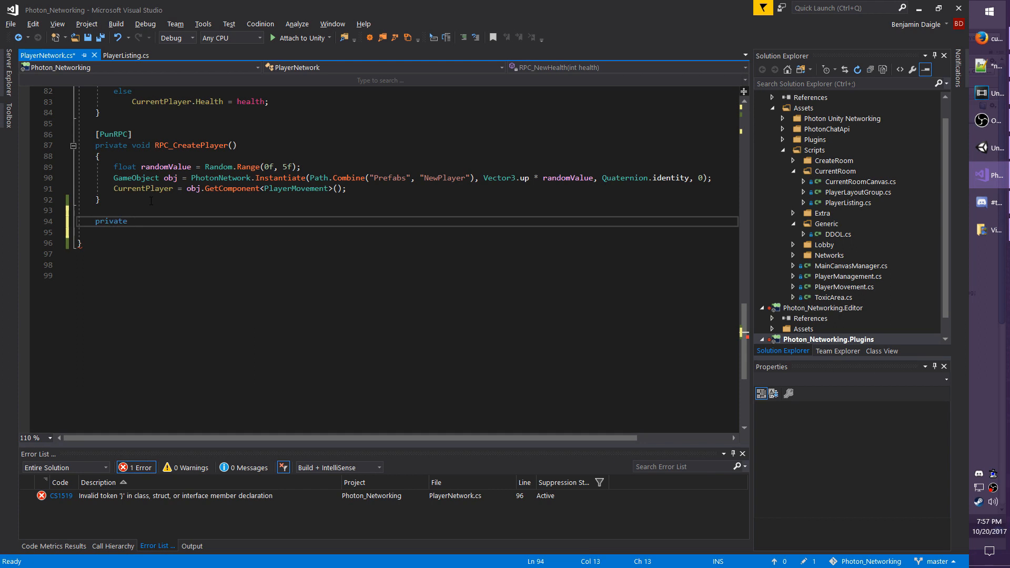
text(IEnumerator)
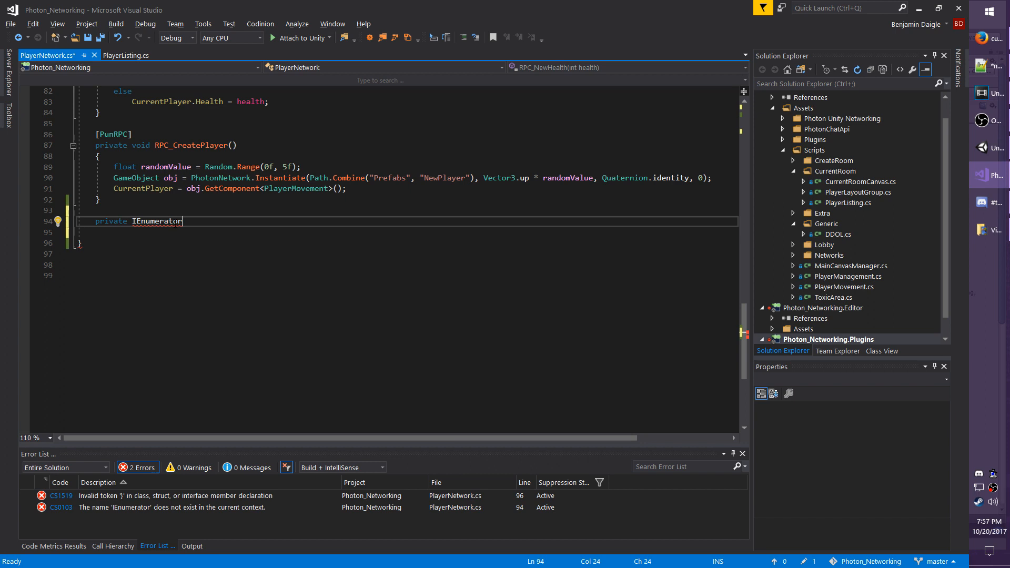
click(149, 233)
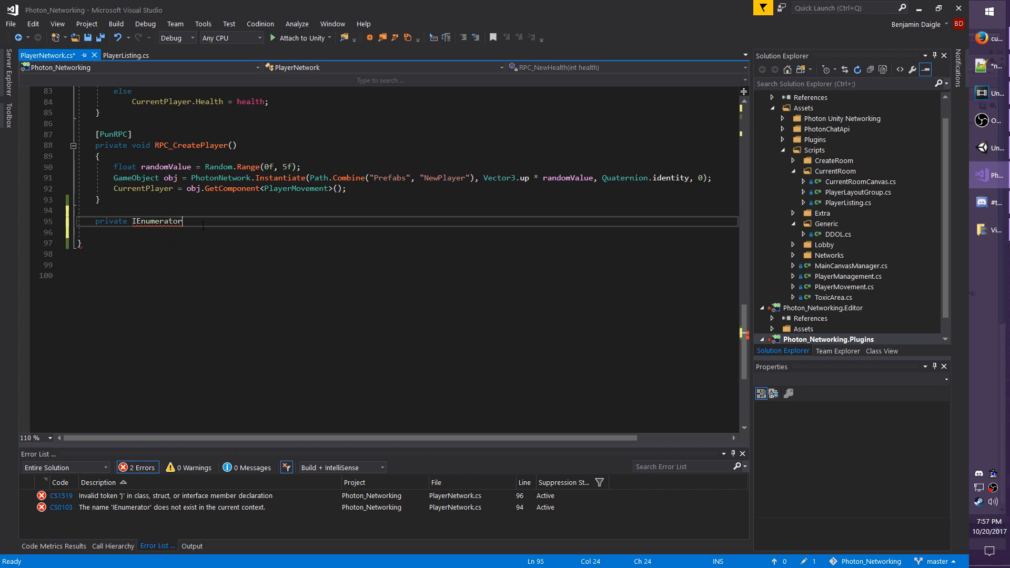
text(C)
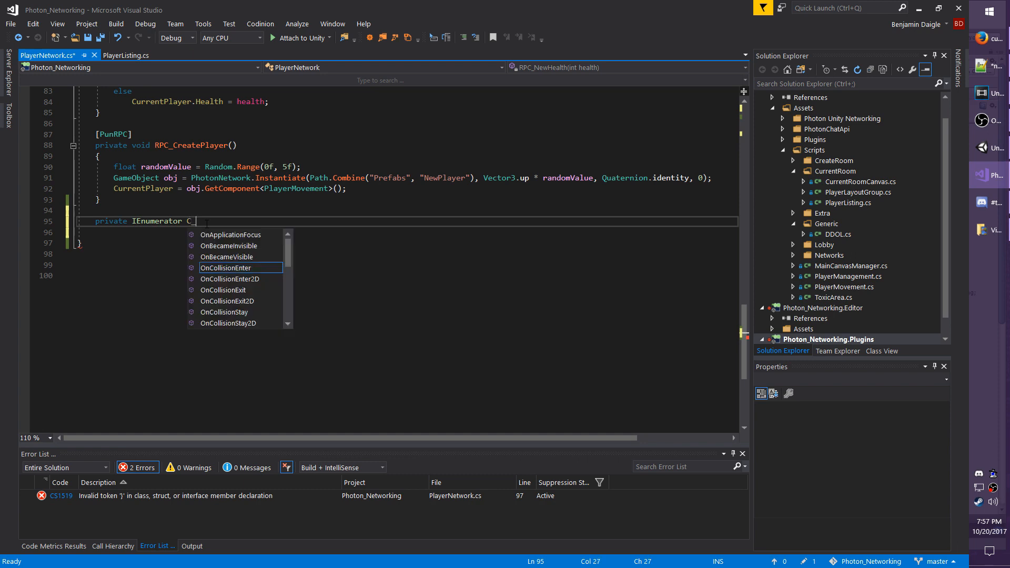
text(Se!PIn)
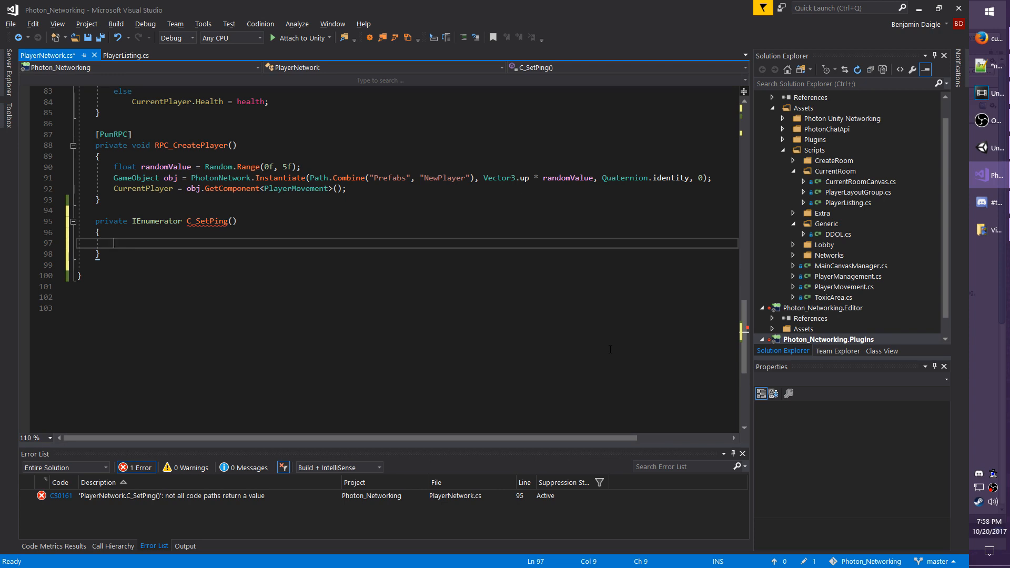
Loop while PhotonNetwork.connected, assigning m_playerCustomProperties["Ping"] = PhotonNetwork.GetPing()
text(while (P)
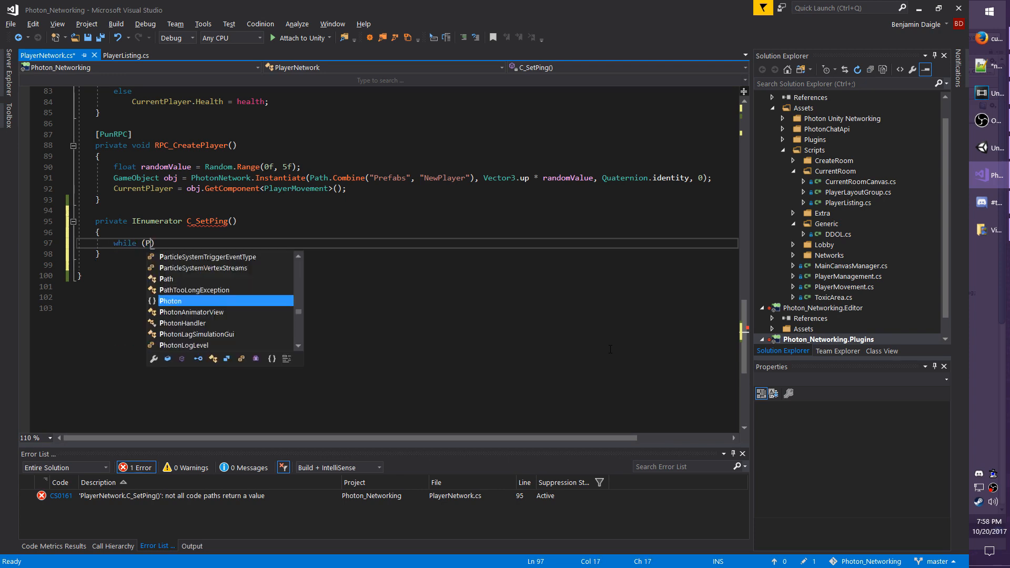
text(hotonNetwork.connected)
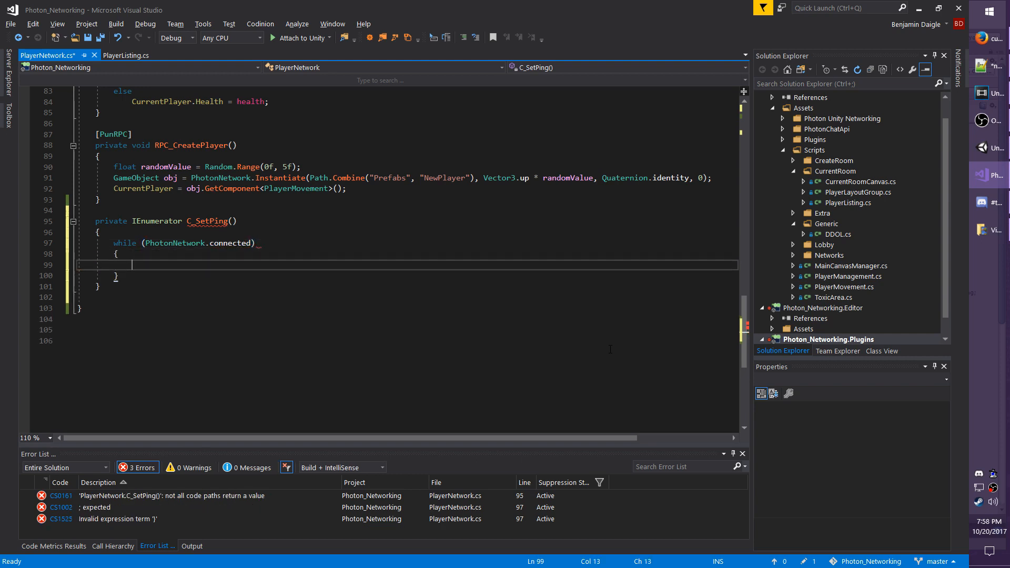
text(m_p)
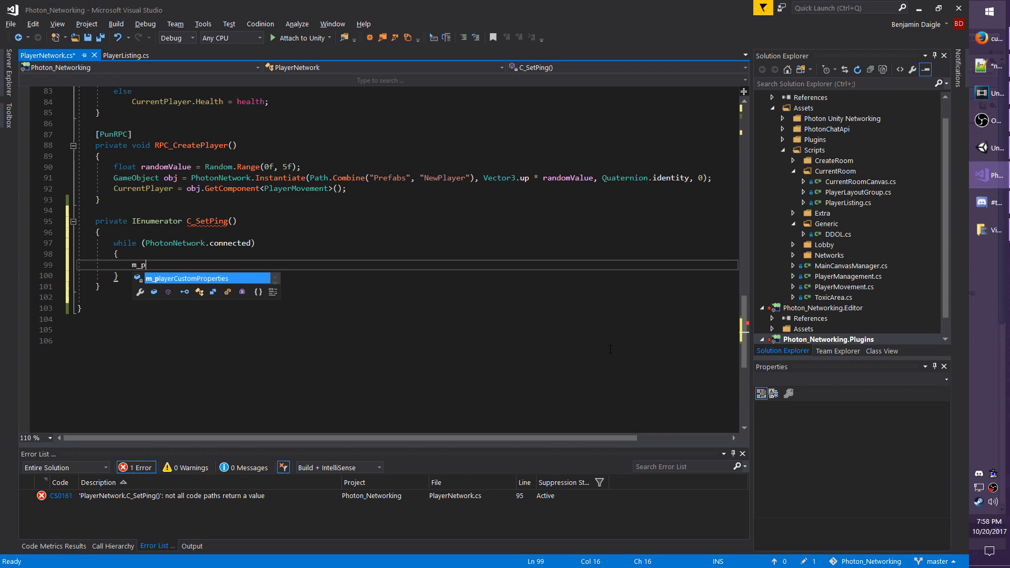
key(Tab)
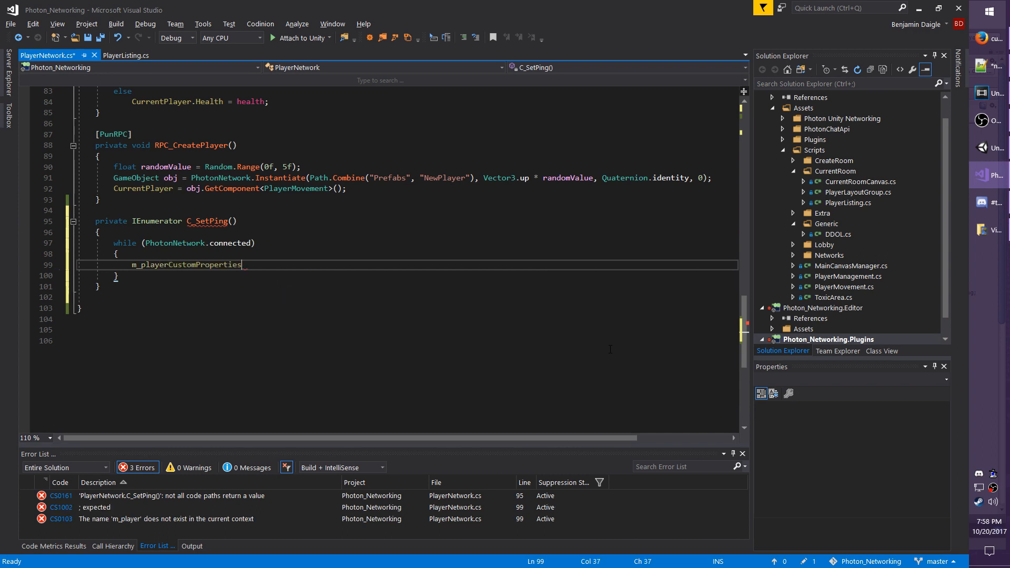
text([")
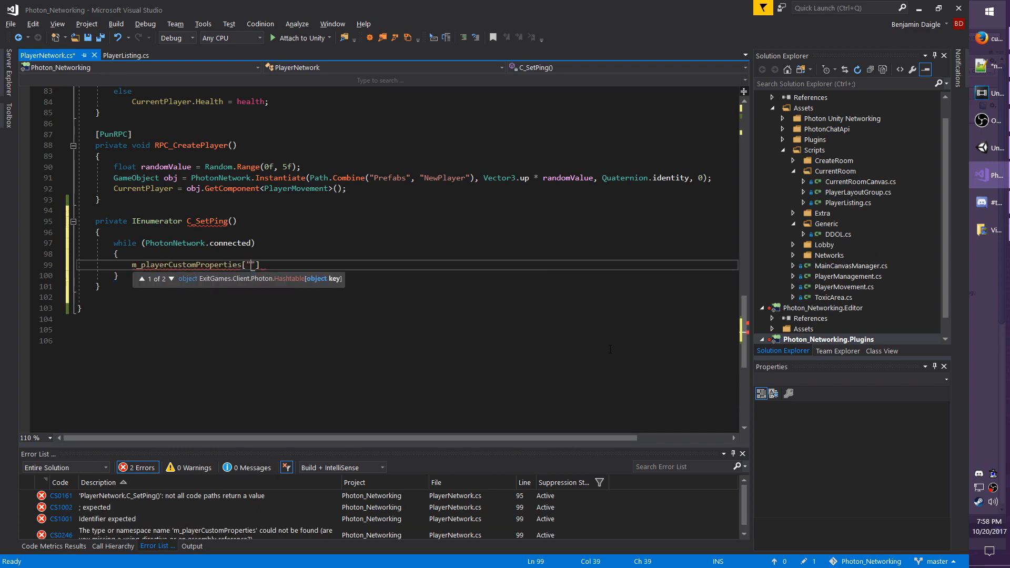
text(Ping)
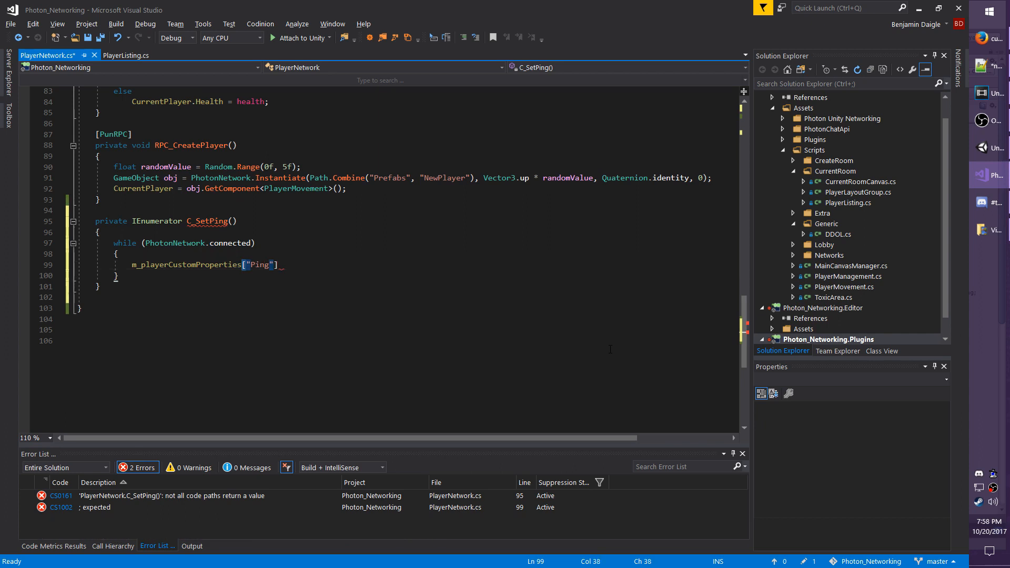
double_click(260, 266)
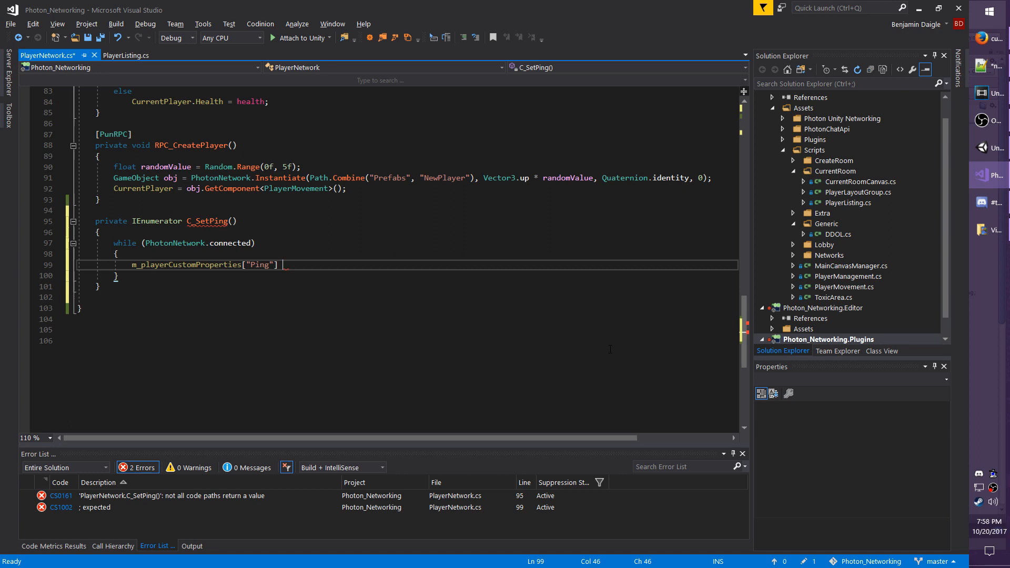
text(= photo)
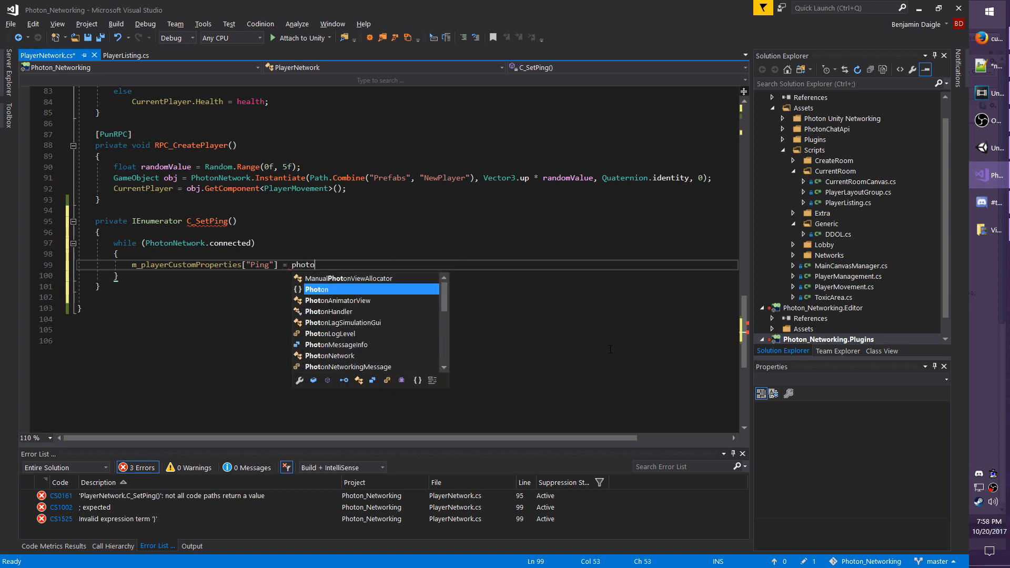
text(Network.GetPing)
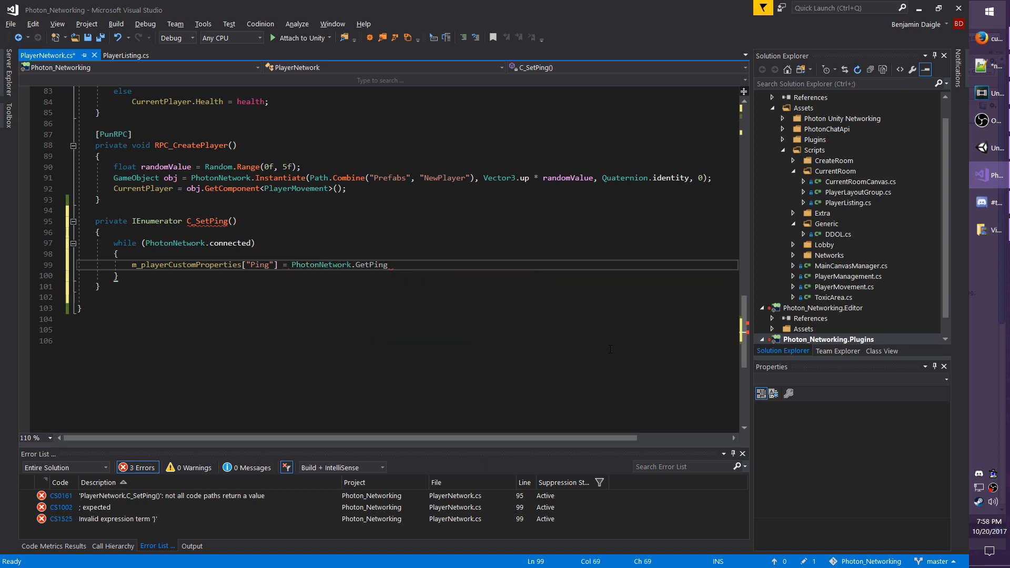
text(();)
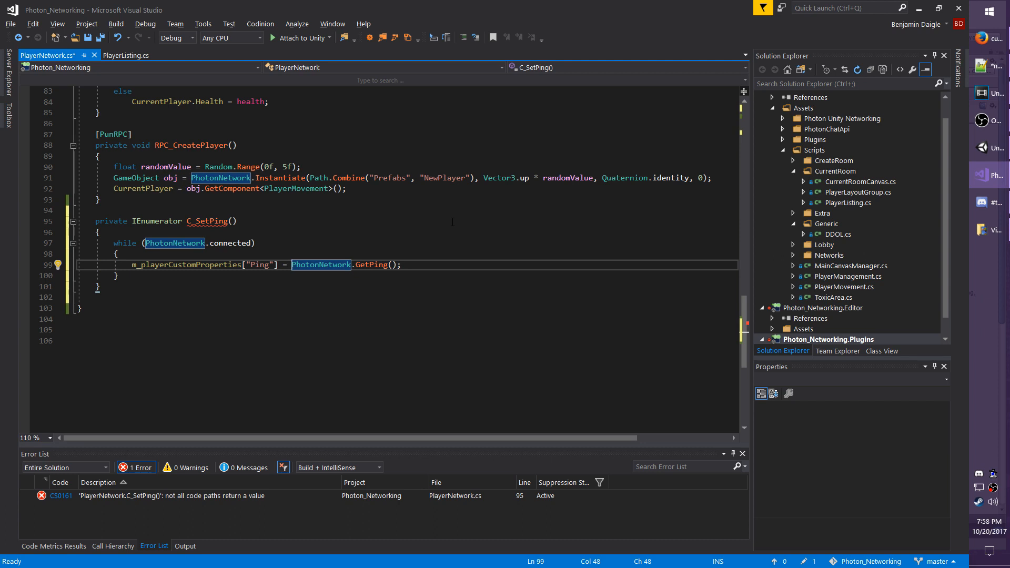
text(")
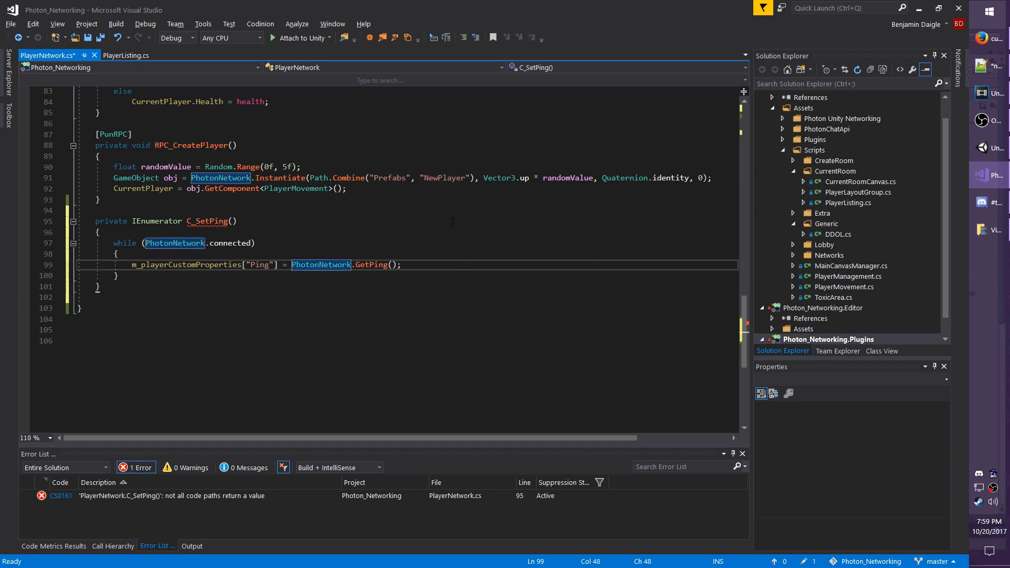
Write and then discard an m_playerCustomProperties.Add statement, keeping only the Ping assignment
text(m)
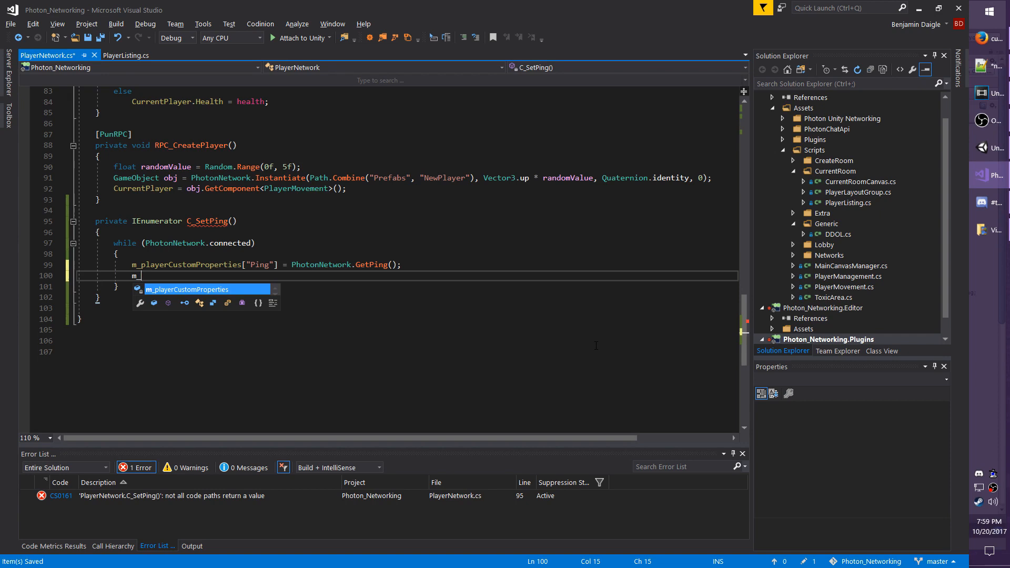
text(_playerCustomProperties)
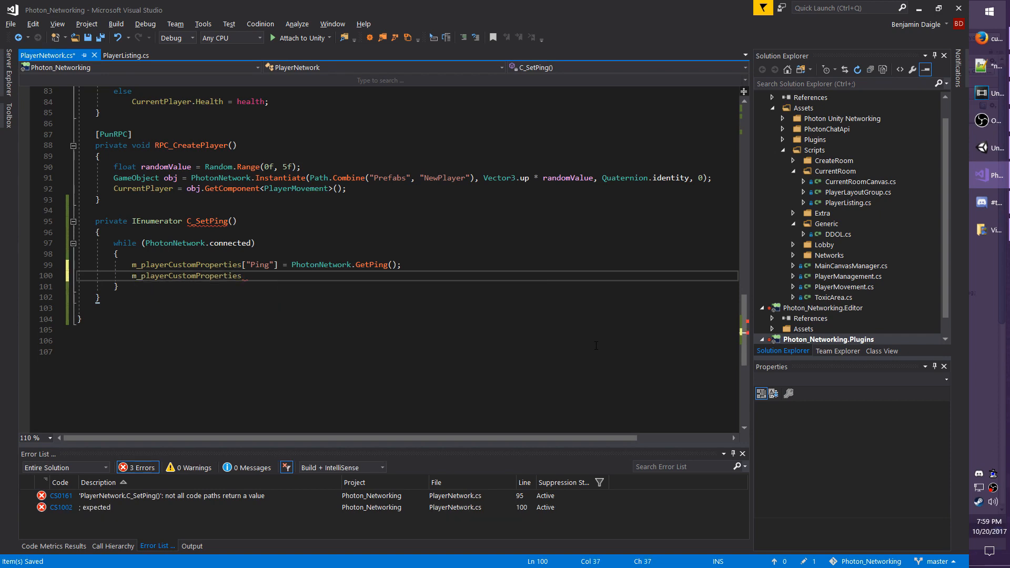
drag(133, 264, 242, 276)
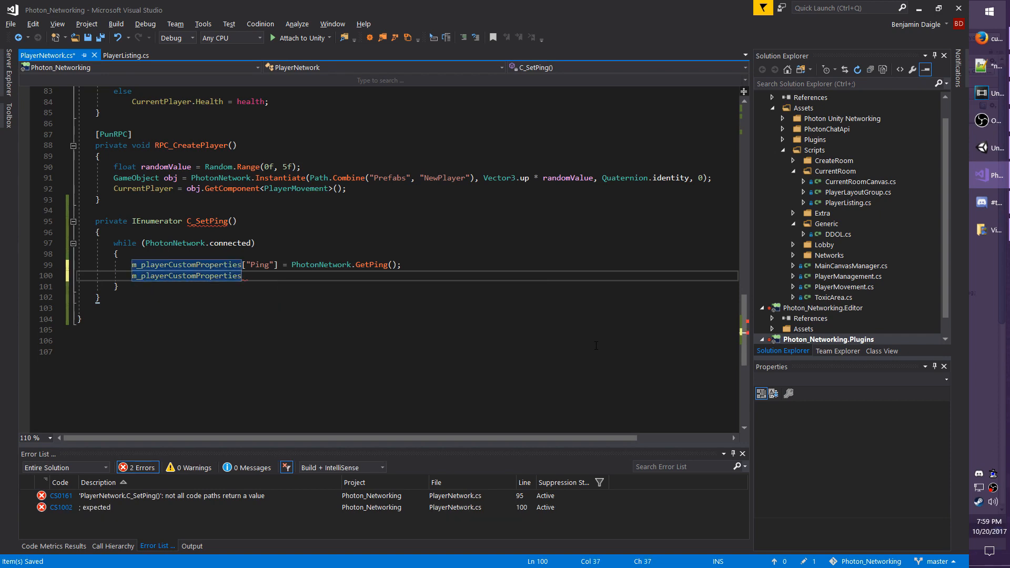
text(.add)
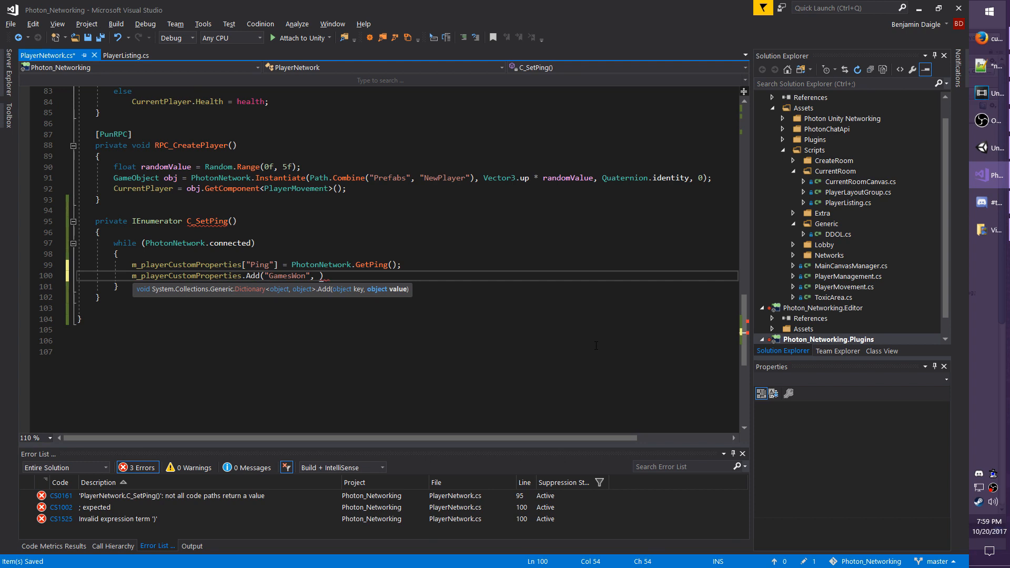
text(5);)
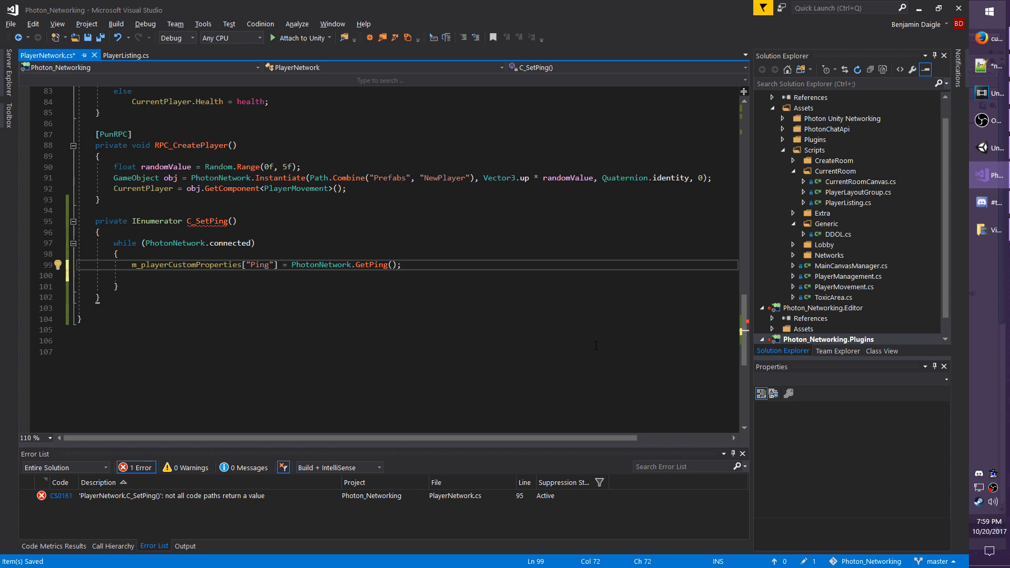
double_click(186, 266)
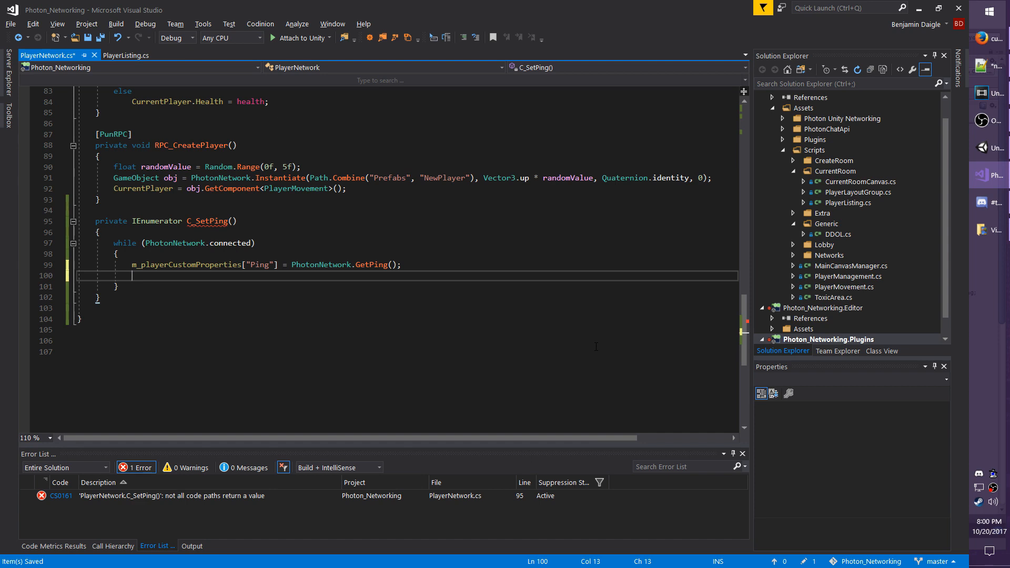
Call PhotonNetwork.player.SetCustomProperties(m_playerCustomProperties) inside the loop
text(photonne)
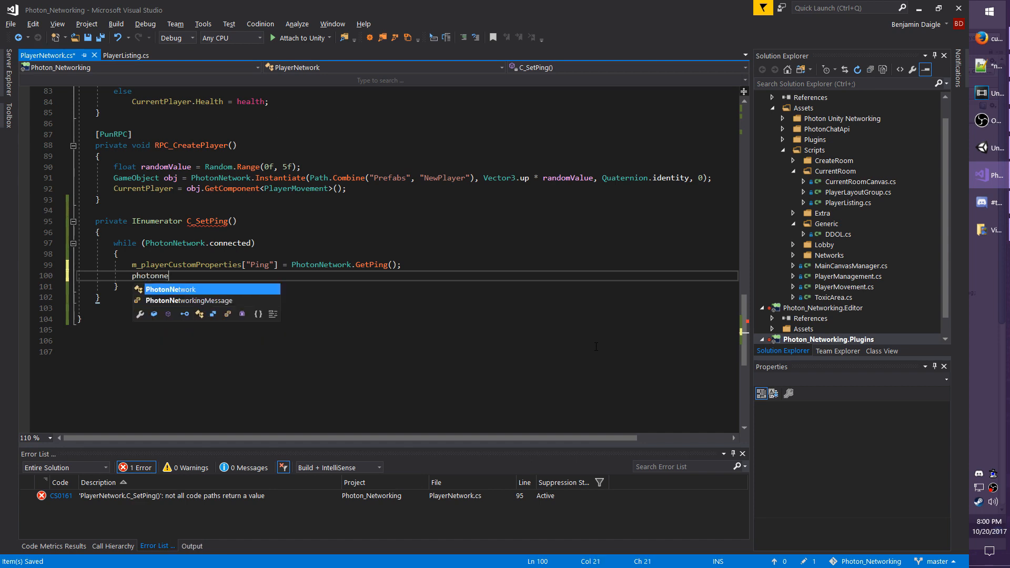
text(PhotonNetwork.pla)
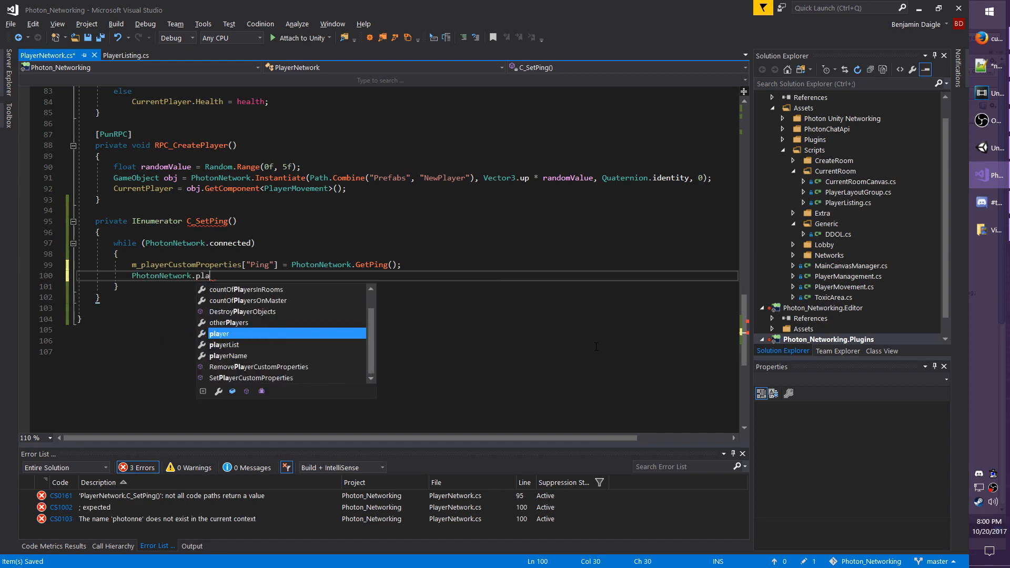
text(yer)
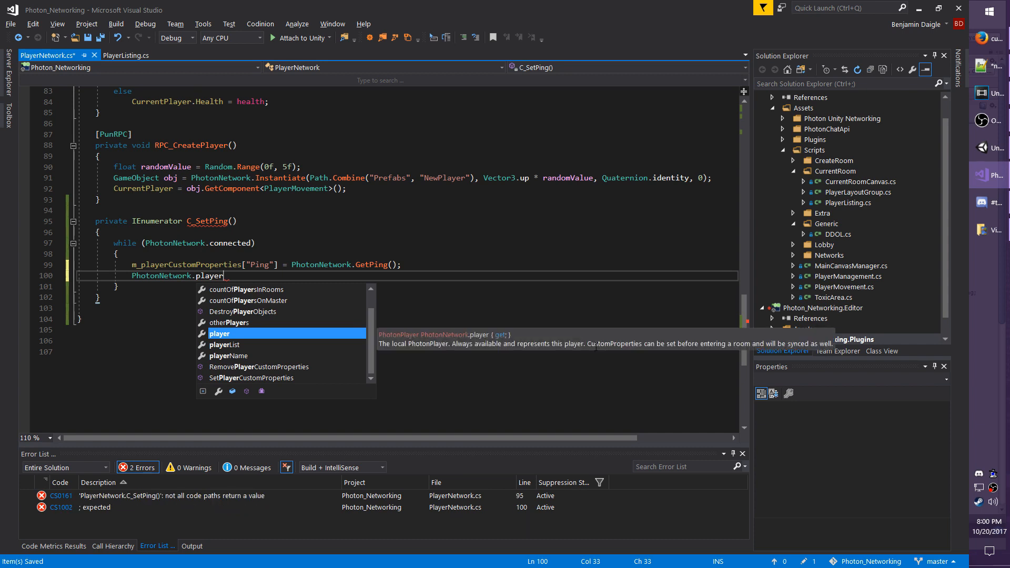
text(.SetCustomProperties)
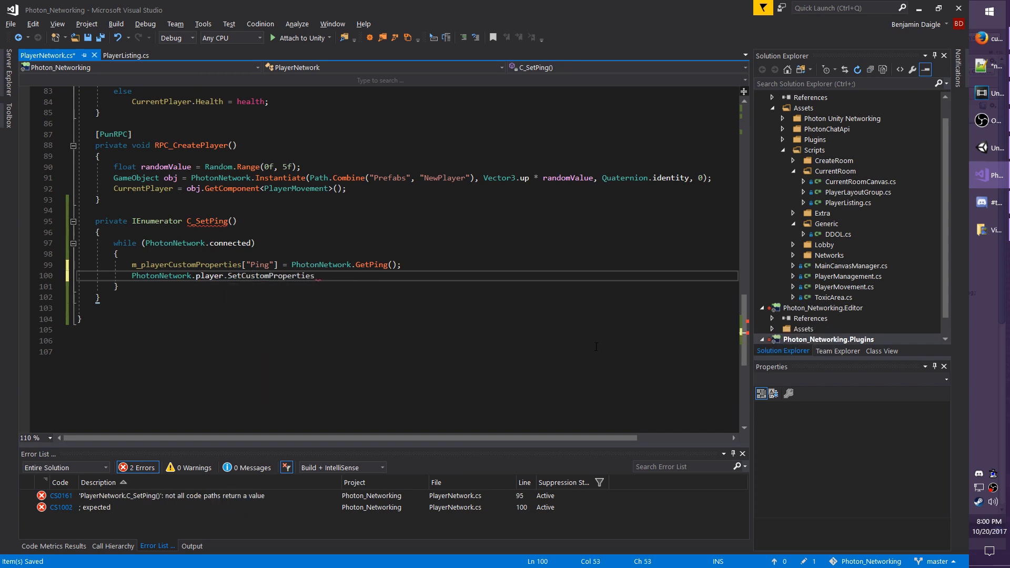
text((m_playerCustomProperties)
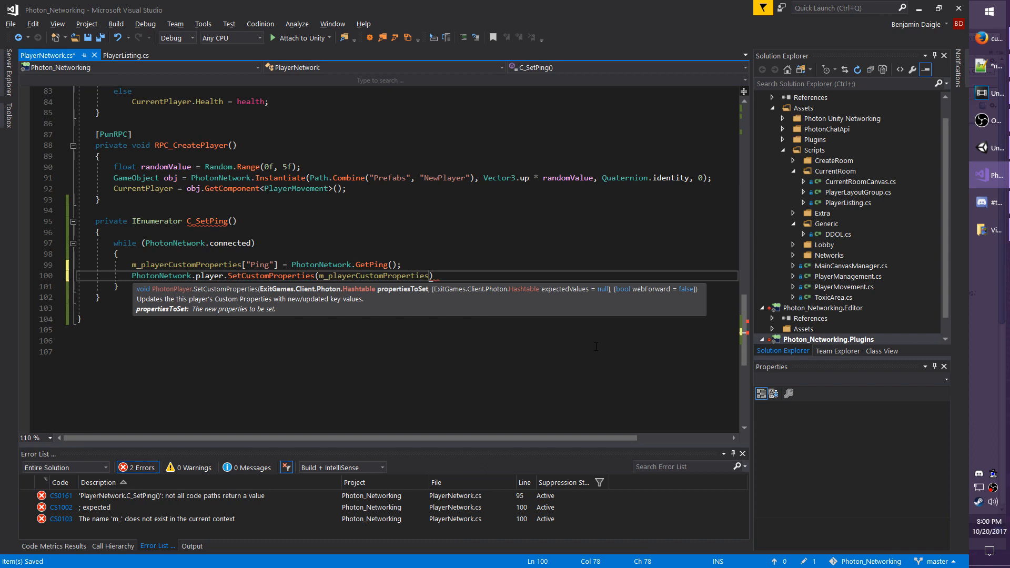
text(;)
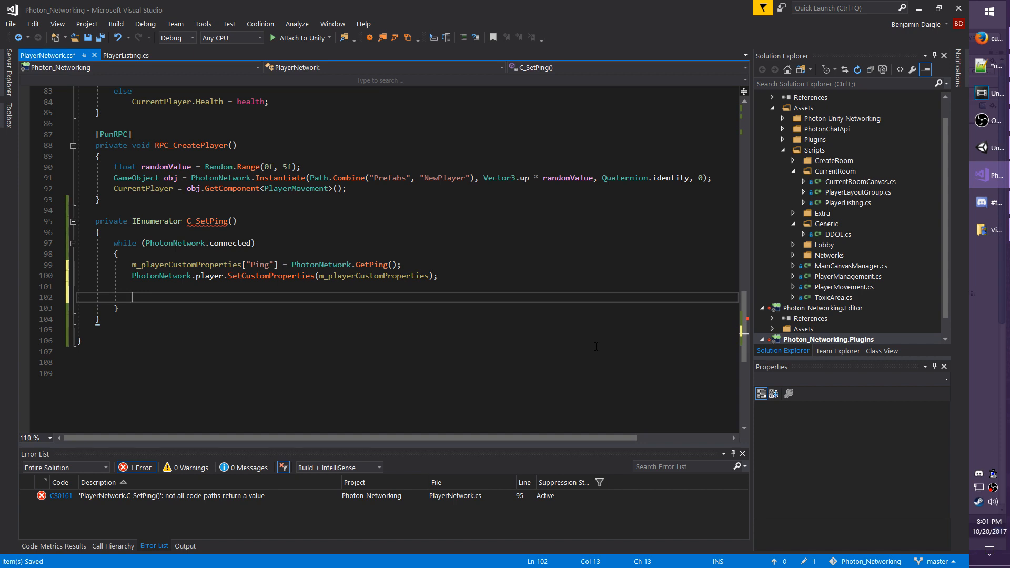
Yield return new WaitForSeconds(0.5f) each loop and end C_SetPing with yield break
text(yield return)
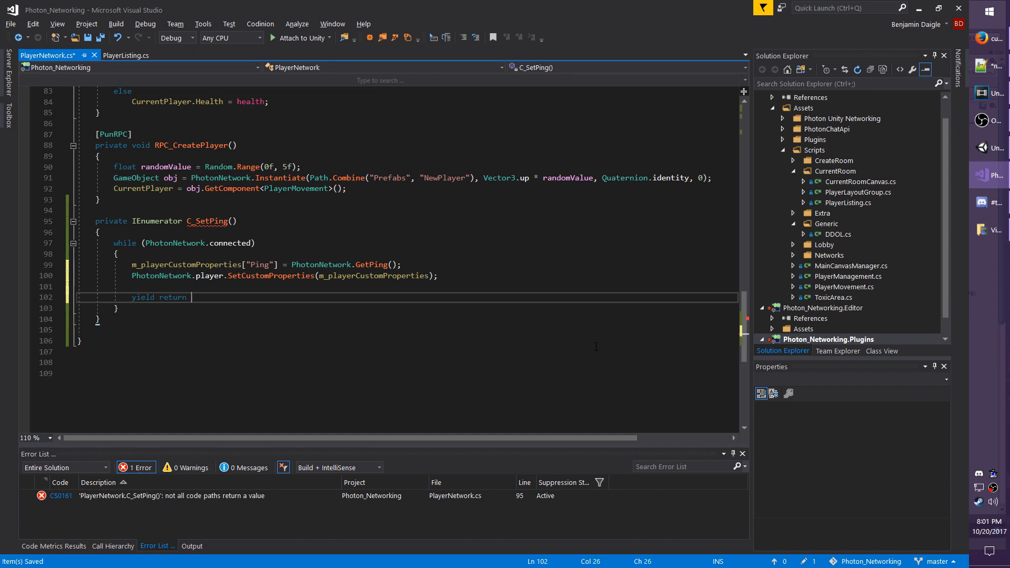
text(new waitfr)
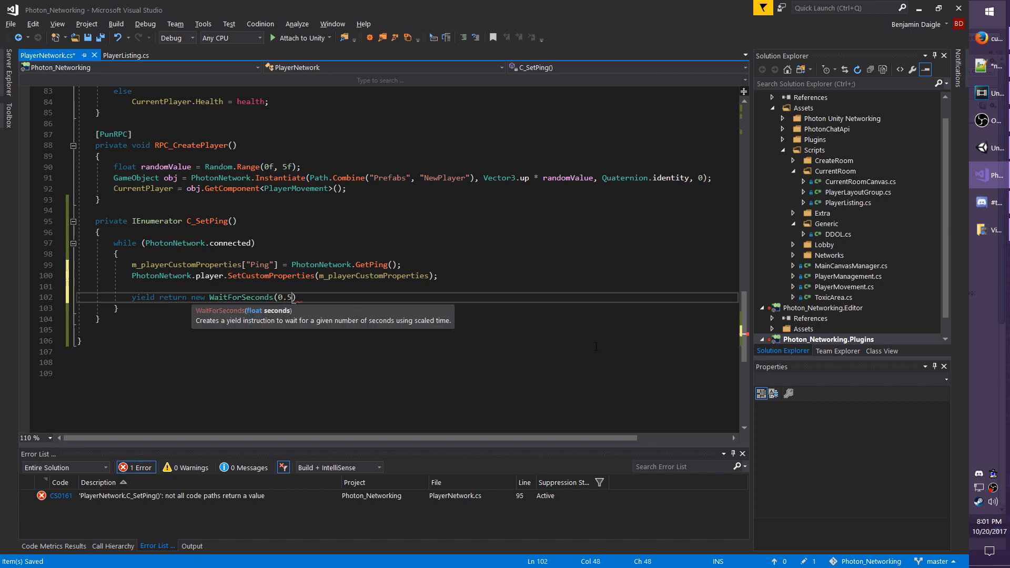
text();)
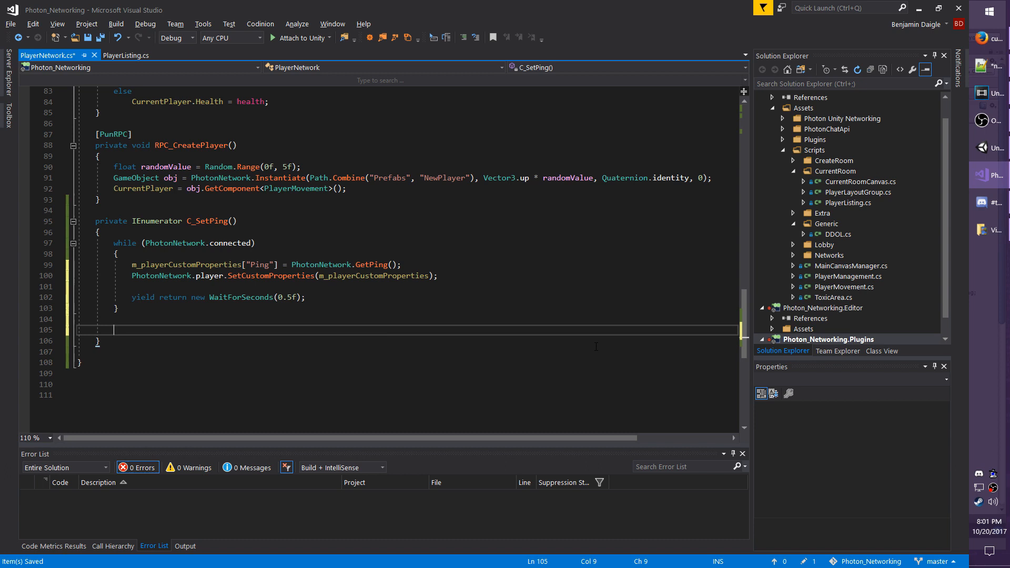
text(ti)
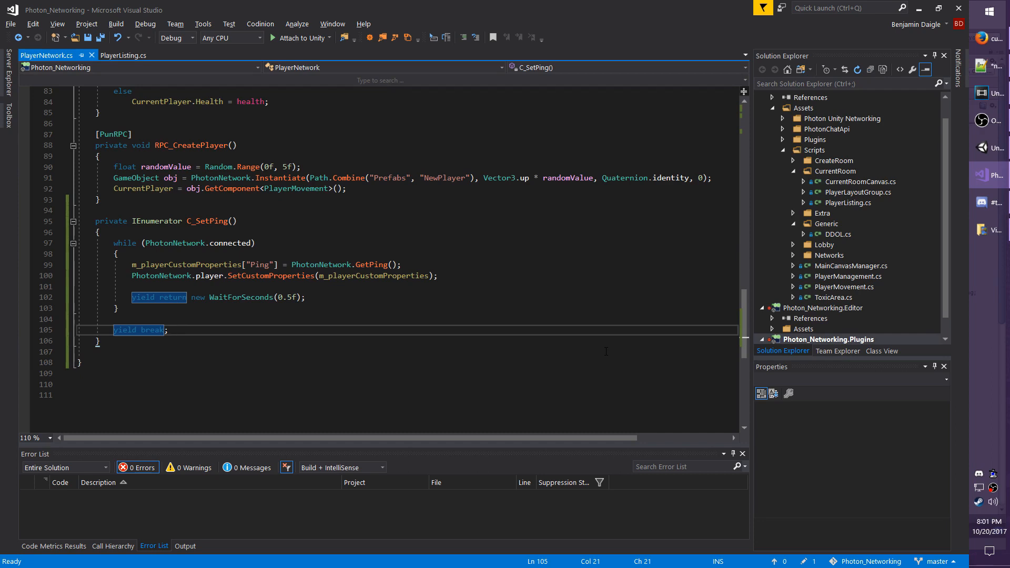
click(97, 341)
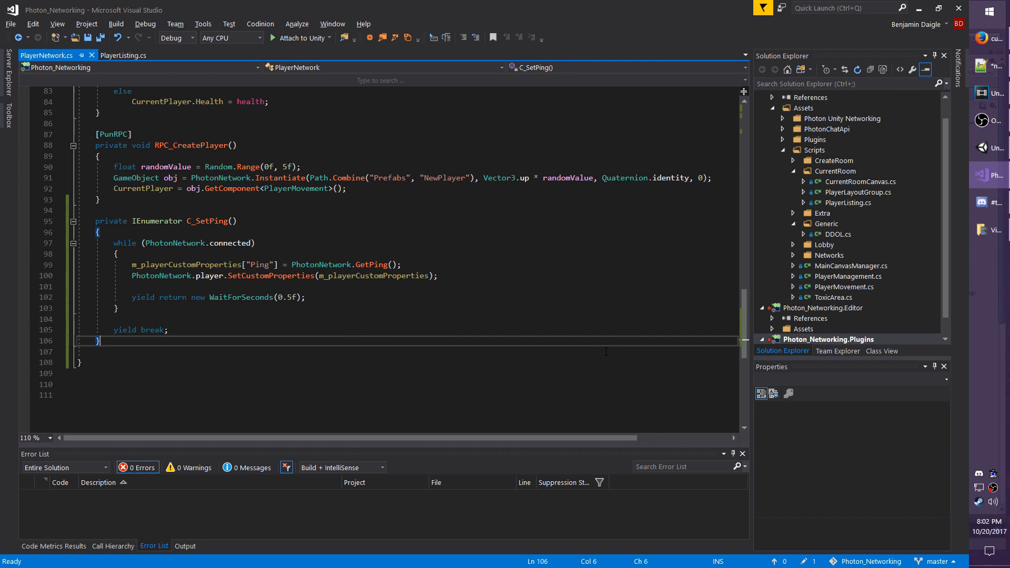
Declare private IEnumerator C_ShowPing() and copy the C_SetPing connected loop into it
text(private)
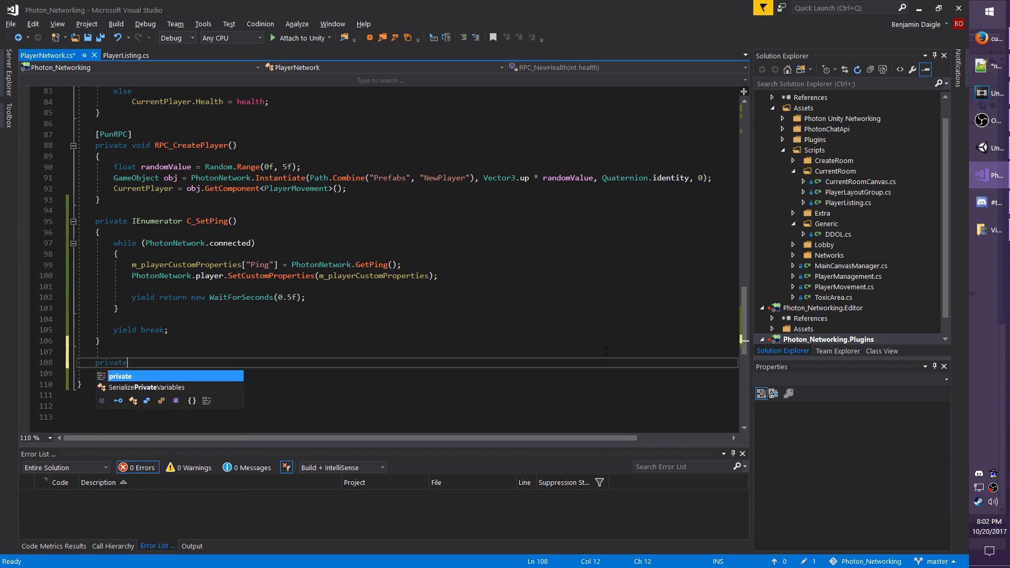
text(Ienumerator)
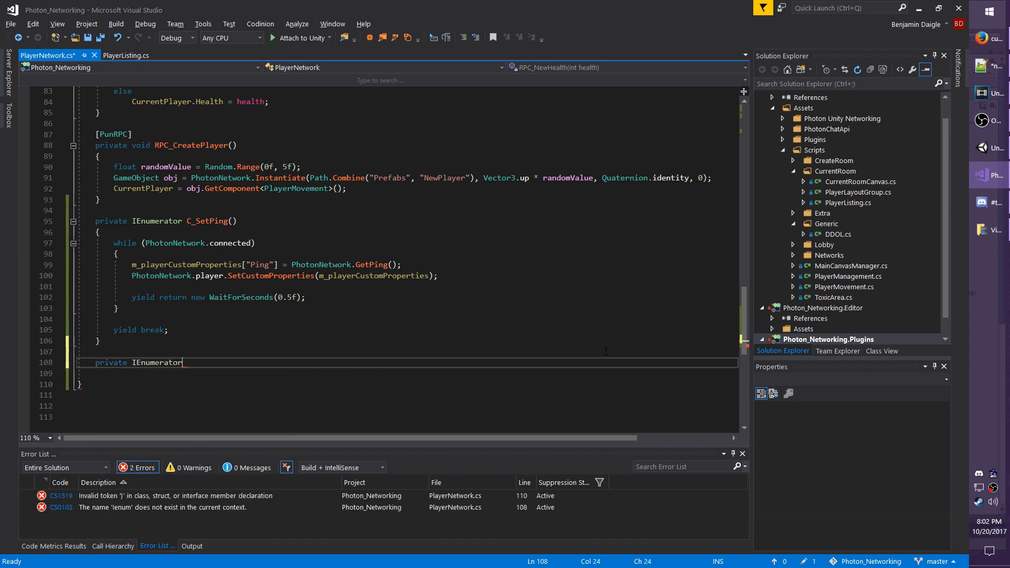
text(C)
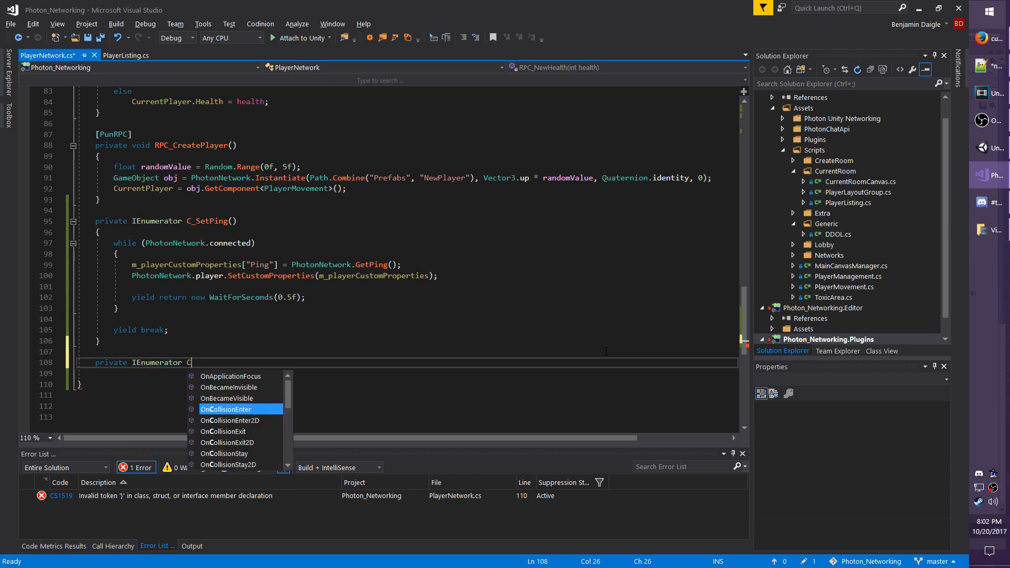
text(_ShowPing()
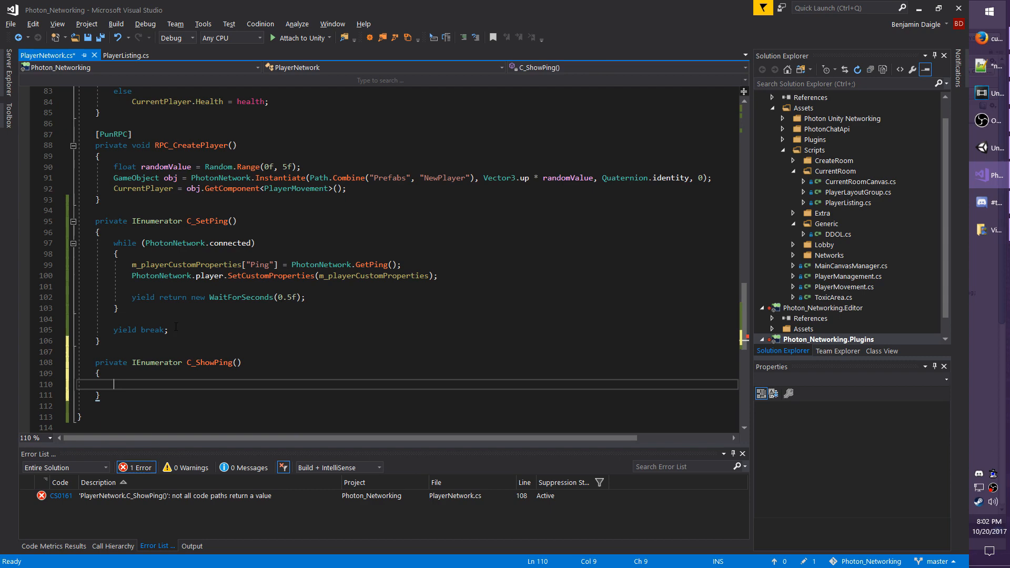
drag(114, 254, 168, 330)
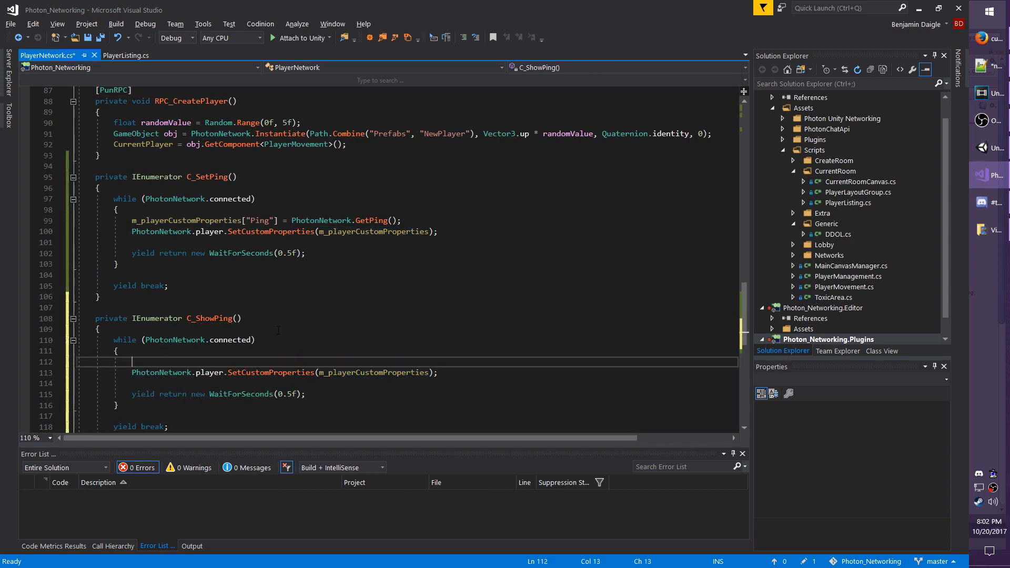
Read (int) player CustomProperties["Ping"] into ping and Debug.Log "My ping is" instead of setting properties
text(int ping =)
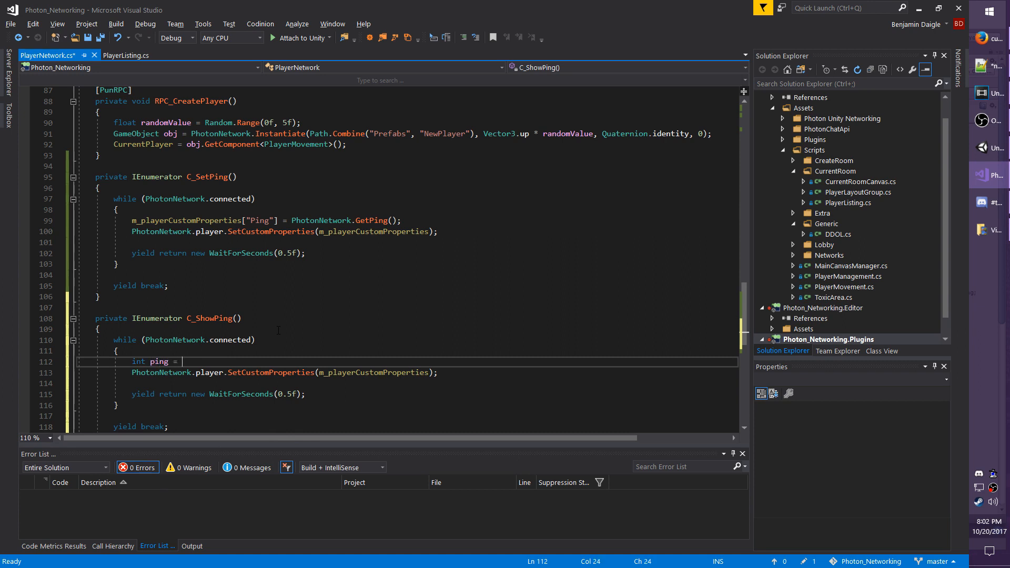
text((int))
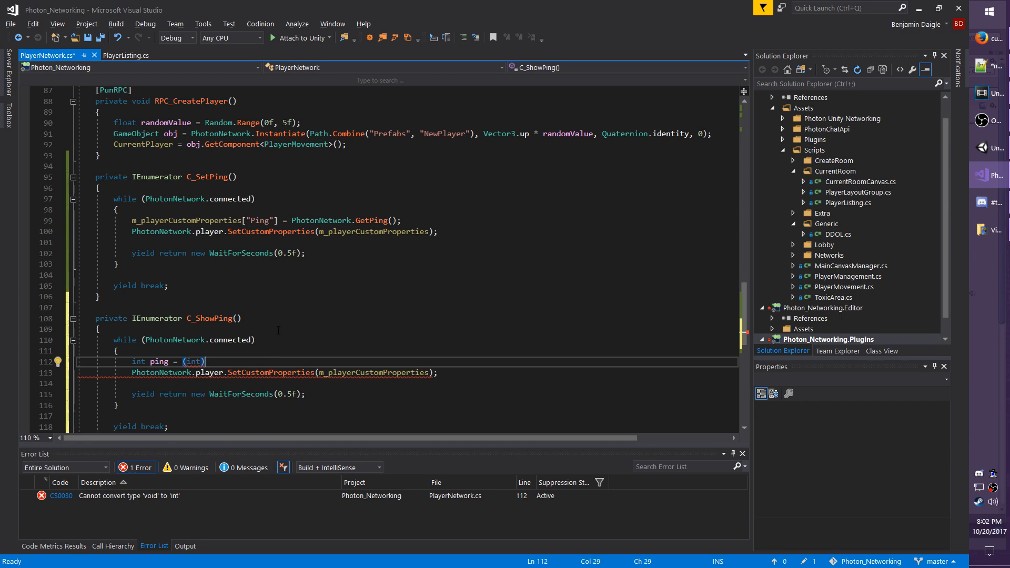
text(PhotonNetwork.player)
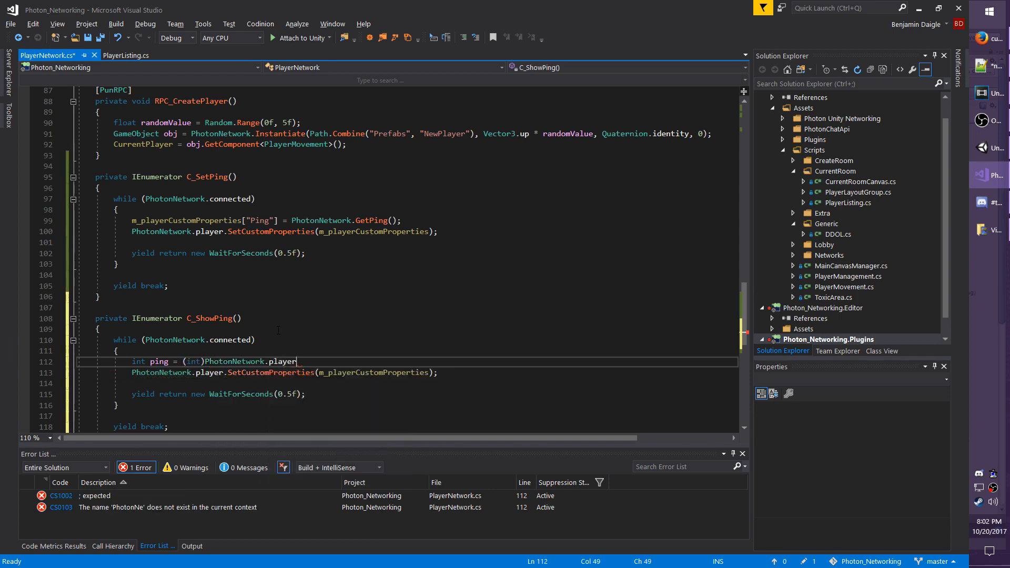
text(.CustomProperties[)
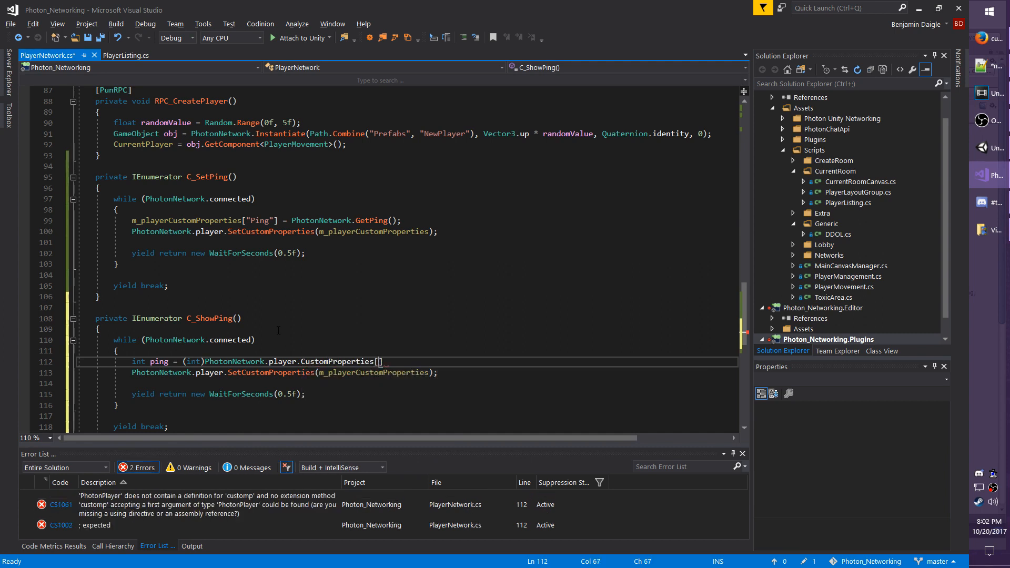
text("Ping")
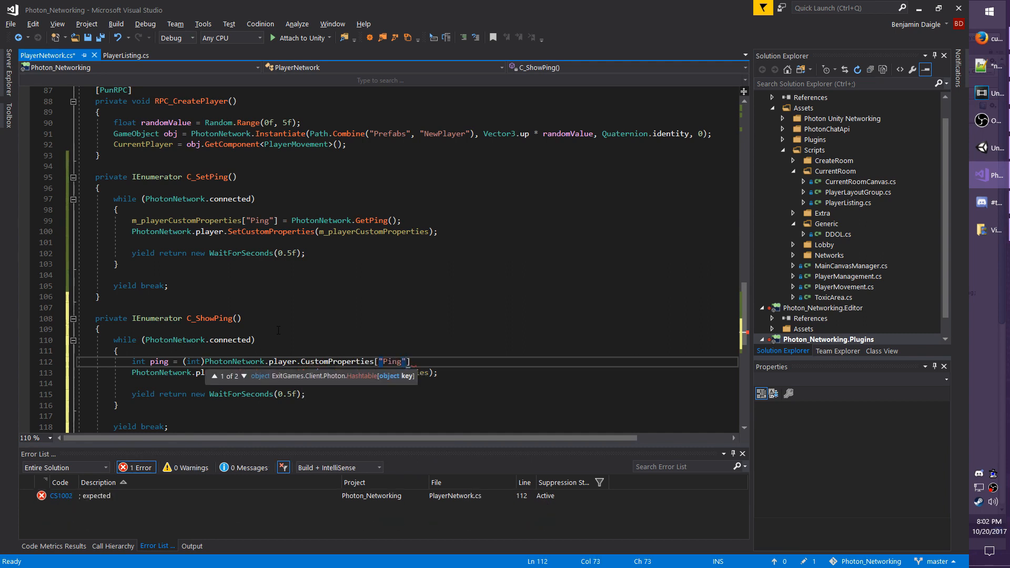
text(;)
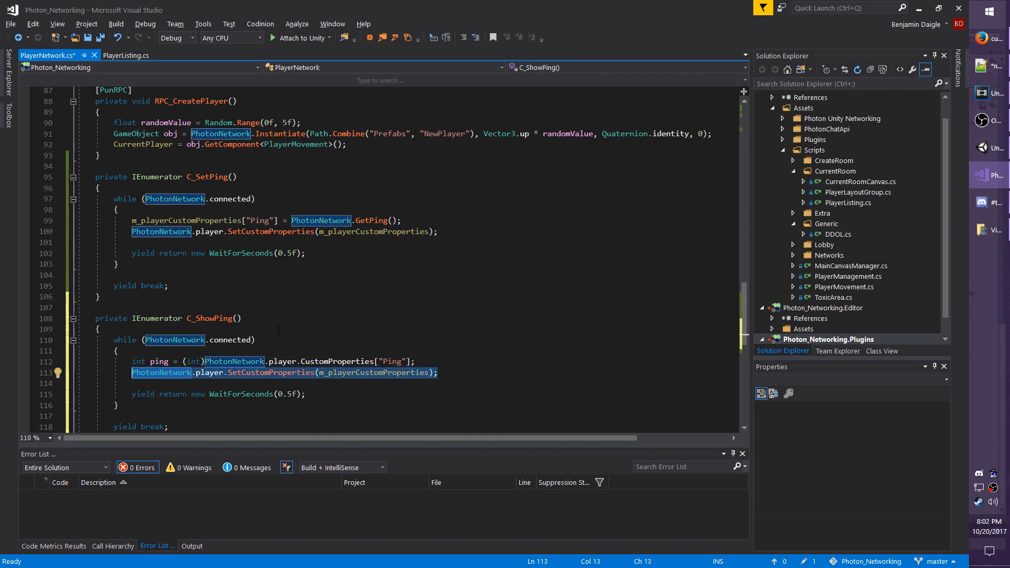
key(Delete)
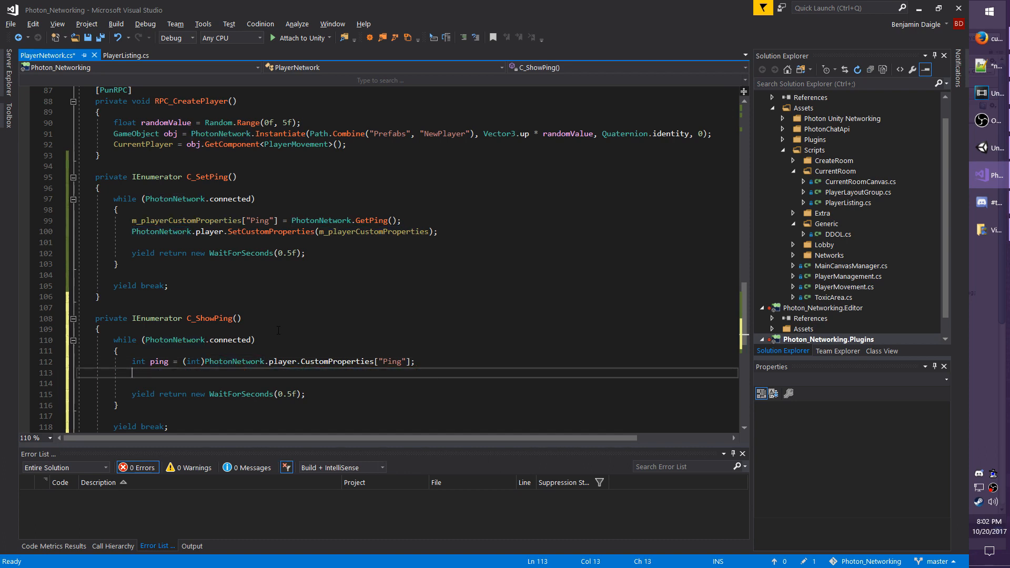
text(Debug.log)
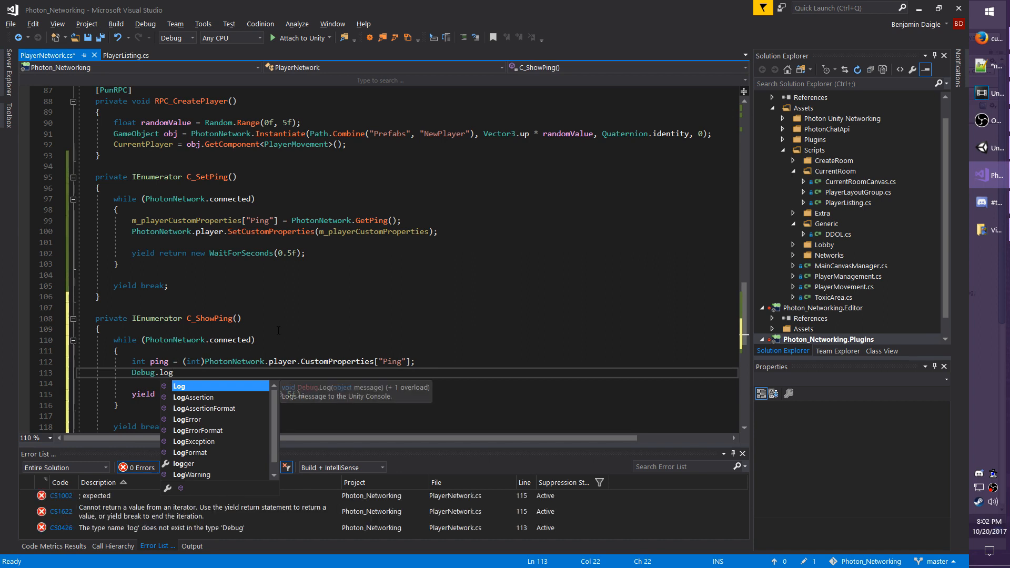
text(("My ping is " + ping);)
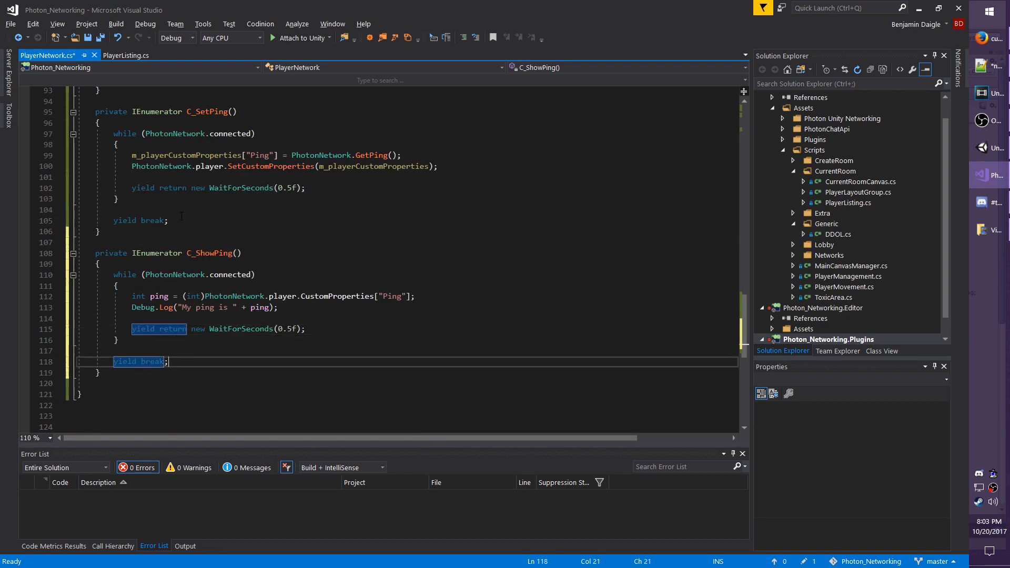
Save, then declare private void OnConnectedToMaster() with a comment about connecting to the master server
key(ctrl+s)
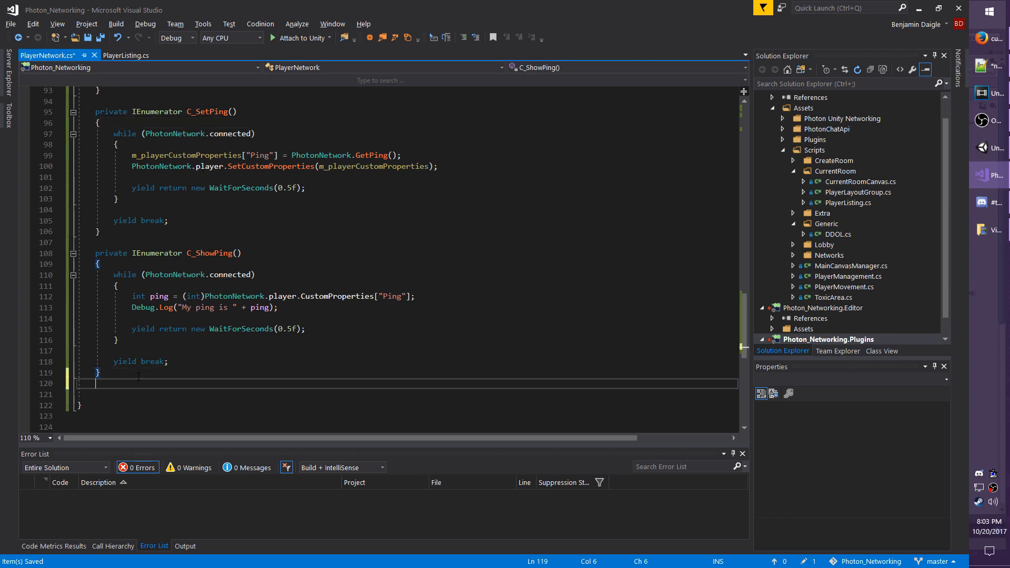
text(private)
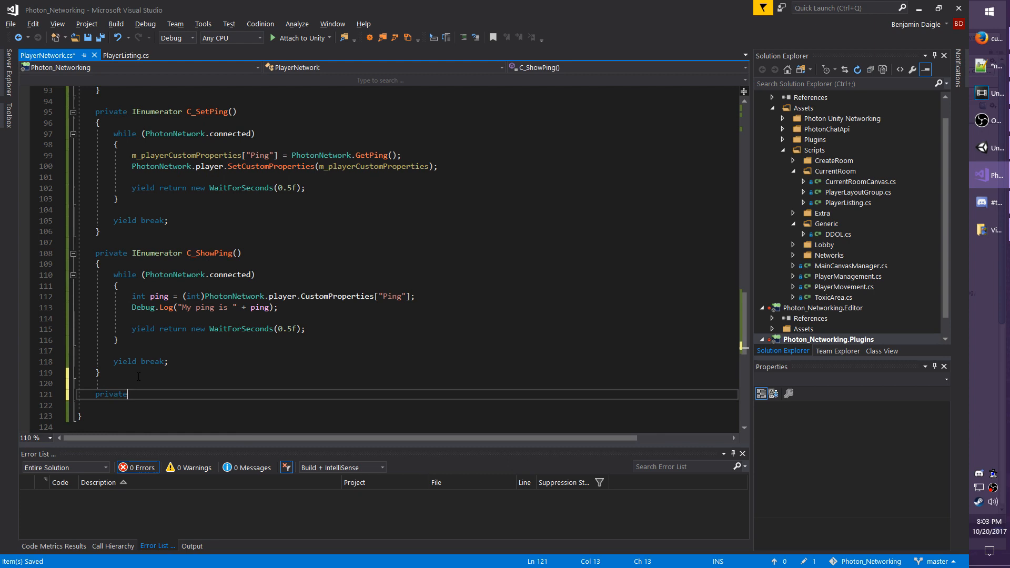
text(void OnConnectedToMaster()
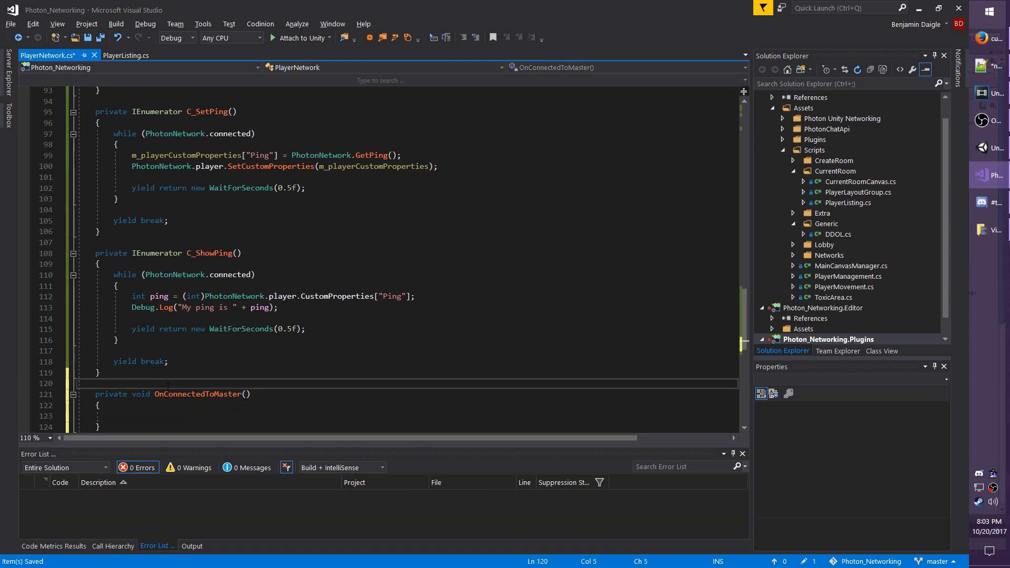
text(//w)
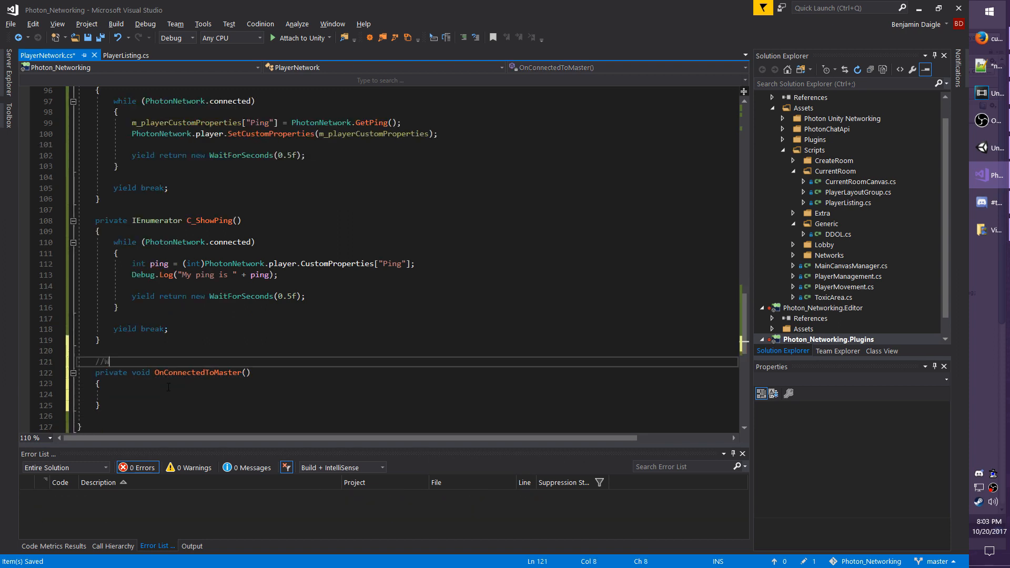
text(When connected to the)
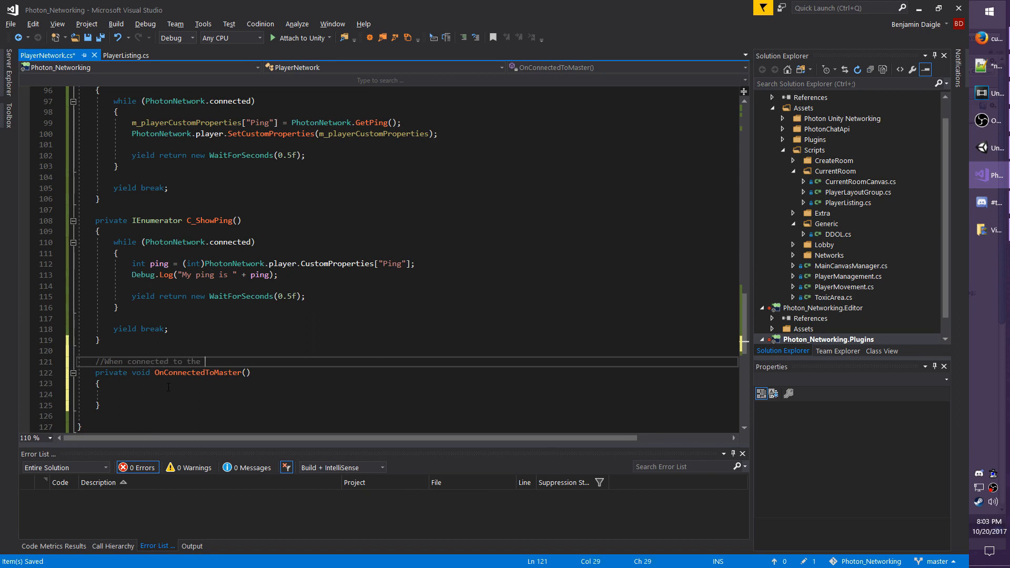
text(master server (photon).)
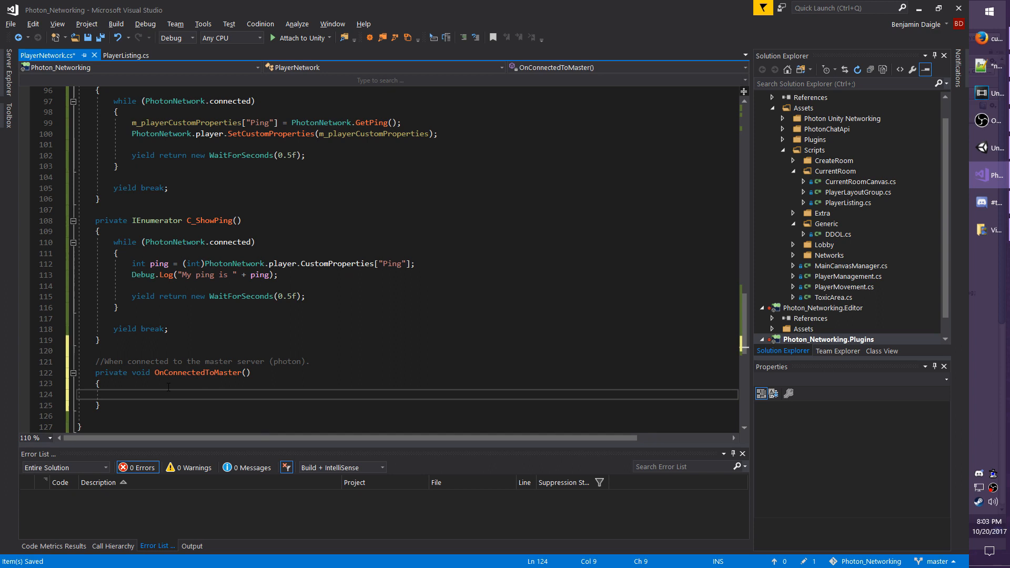
Have OnConnectedToMaster call StartCoroutine(C_ShowPing())
text(StartCoroutine())
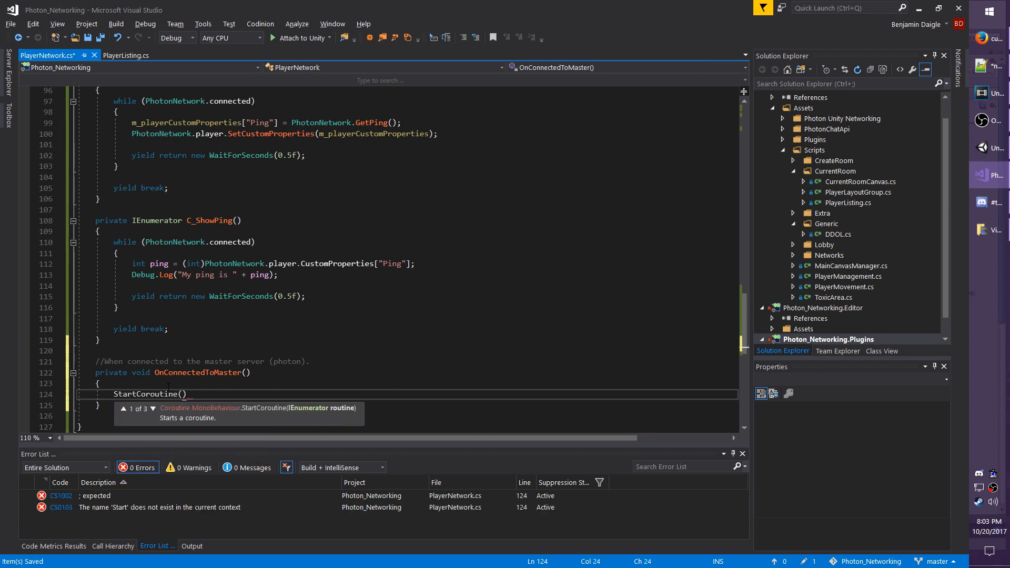
text(C_ShowPing)
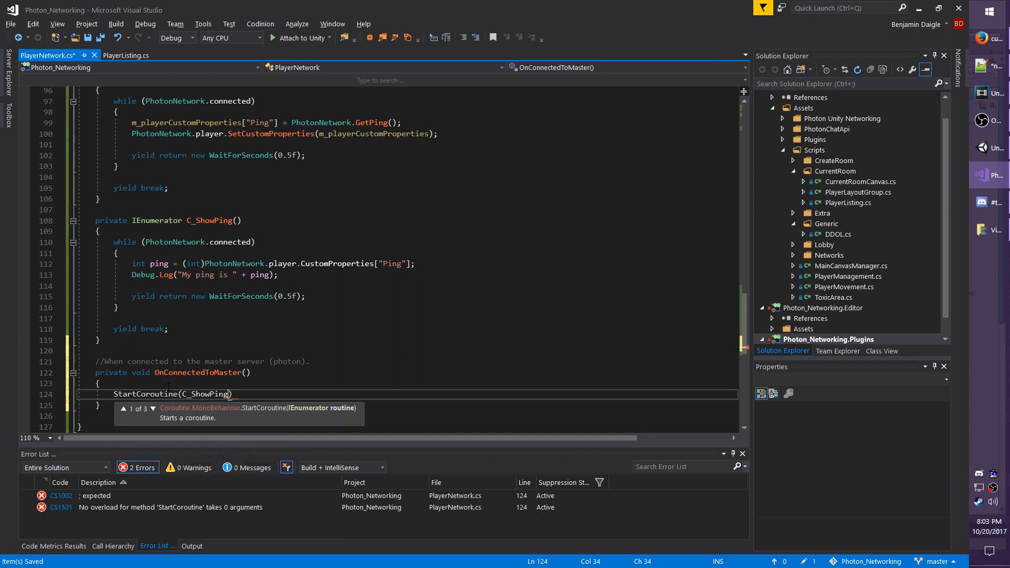
text();)
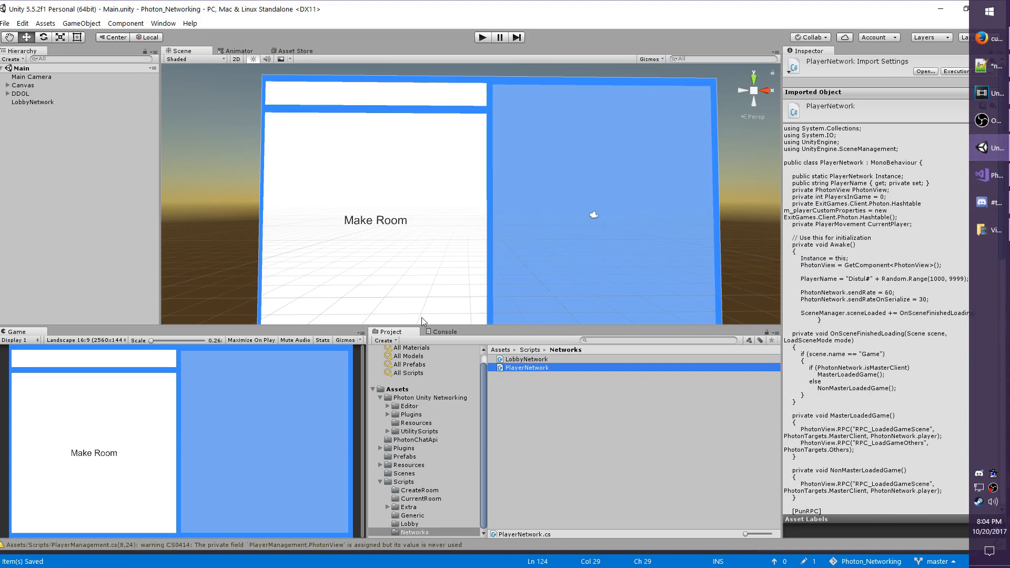
Clear the Console and play the game to confirm the ping is logged
click(443, 331)
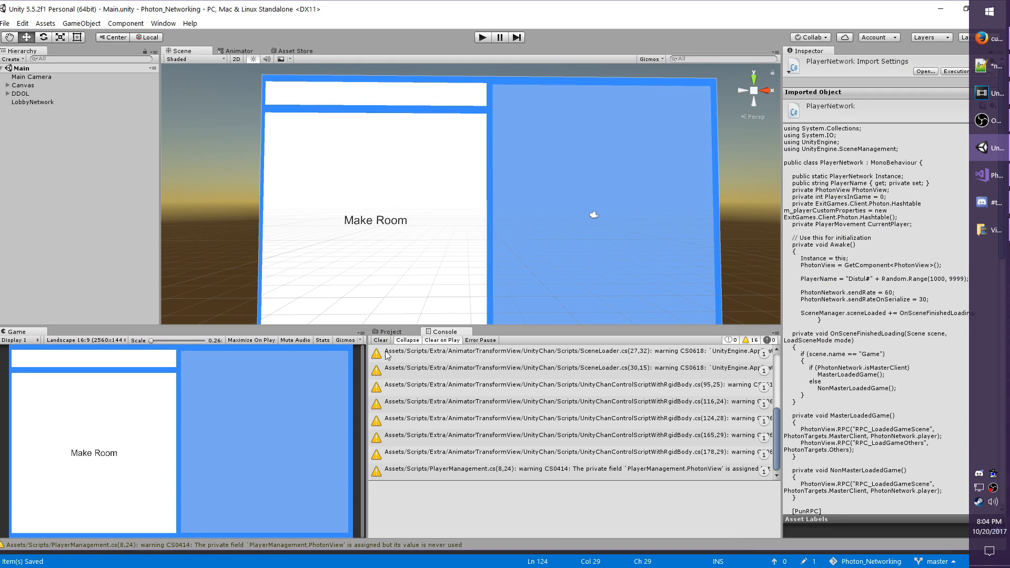
click(380, 340)
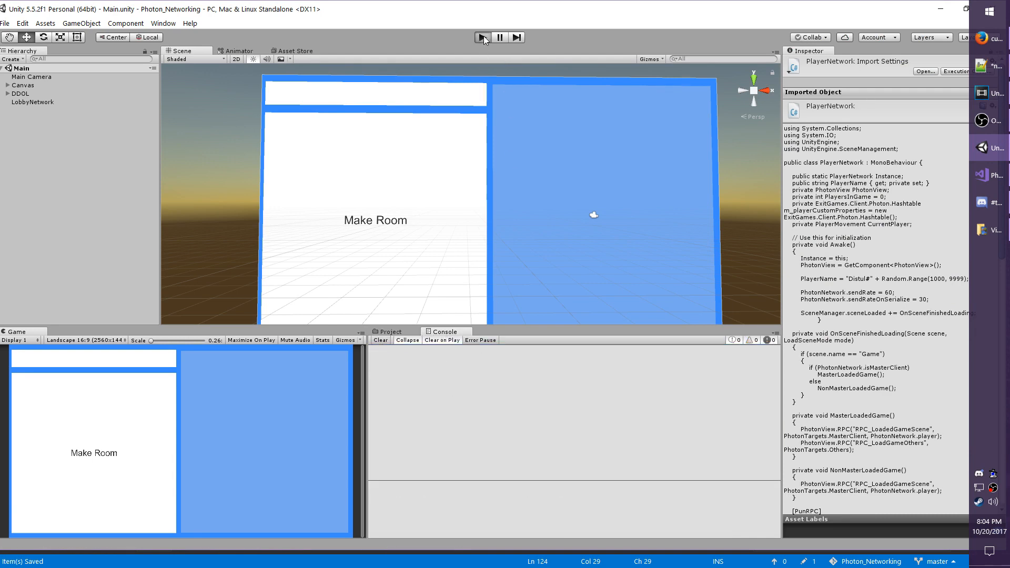
click(483, 37)
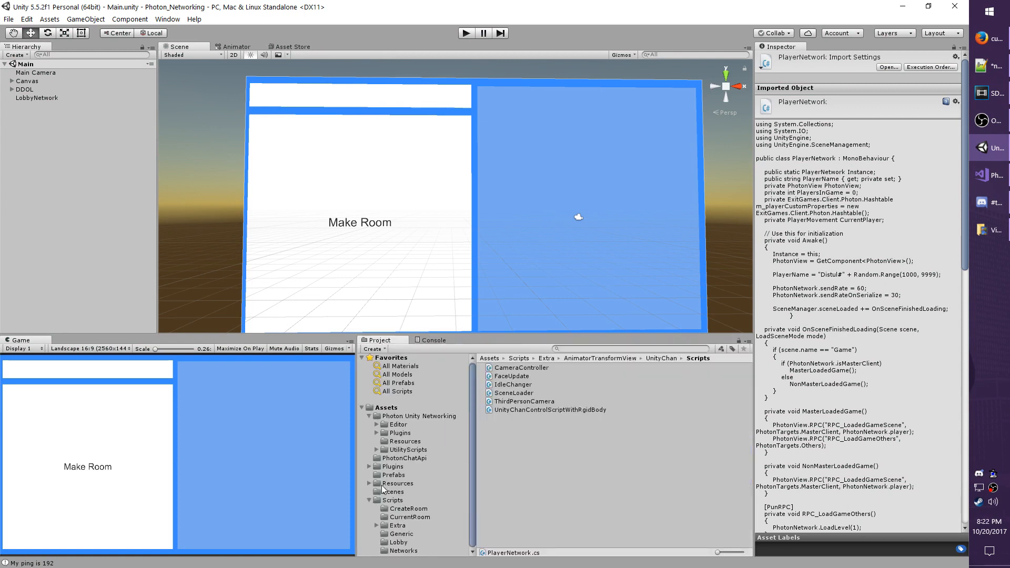
Browse the Networks and Scripts folders and open the PlayerListing script
click(403, 551)
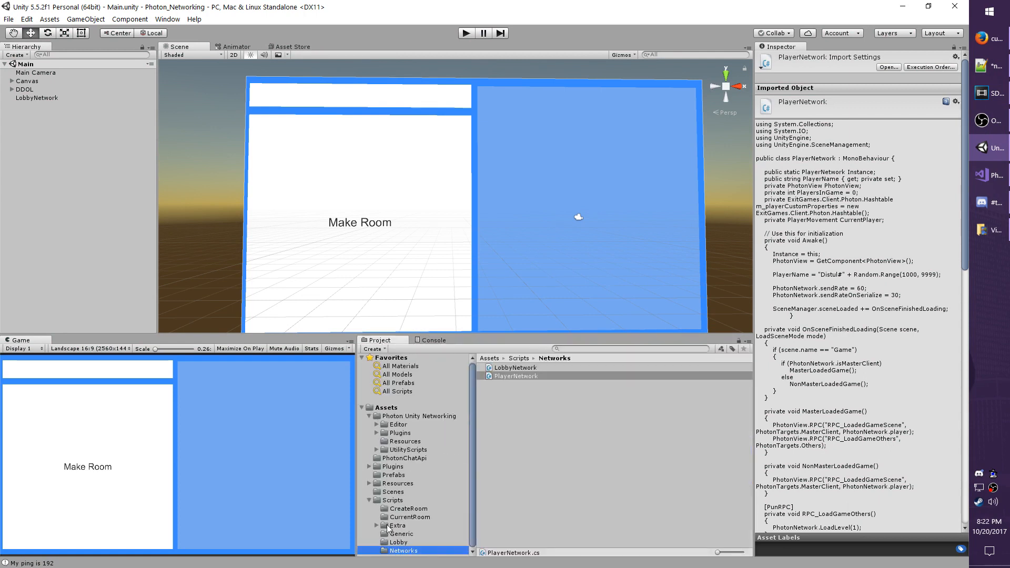
click(392, 500)
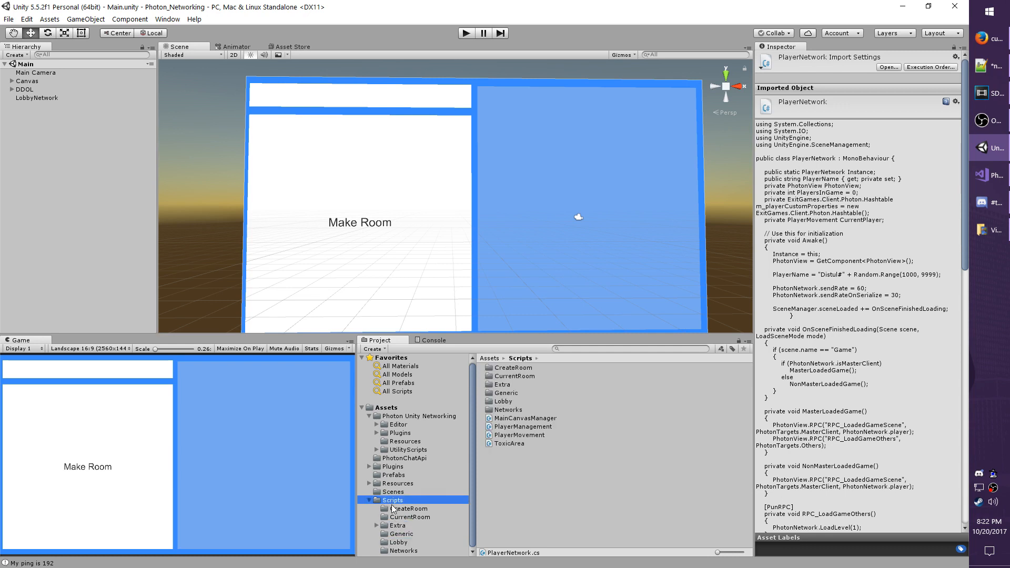
click(410, 516)
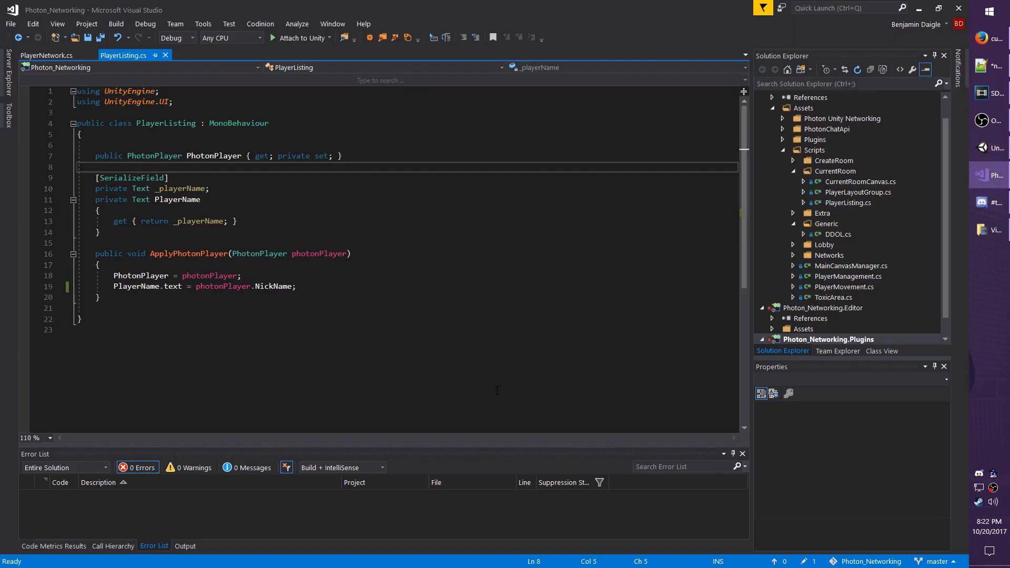
Add [SerializeField] private Text _playerPing and an m_playerPing getter returning it, then save
text([se)
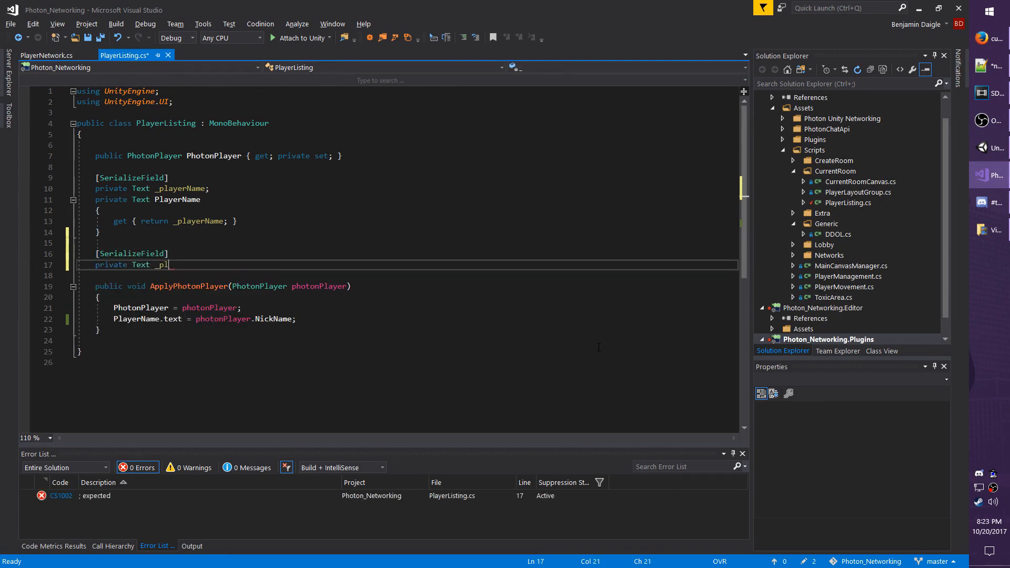
text(ayerPing;)
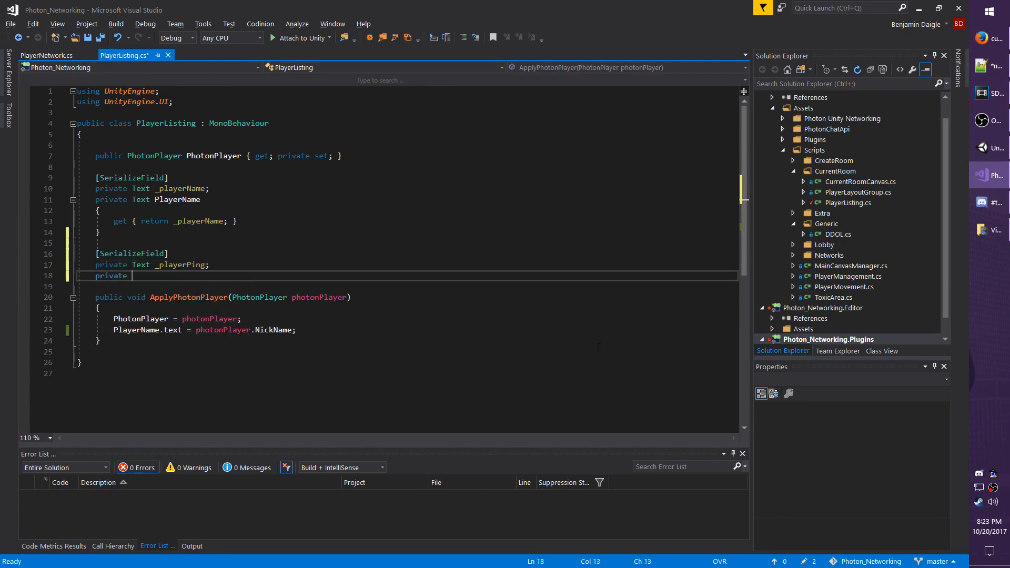
text(Text m_)
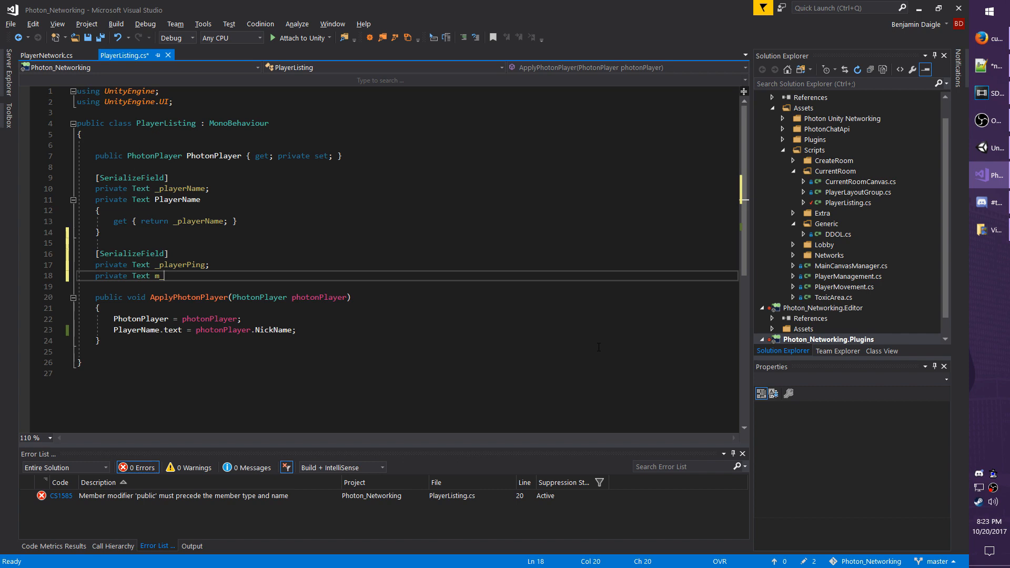
text(playerPing)
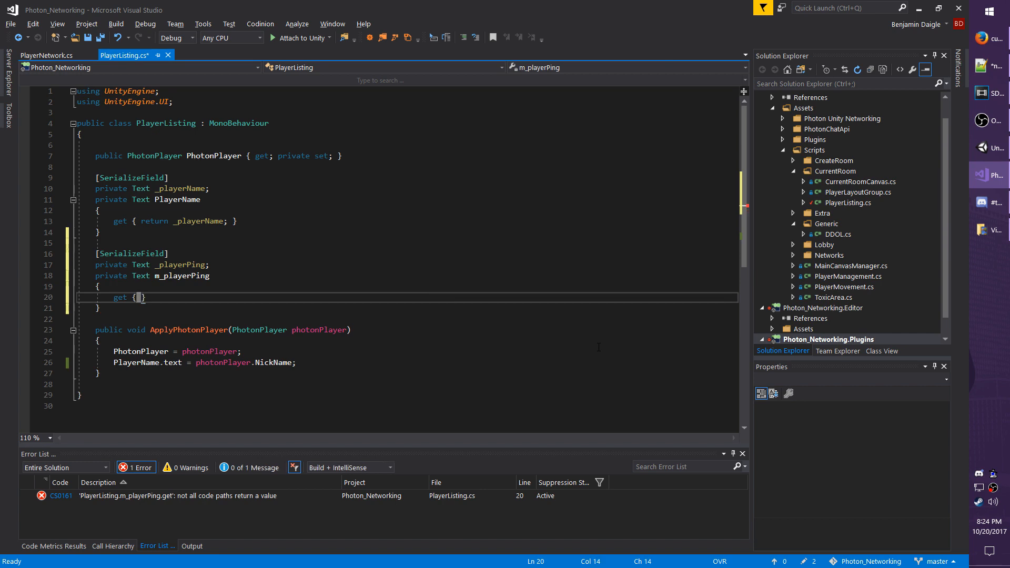
text(return)
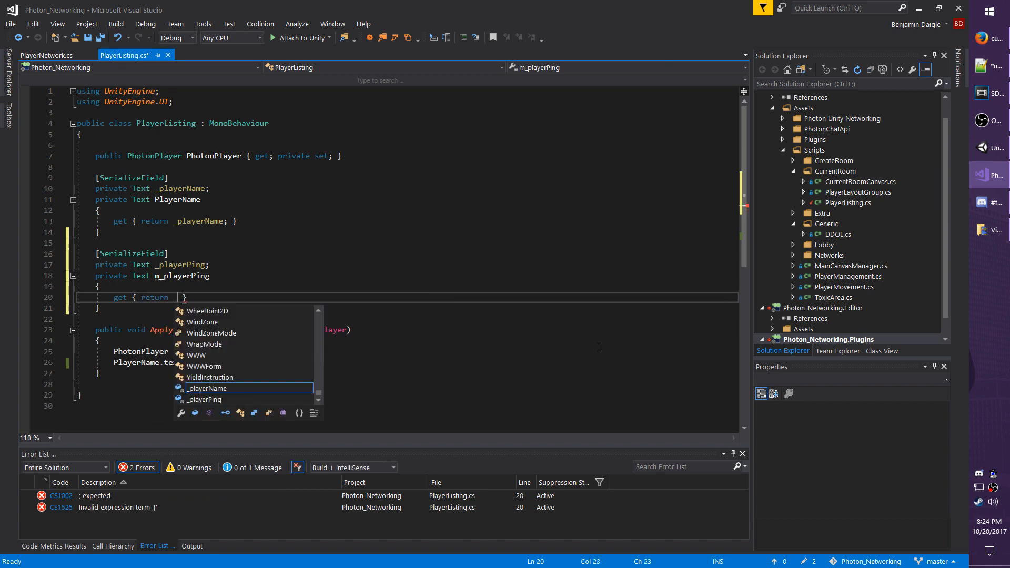
text(_playerPing;)
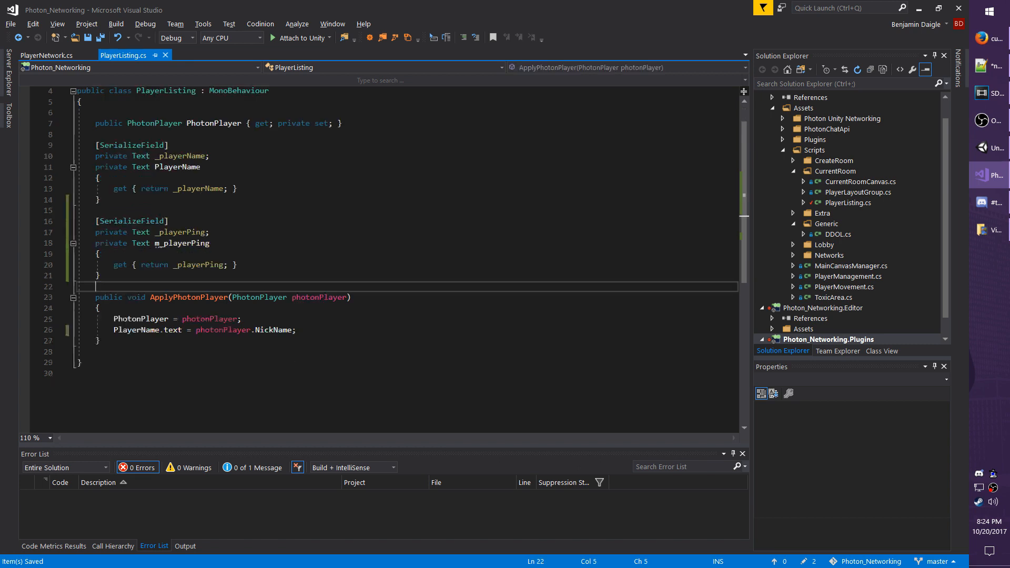
mouse_move(140, 318)
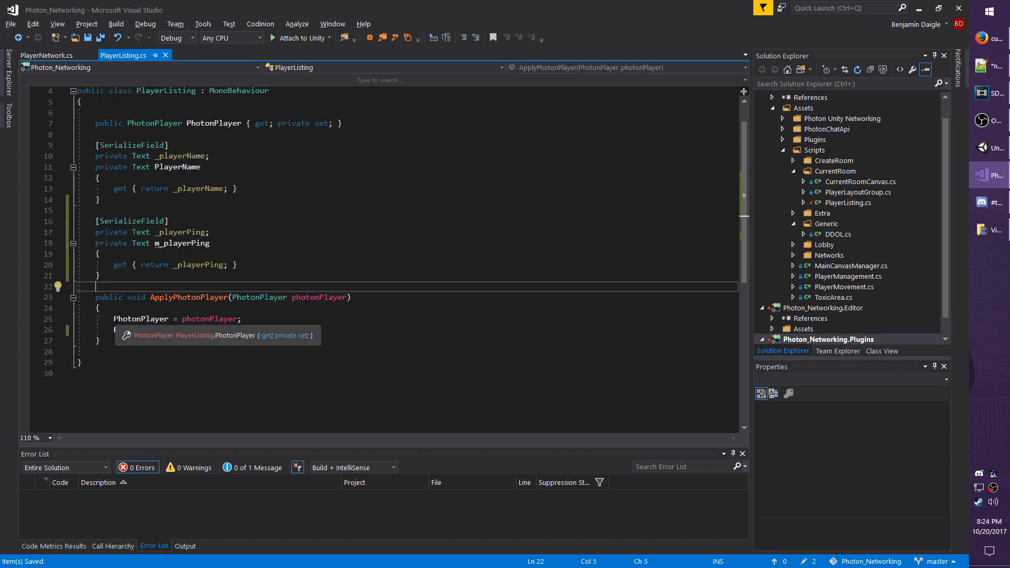
text(PlayerName.text = photonPlayer.NickName;)
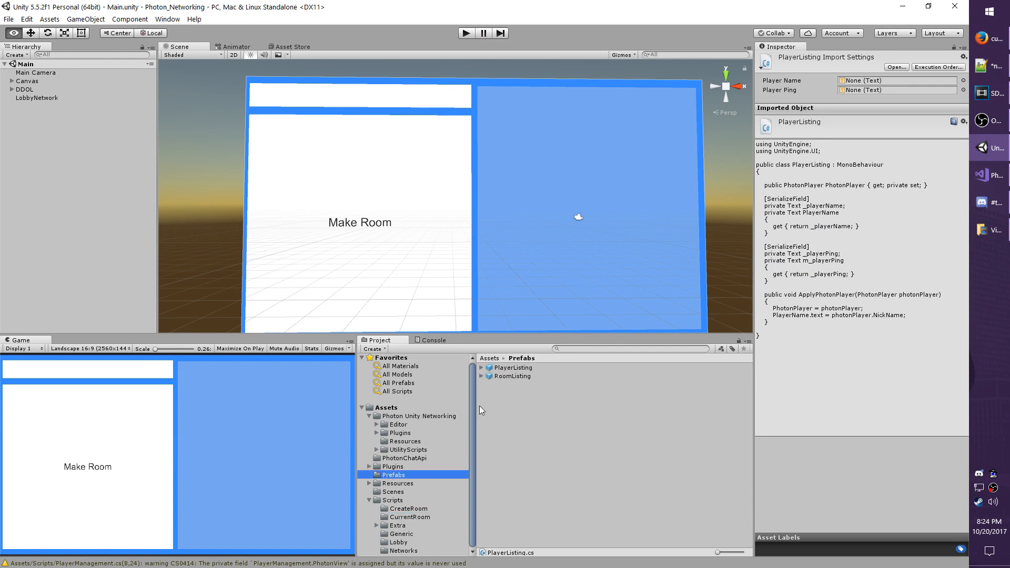
mouse_move(513, 375)
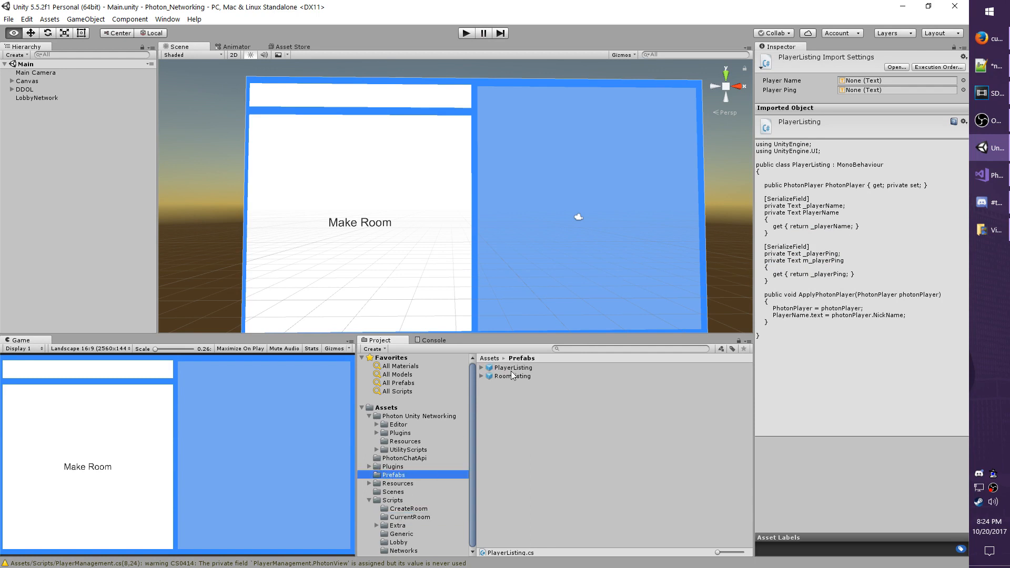
Duplicate PlayerNameText under the PlayerListing prefab and rename the copy PlayerPingText
click(6, 81)
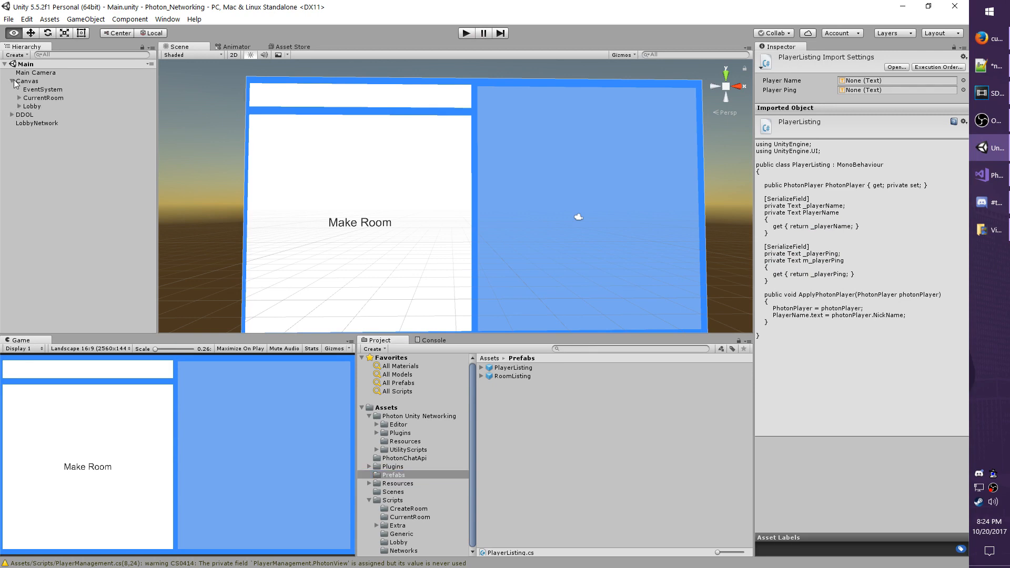
click(44, 98)
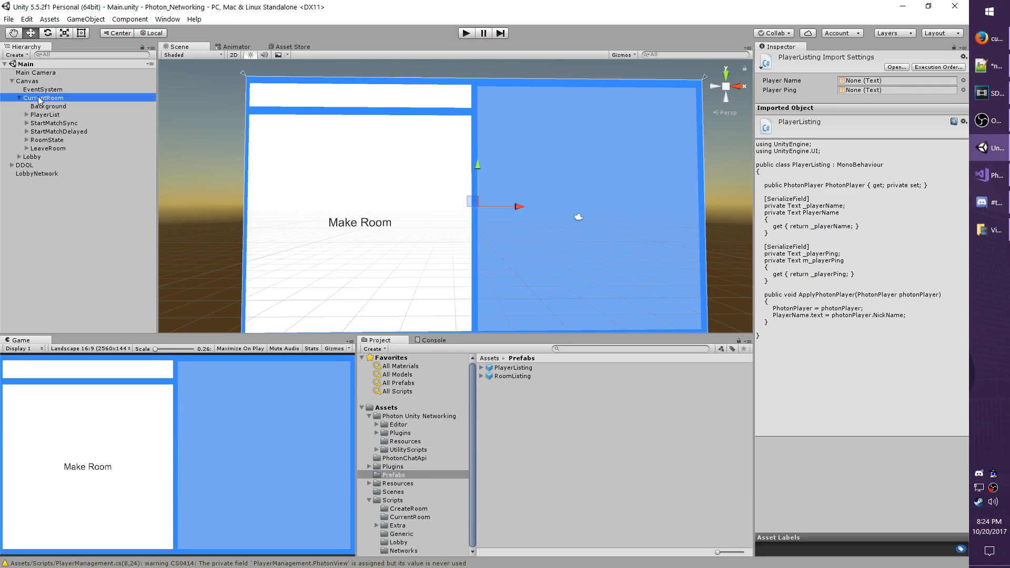
click(45, 114)
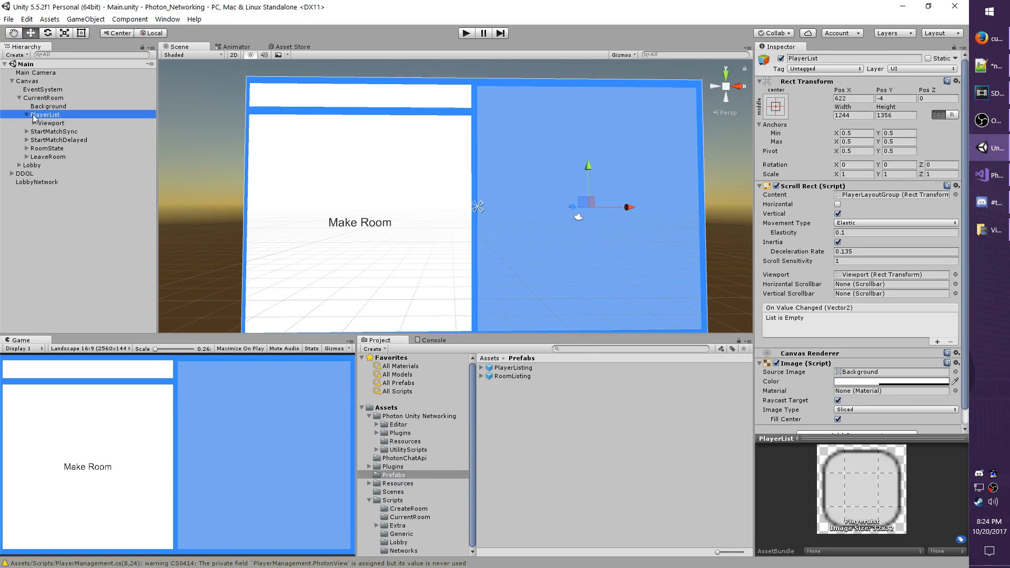
click(35, 123)
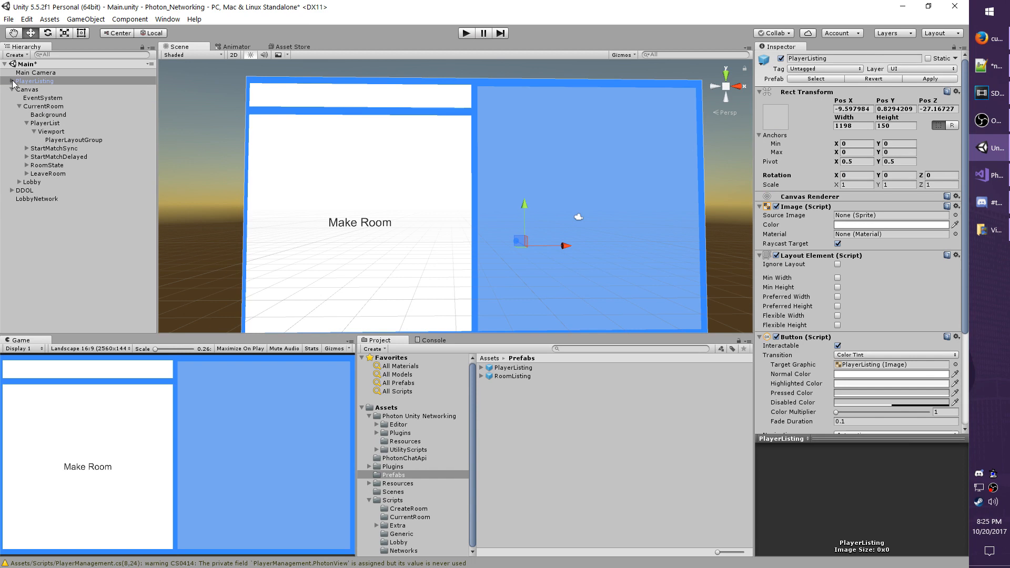
click(6, 82)
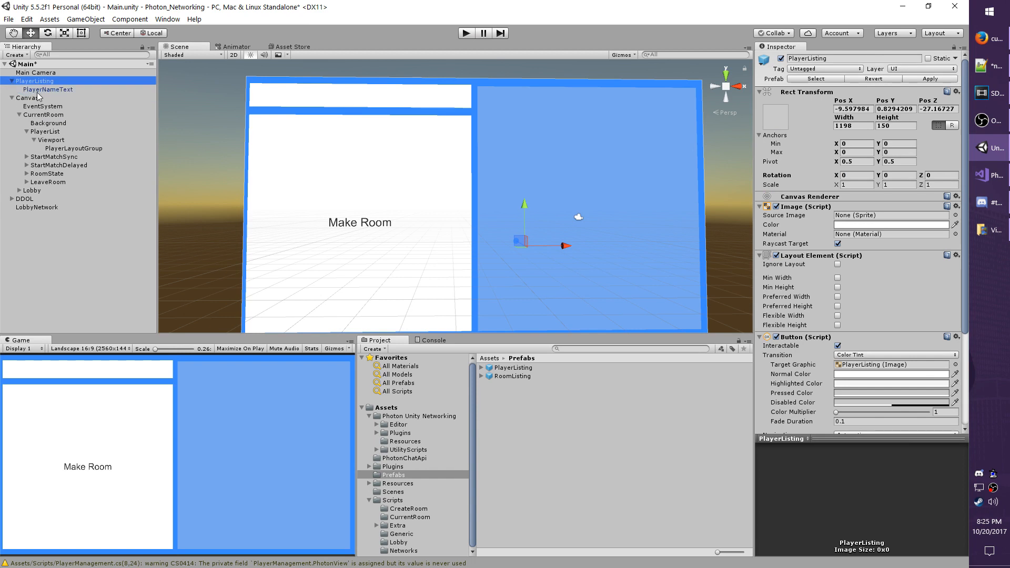
click(50, 88)
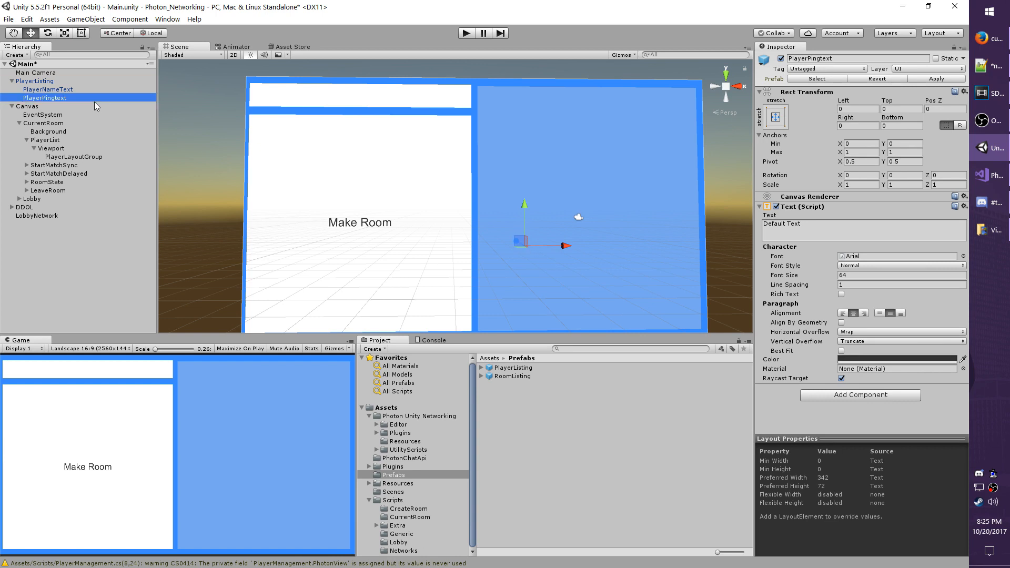
double_click(45, 97)
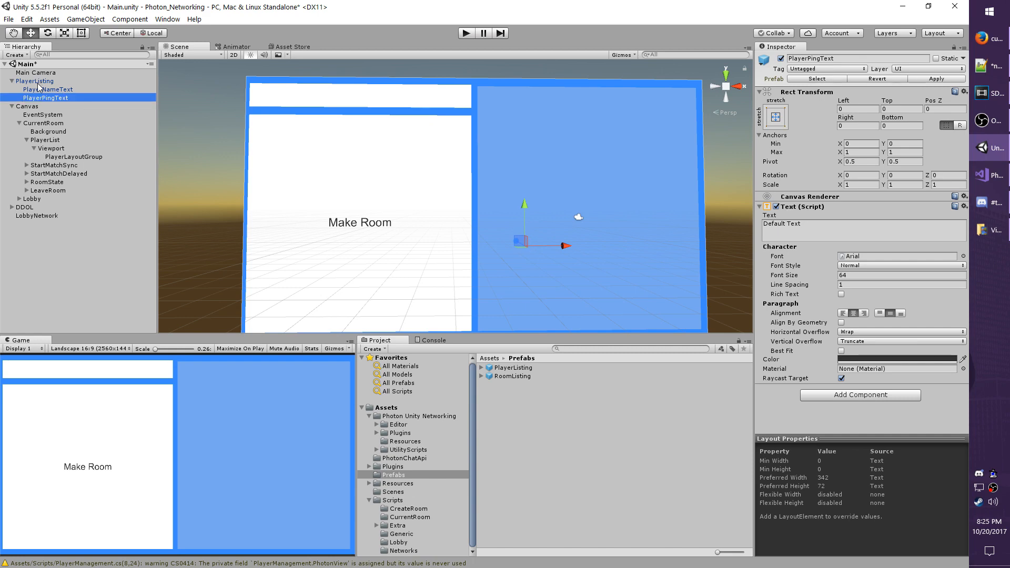
Assign PlayerPingText to the listing's Player Ping field and apply the prefab changes
click(36, 81)
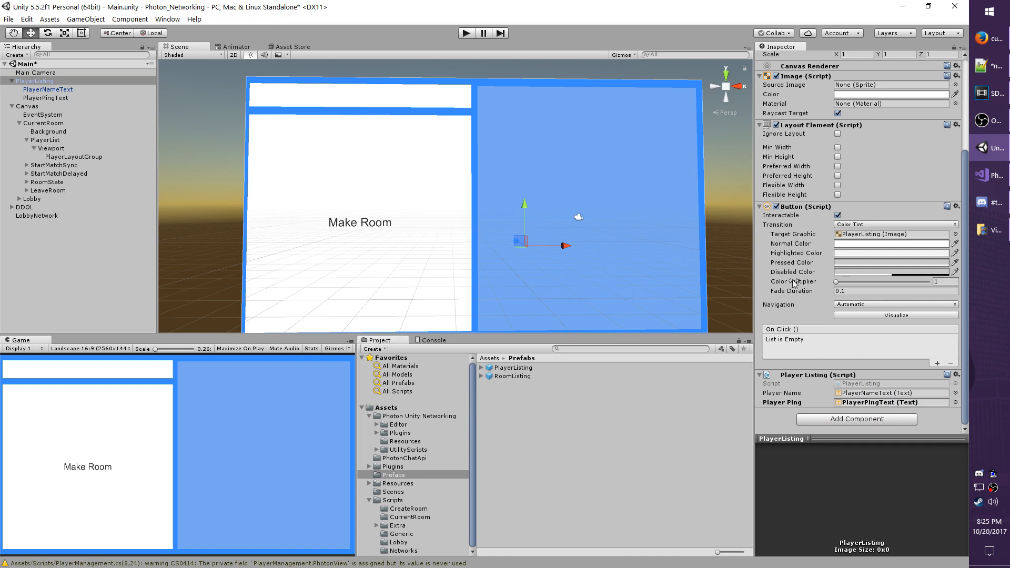
click(47, 97)
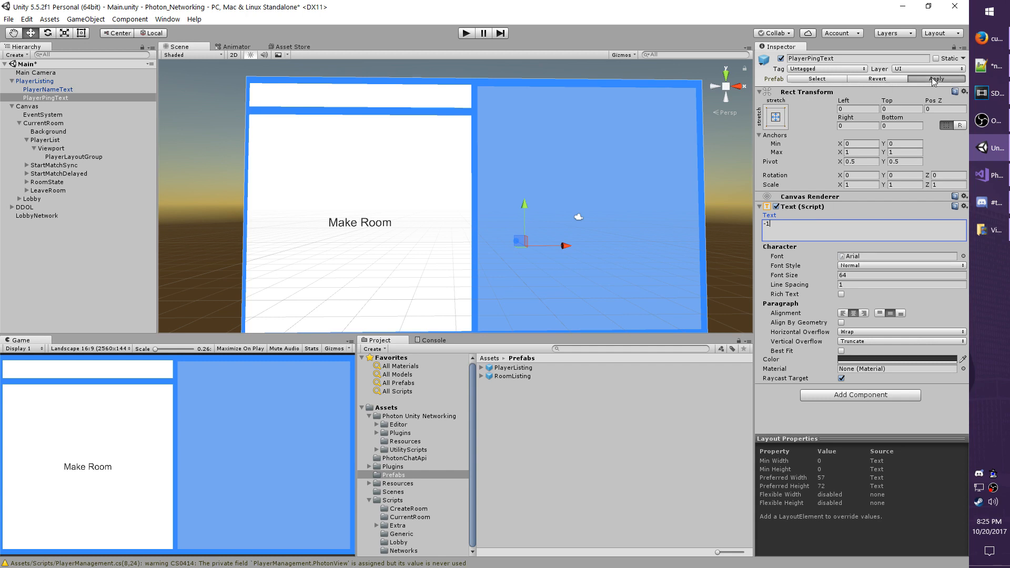
click(36, 81)
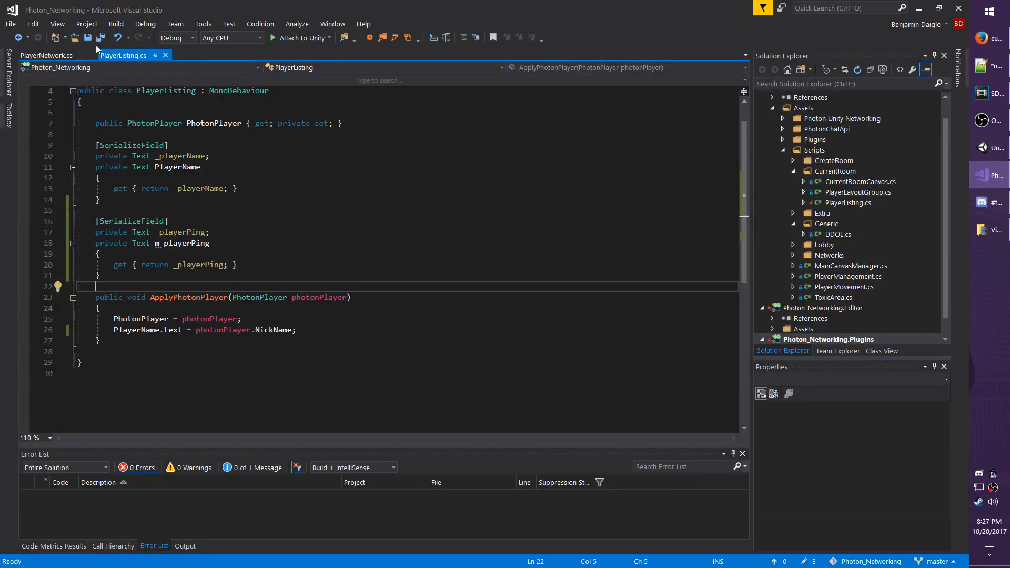
Add a private Coroutine m_pingCoroutine field to PlayerNetwork after CurrentPlayer
click(46, 56)
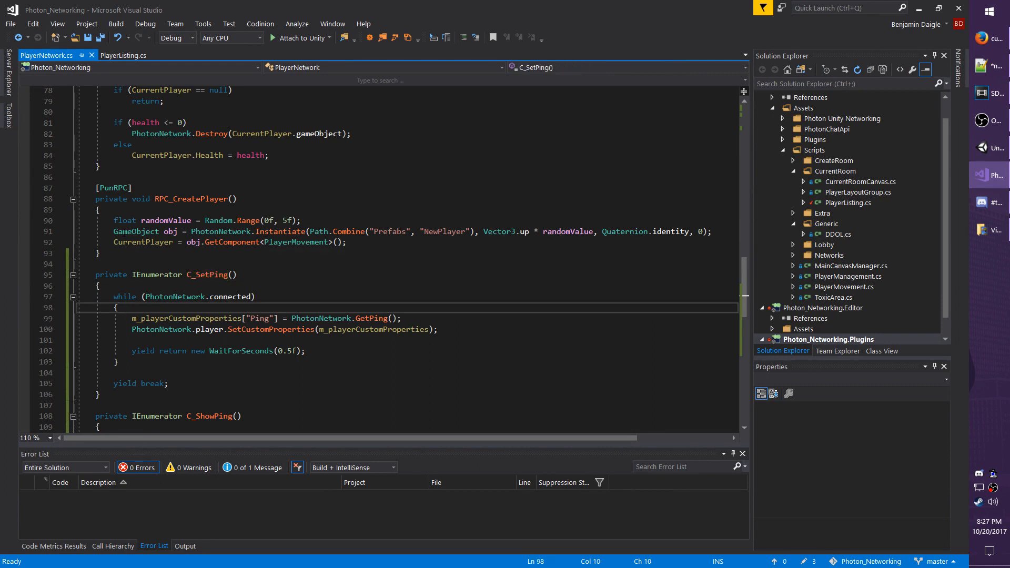
mouse_move(161, 242)
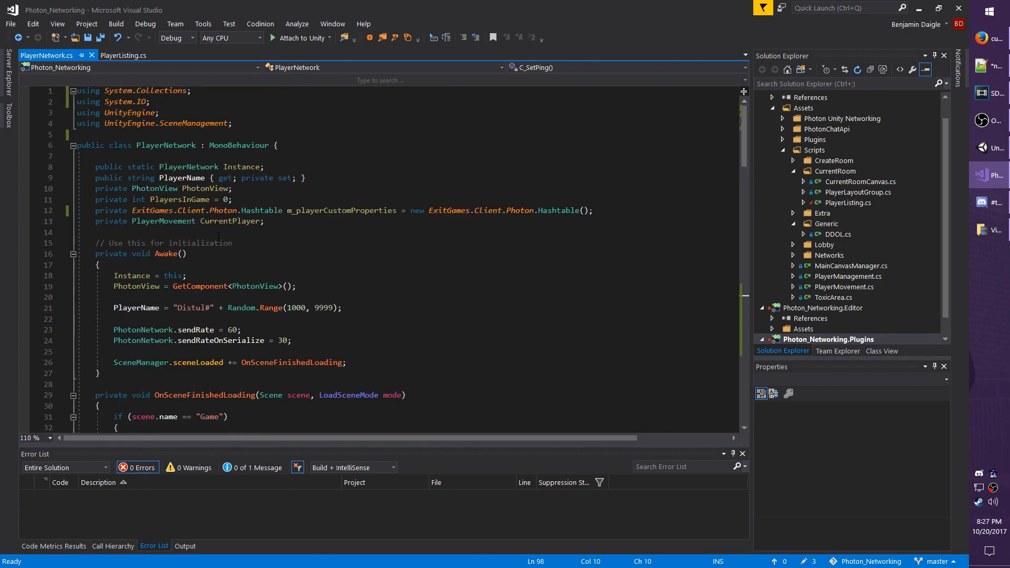
click(97, 233)
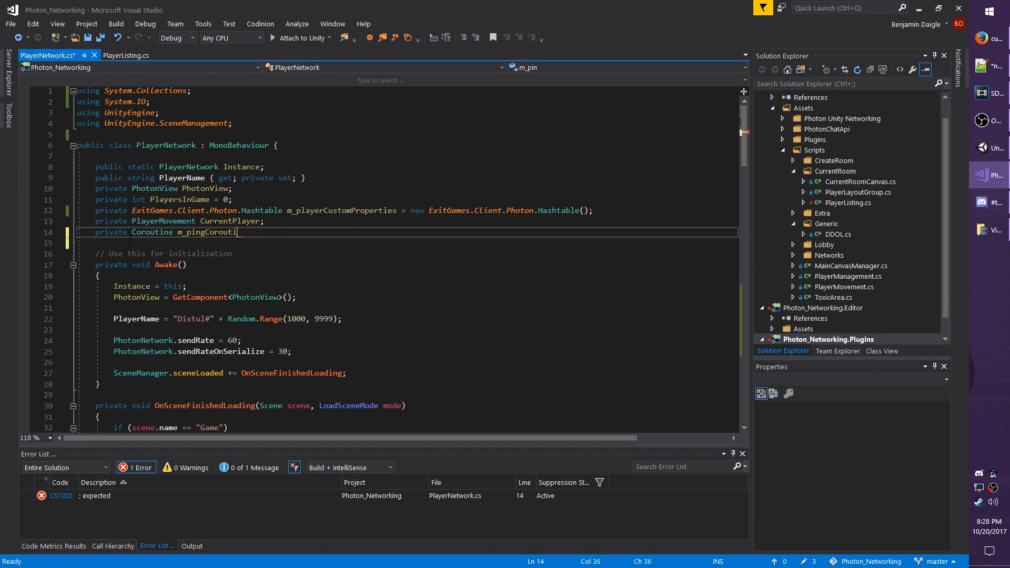
text(ne)
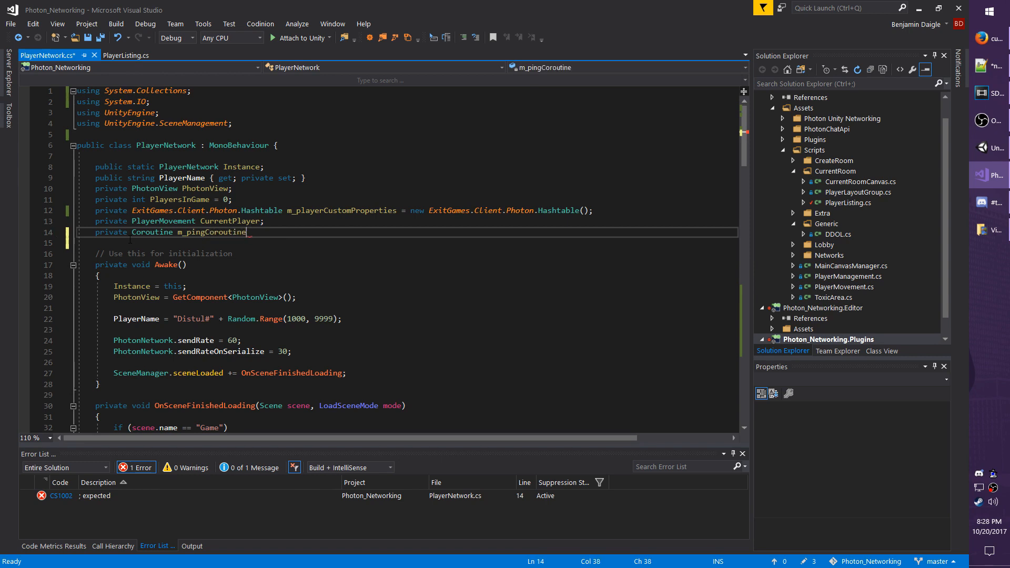
text(;)
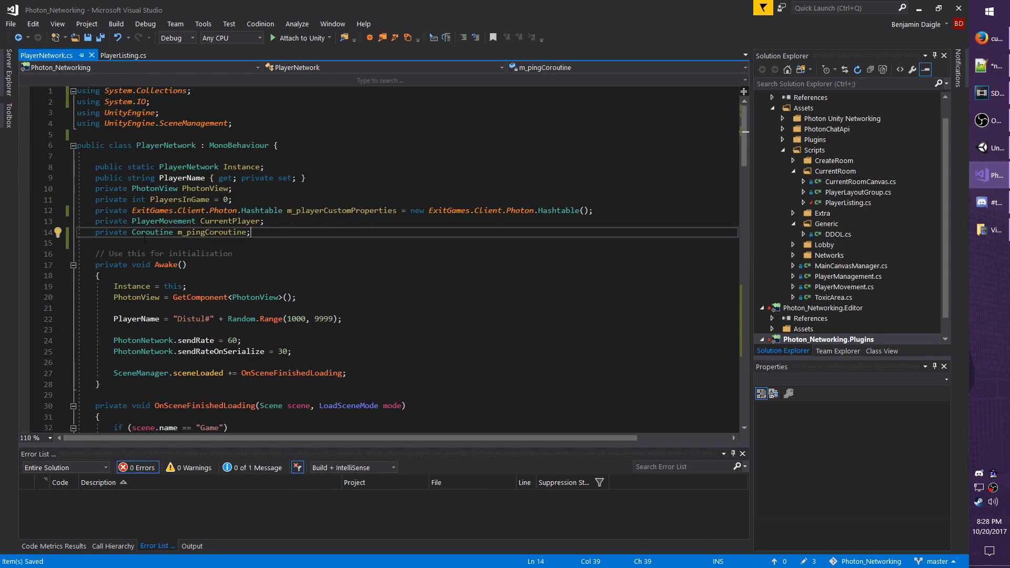
Store the StartCoroutine(C_SetPing()) result in m_pingCoroutine inside OnConnectedToMaster
scroll(down, 3)
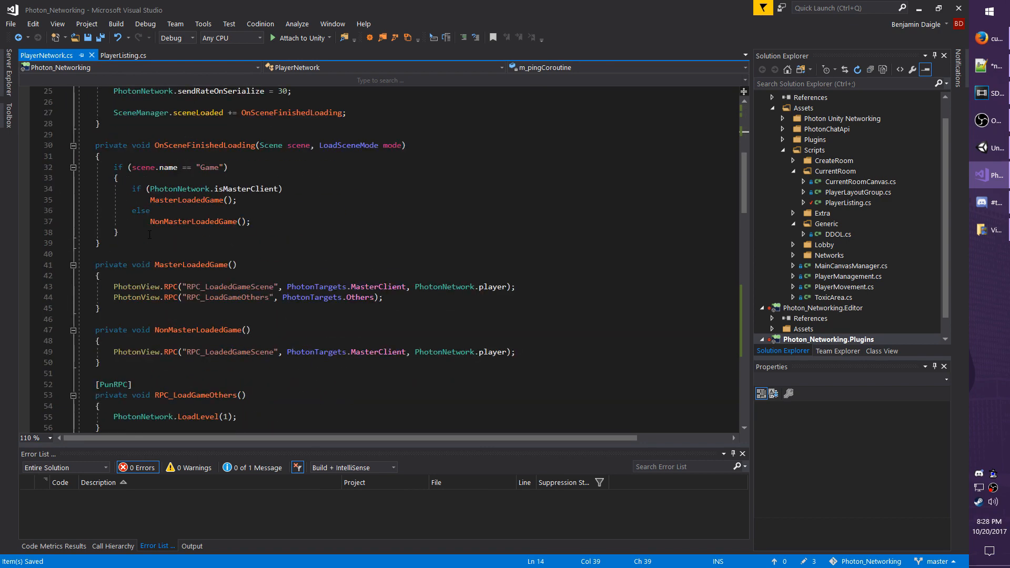
scroll(down, 3)
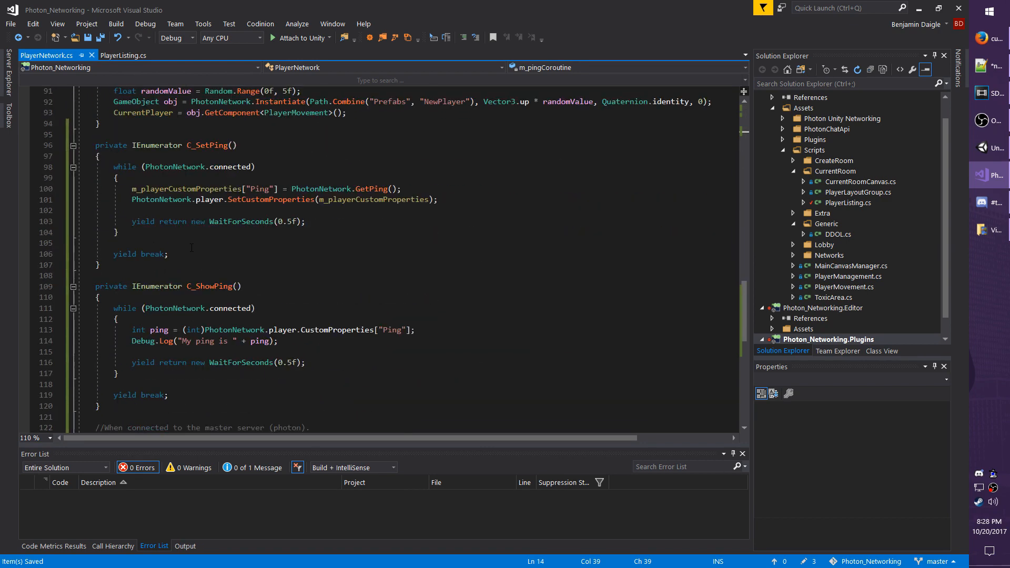
scroll(down, 3)
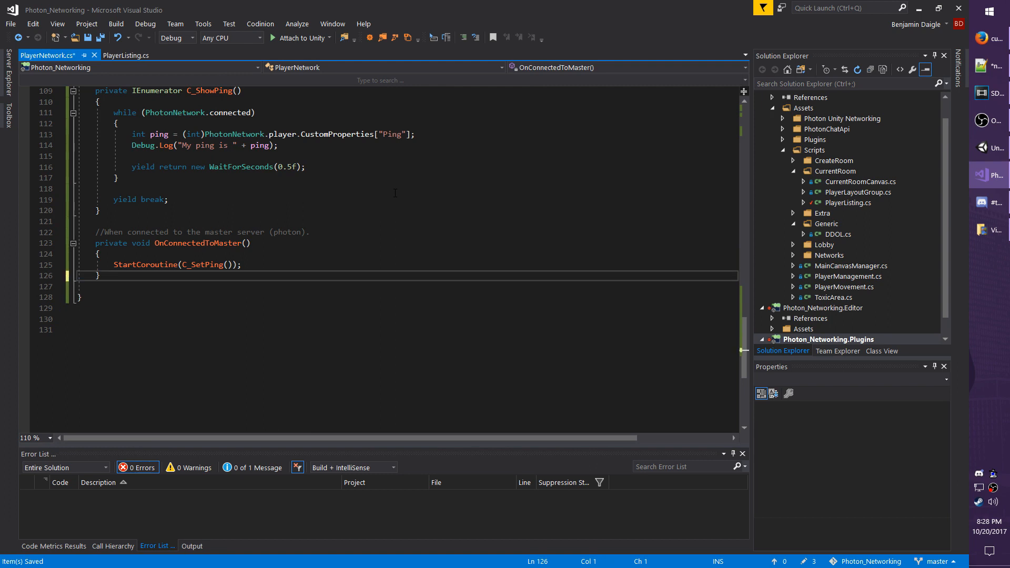
double_click(145, 265)
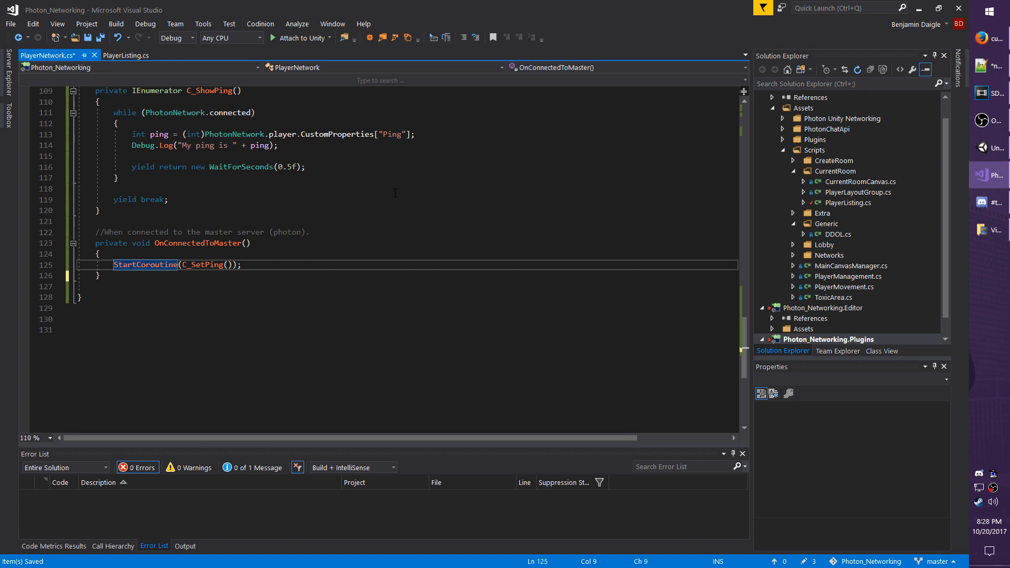
text(m)
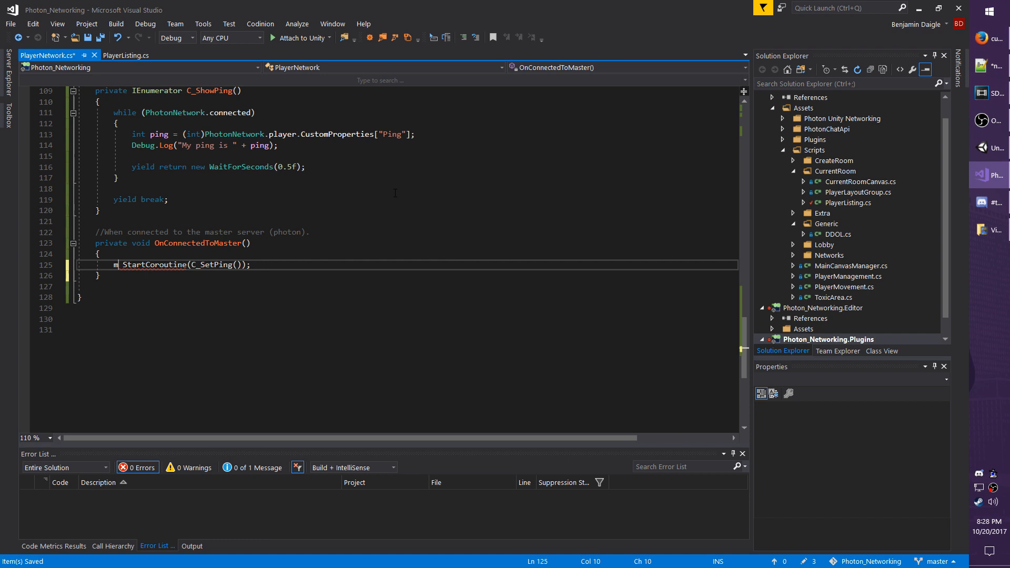
text(_pingCoroutine =)
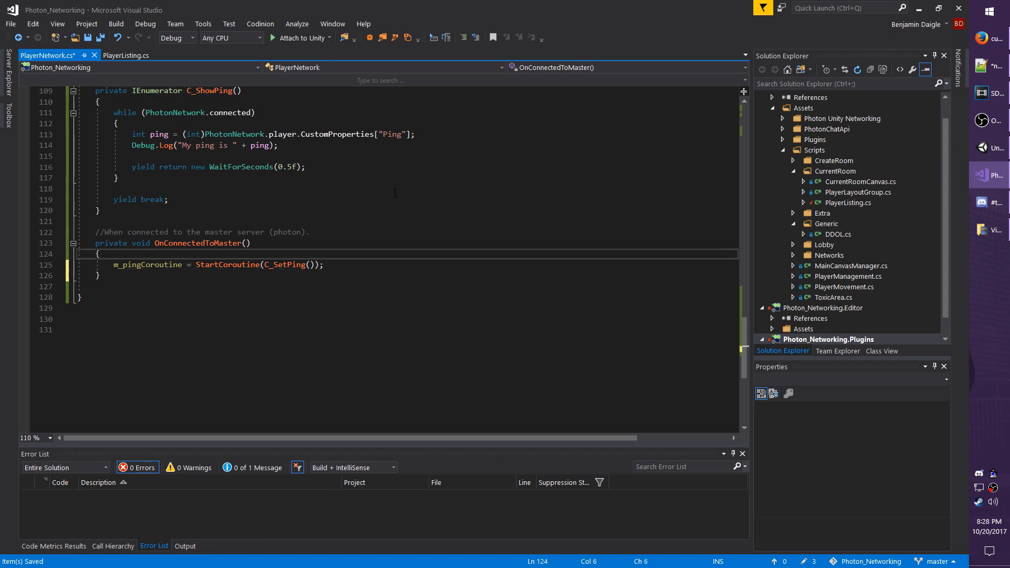
Guard it with if (m_pingCoroutine != null) StopCoroutine(m_pingCoroutine) before starting
key(enter)
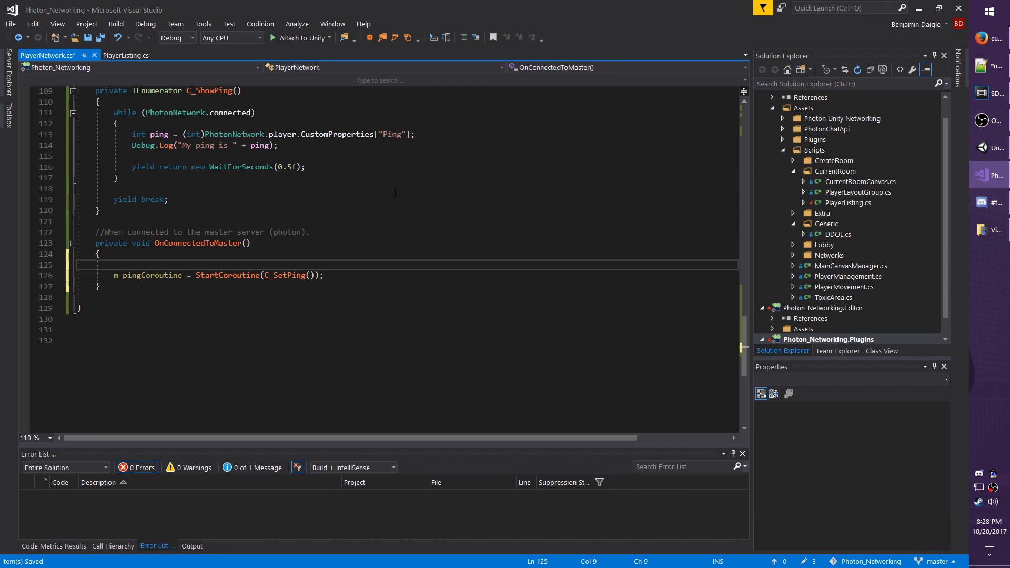
text(if (m_pingCoroutine !=)
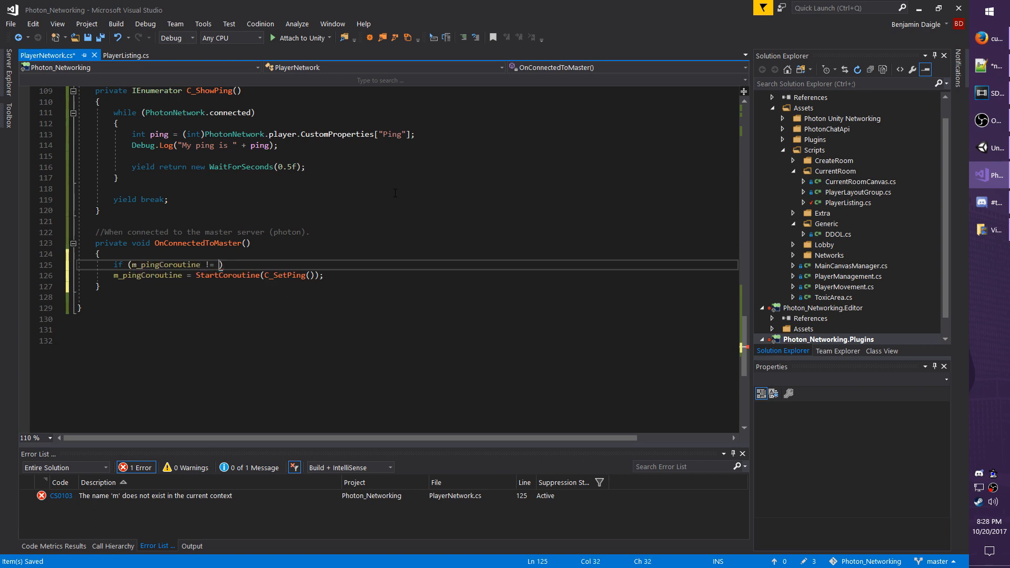
text(null)
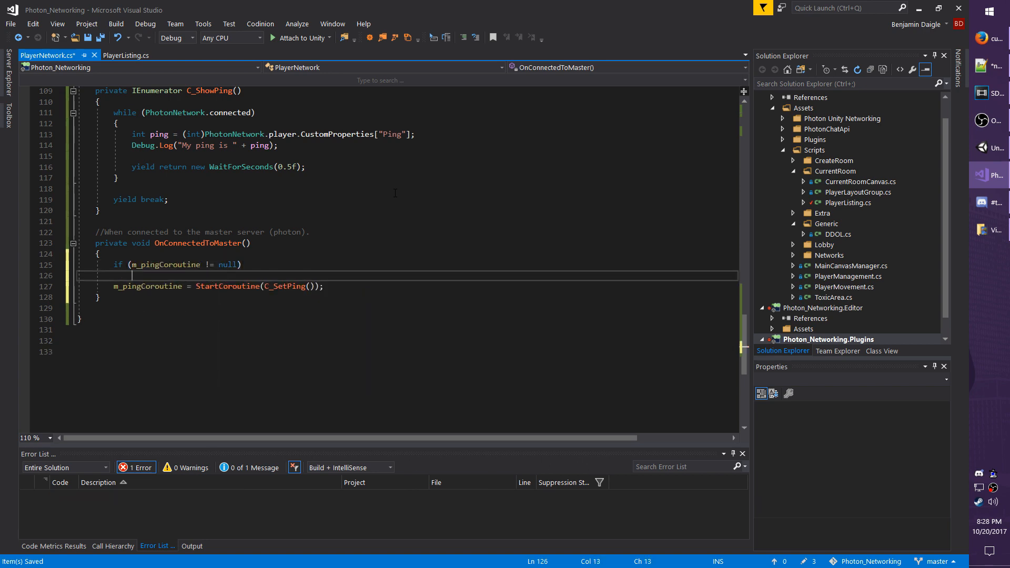
text(StopCoroutine)
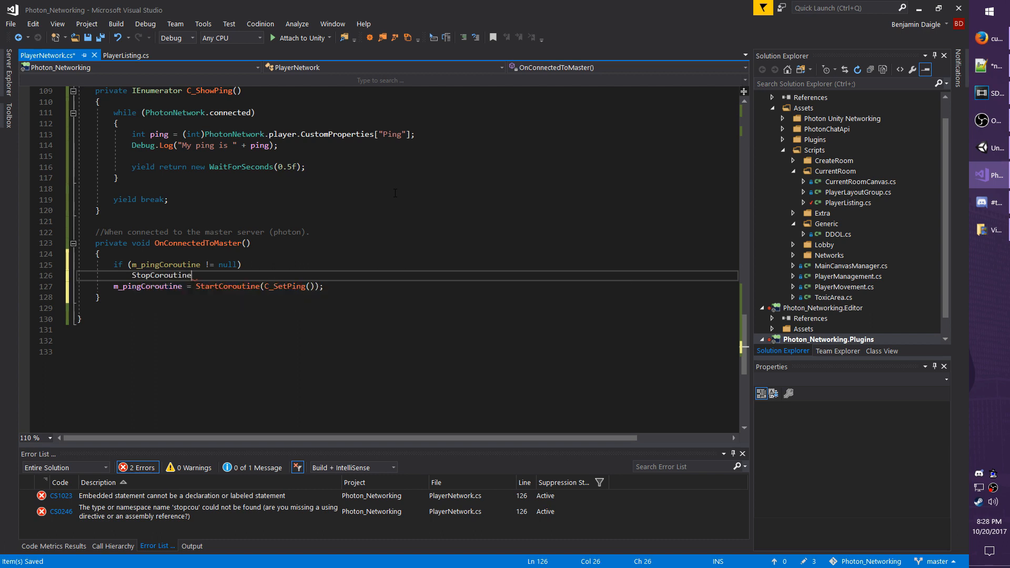
text((m_pi)
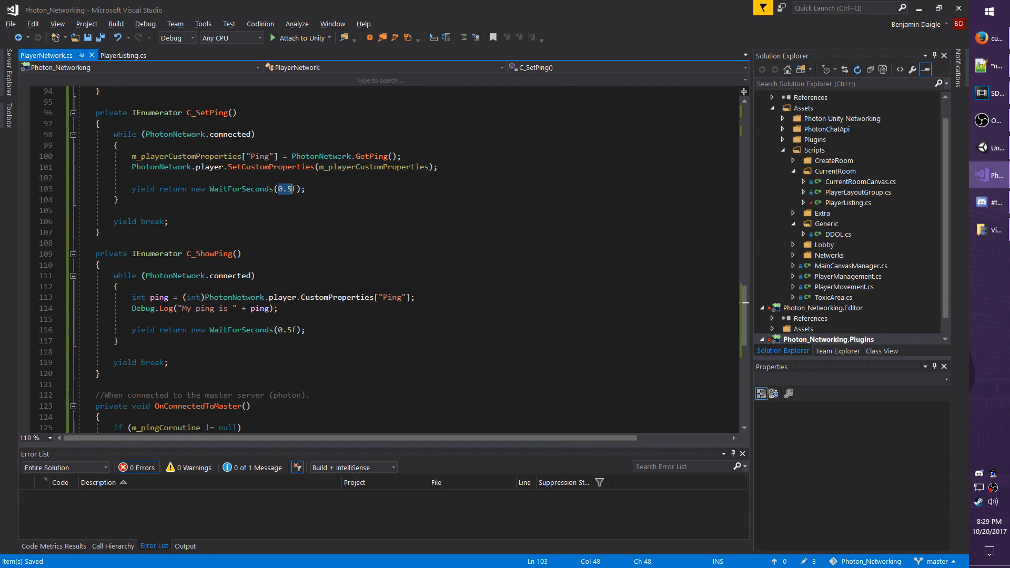
Change C_SetPing's WaitForSeconds(0.5f) to 5f, then select and cut the C_ShowPing method
key(Backspace)
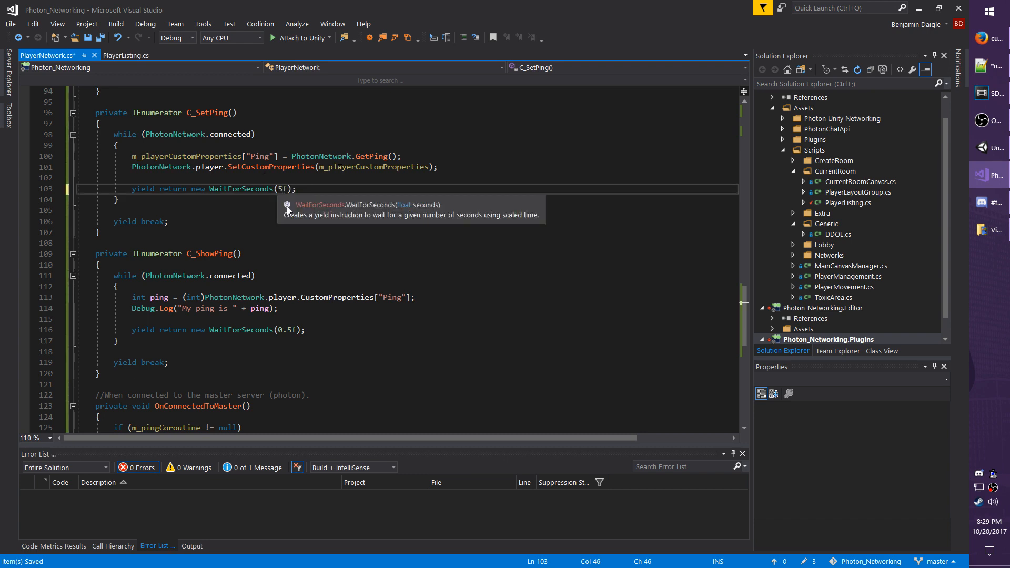
scroll(down, 3)
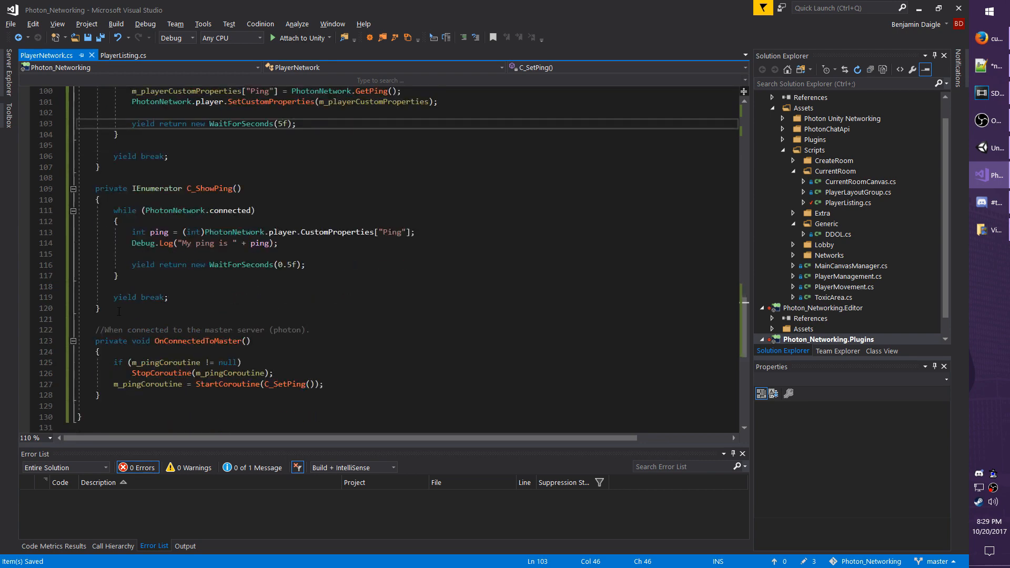
drag(96, 188, 100, 308)
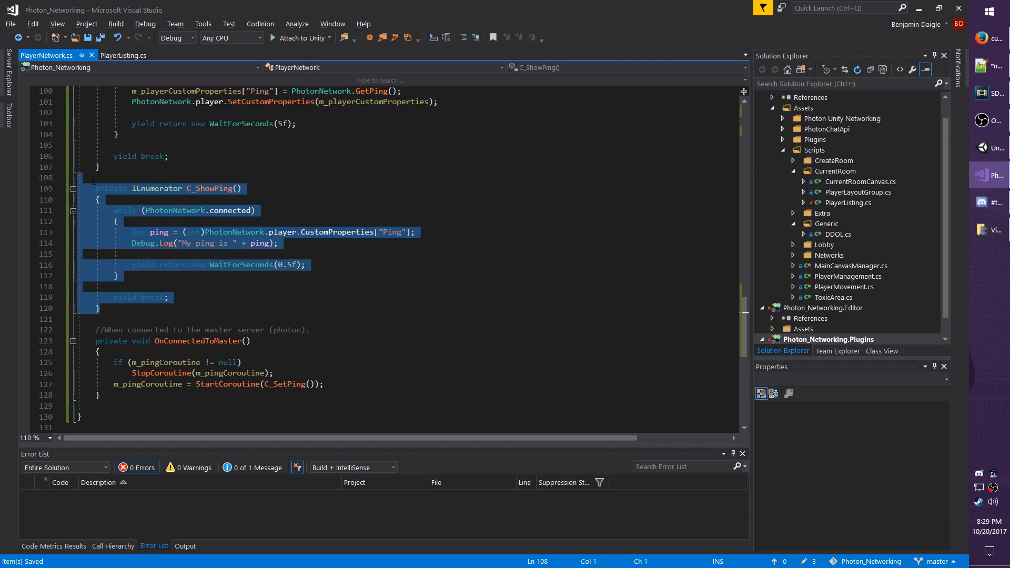
click(126, 55)
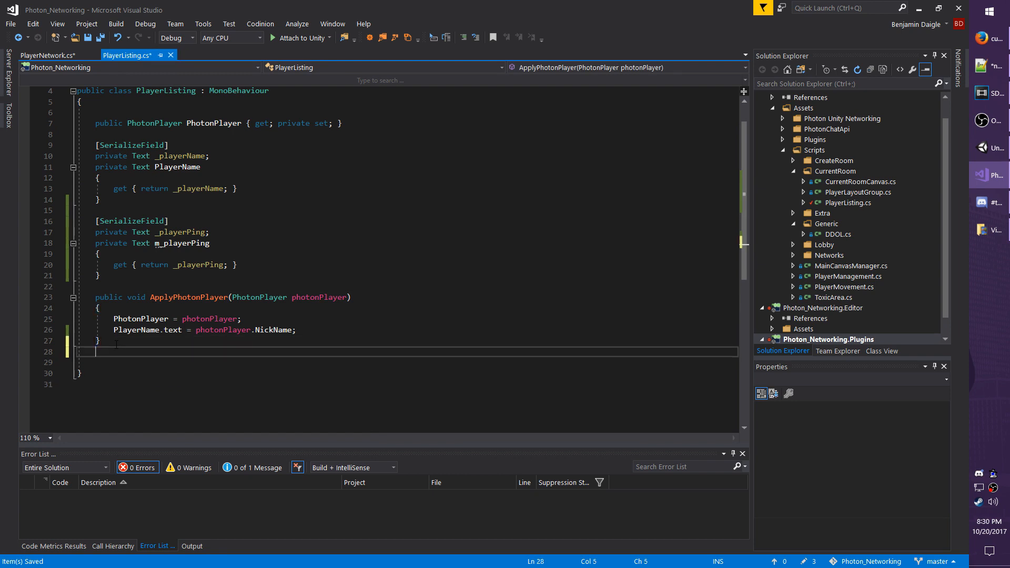
Paste C_ShowPing into PlayerListing, writing m_playerPing.text = ping.ToString() each WaitForSeconds(1f)
key(enter)
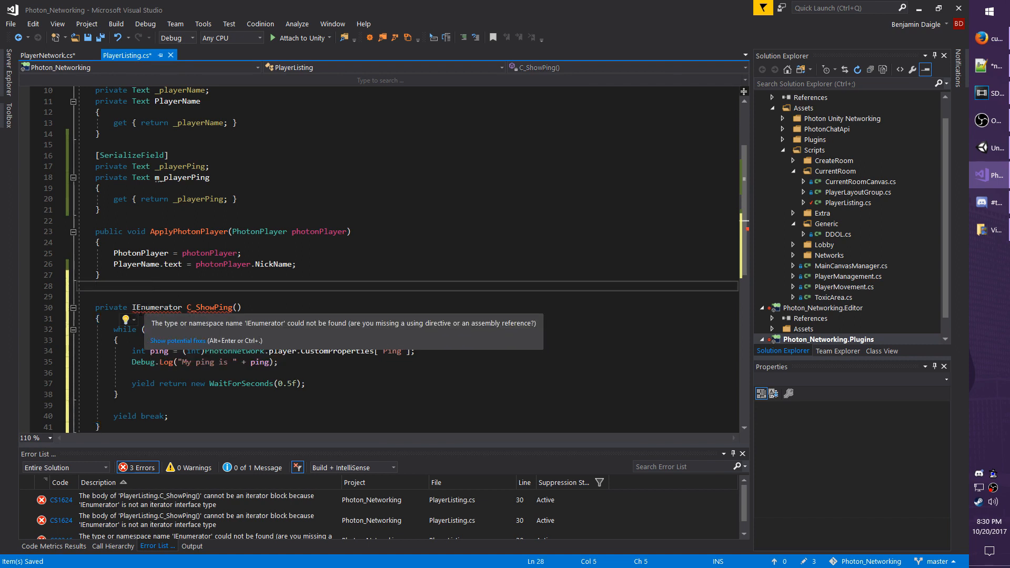
click(123, 320)
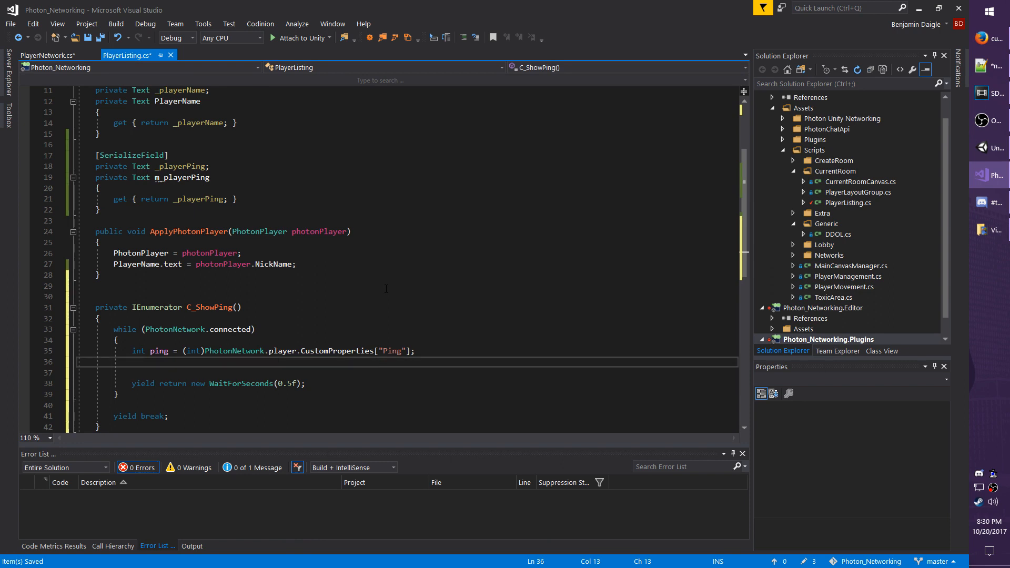
text(m_playerPing)
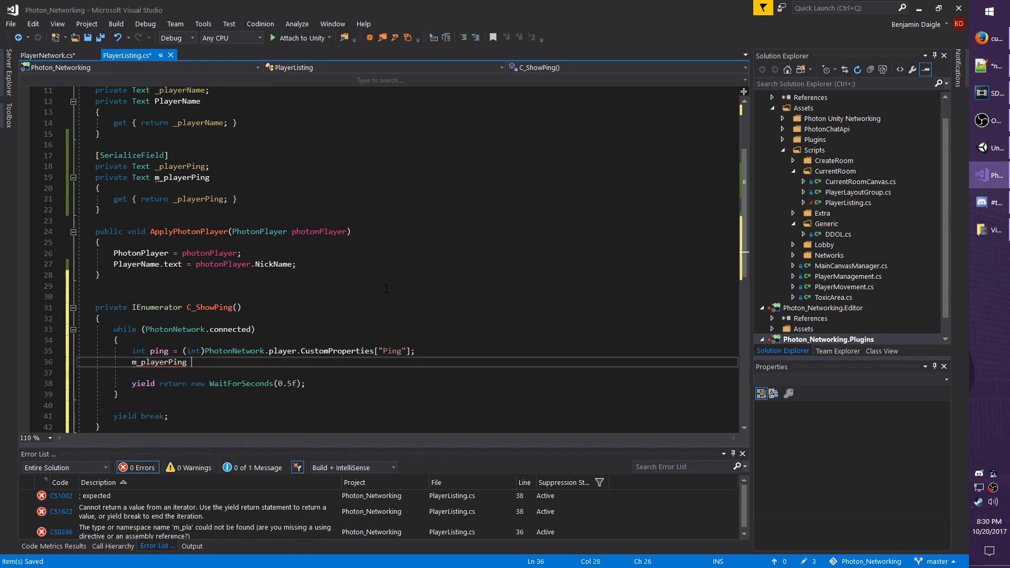
text(.text)
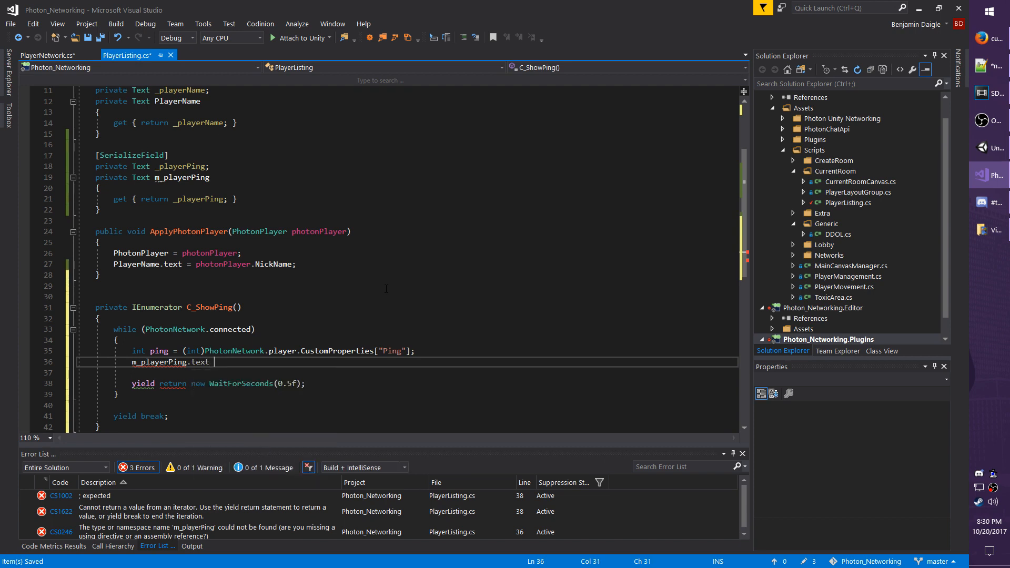
text(=)
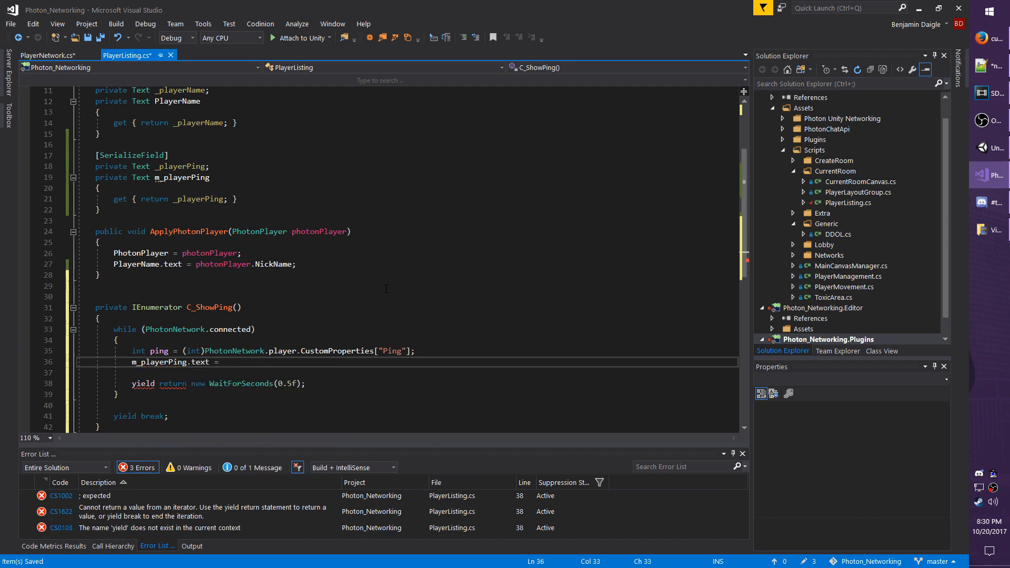
text(ping;)
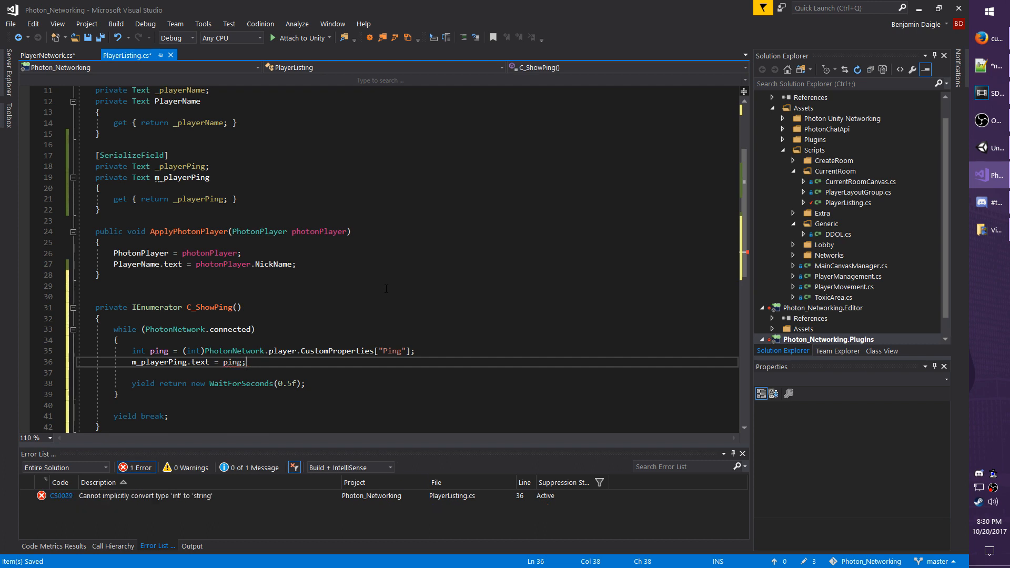
double_click(232, 361)
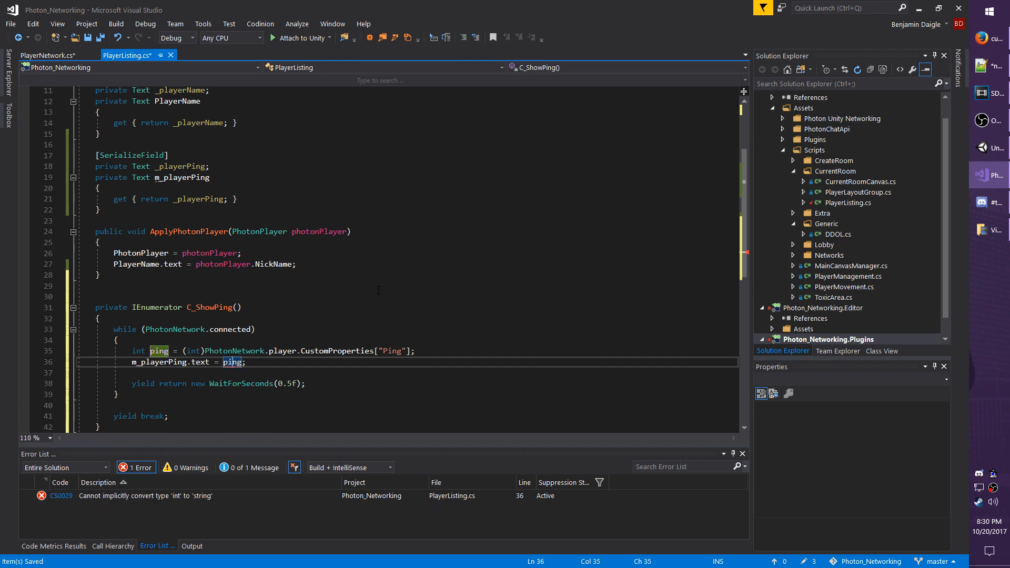
text(.ToString()
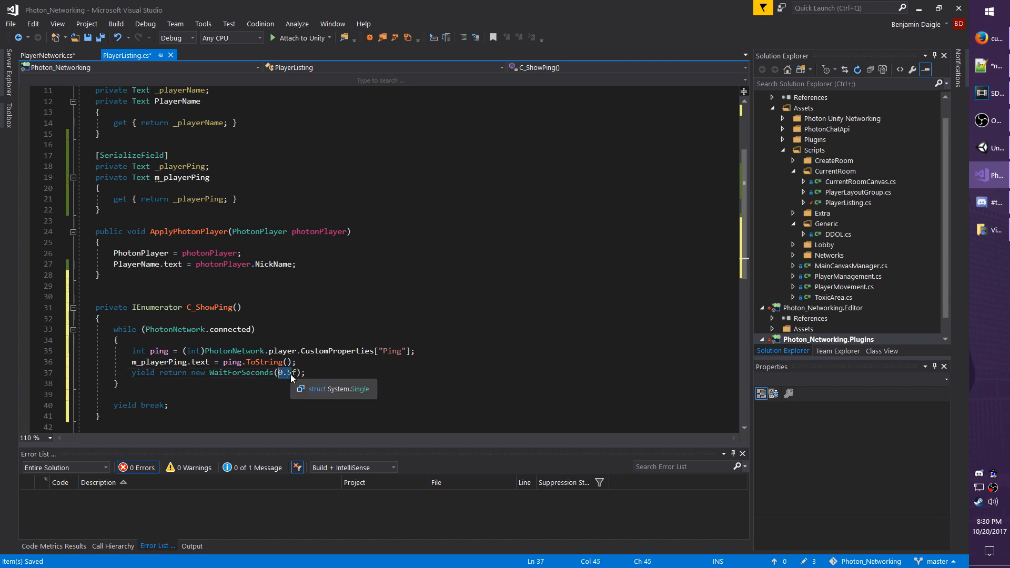
text(1f)
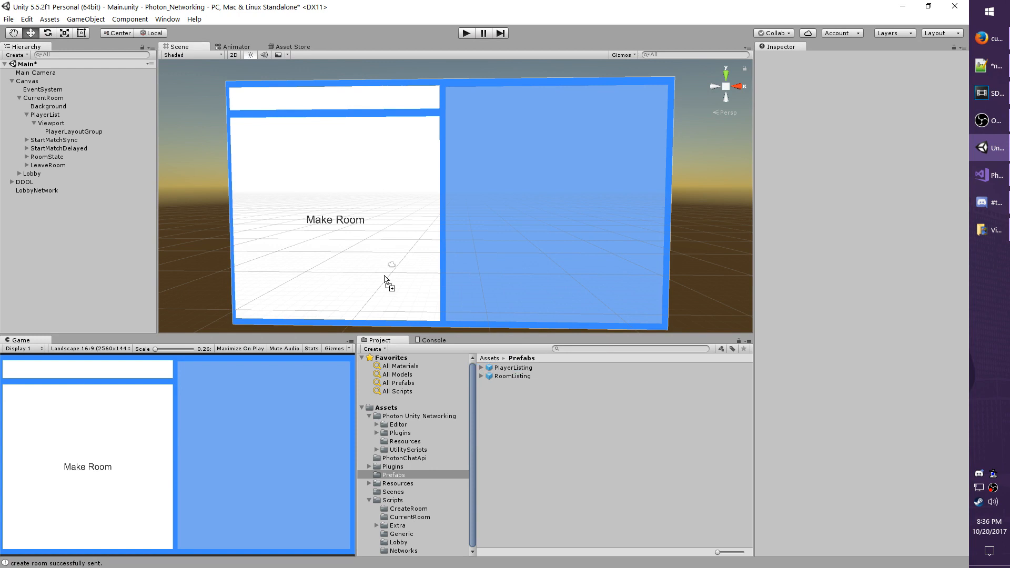
Add a PlayerListing instance to PlayerLayoutGroup, hide the Lobby, and left-align PlayerNameText
click(71, 132)
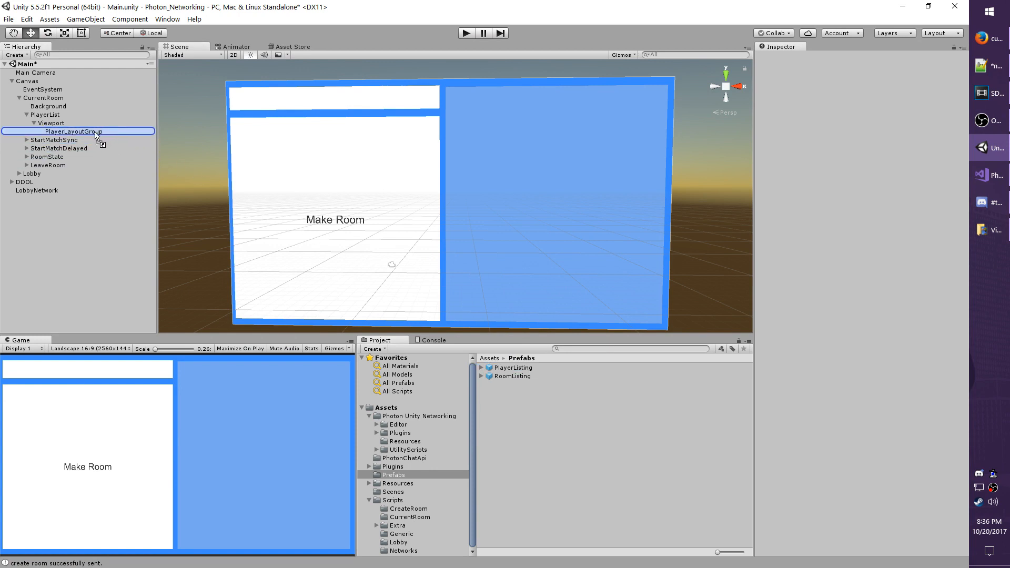
click(71, 140)
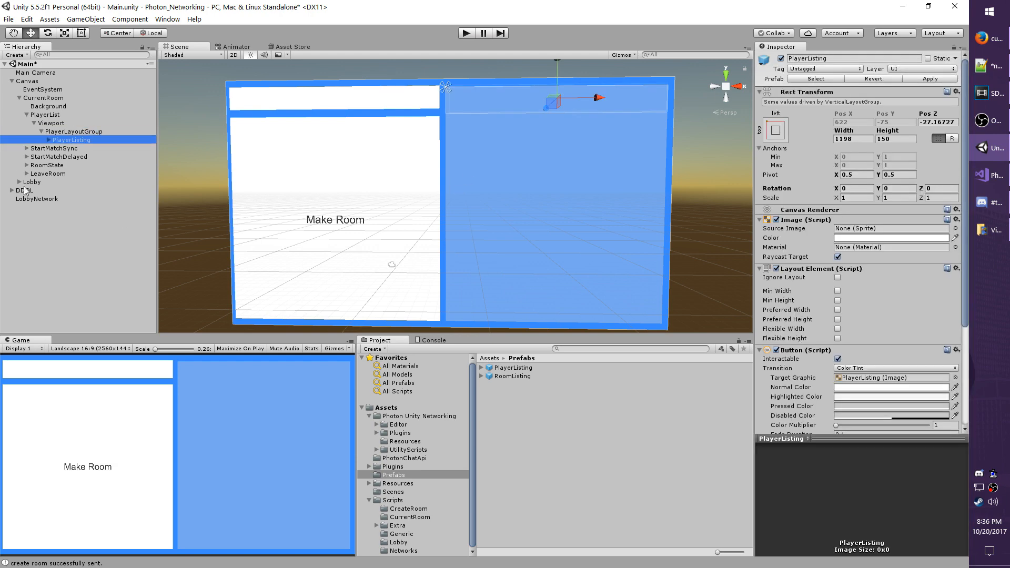
click(30, 182)
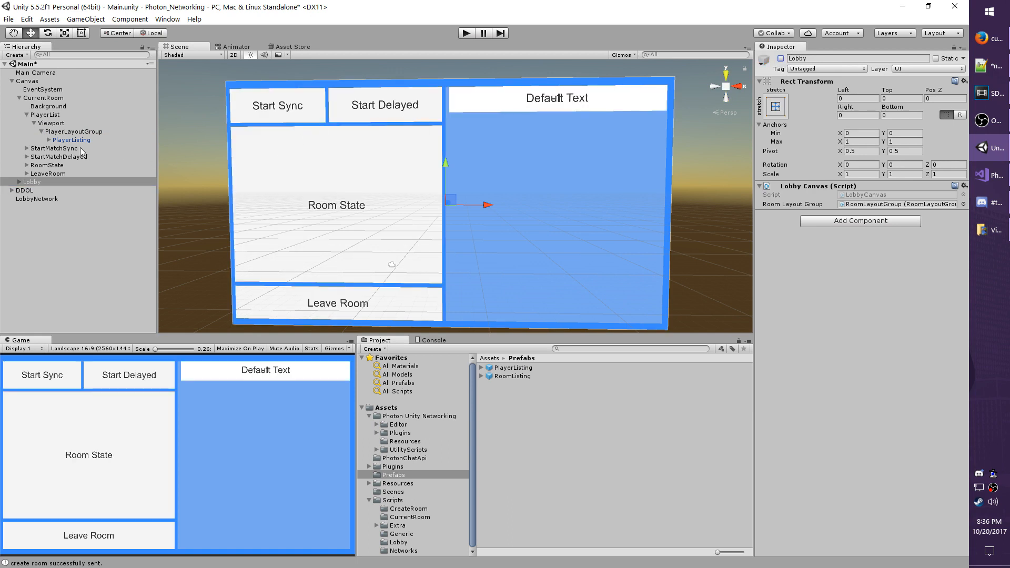
click(70, 140)
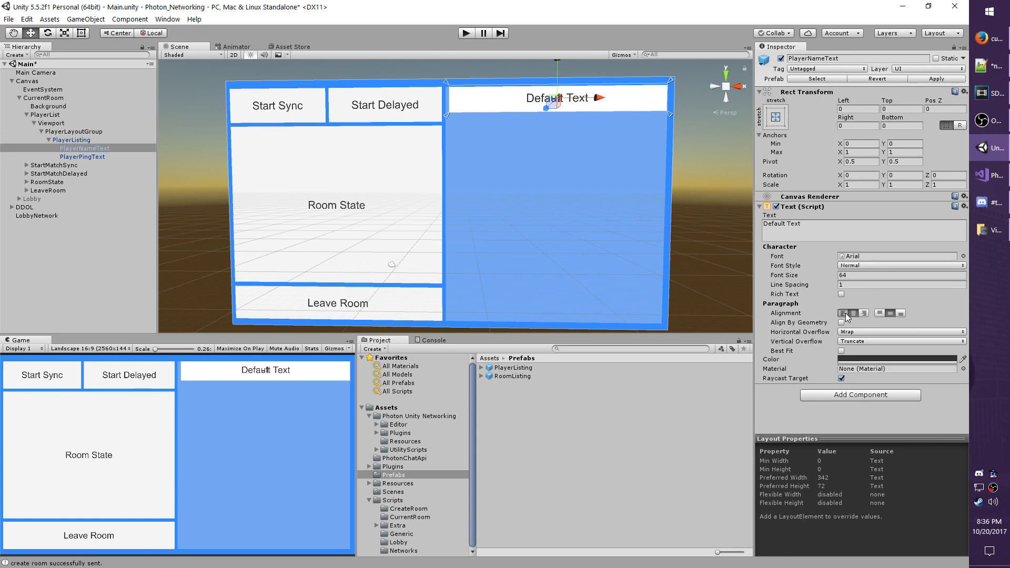
click(844, 314)
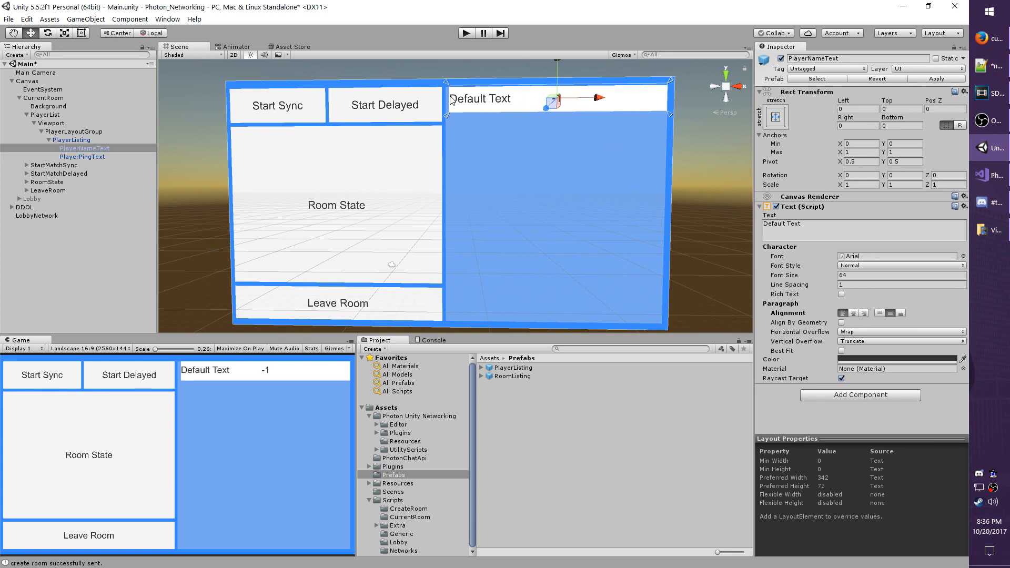
Anchor the name text middle-left and the ping text middle-right against the listing's right edge
click(778, 117)
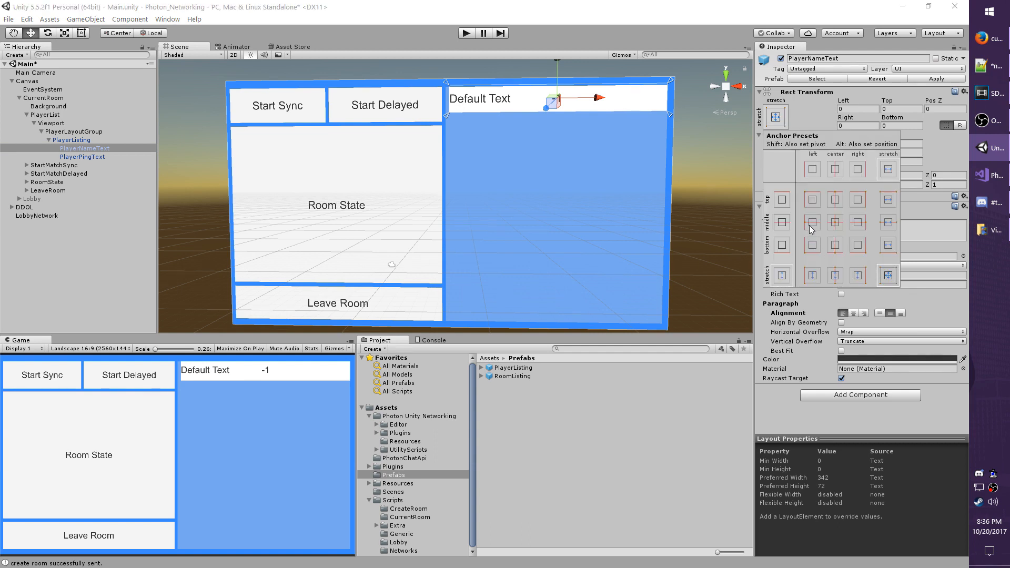
mouse_move(812, 225)
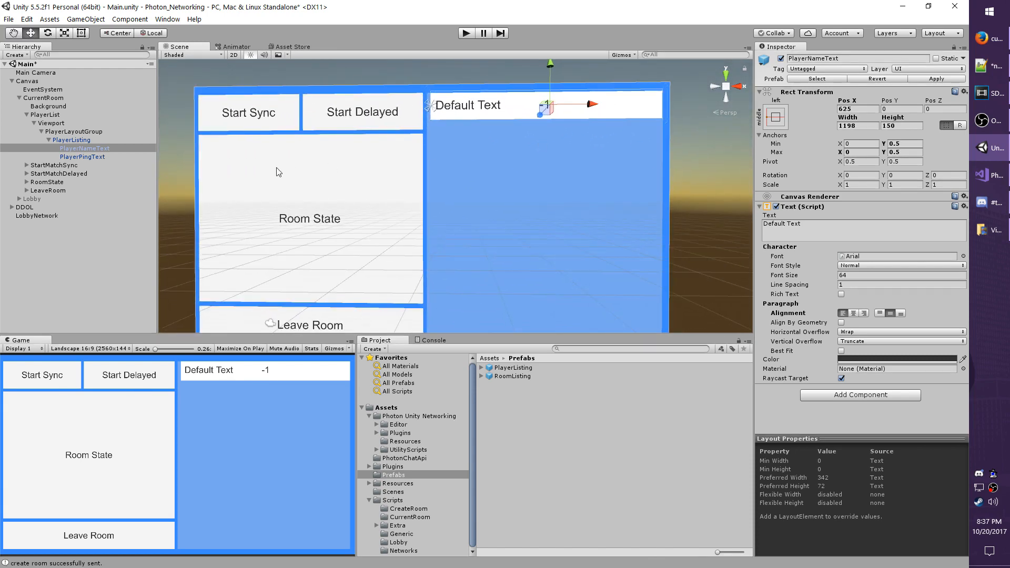
click(82, 157)
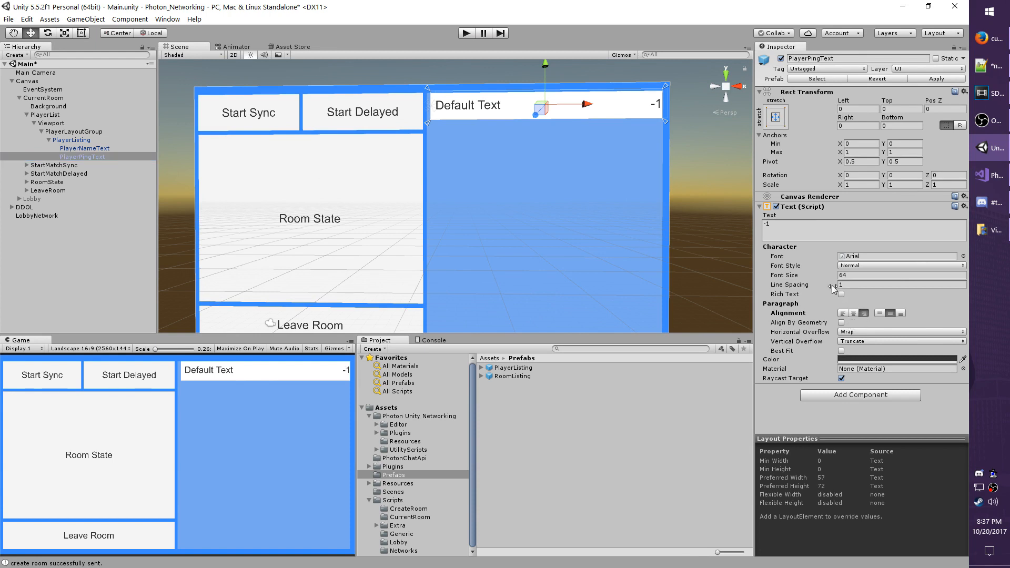
click(776, 117)
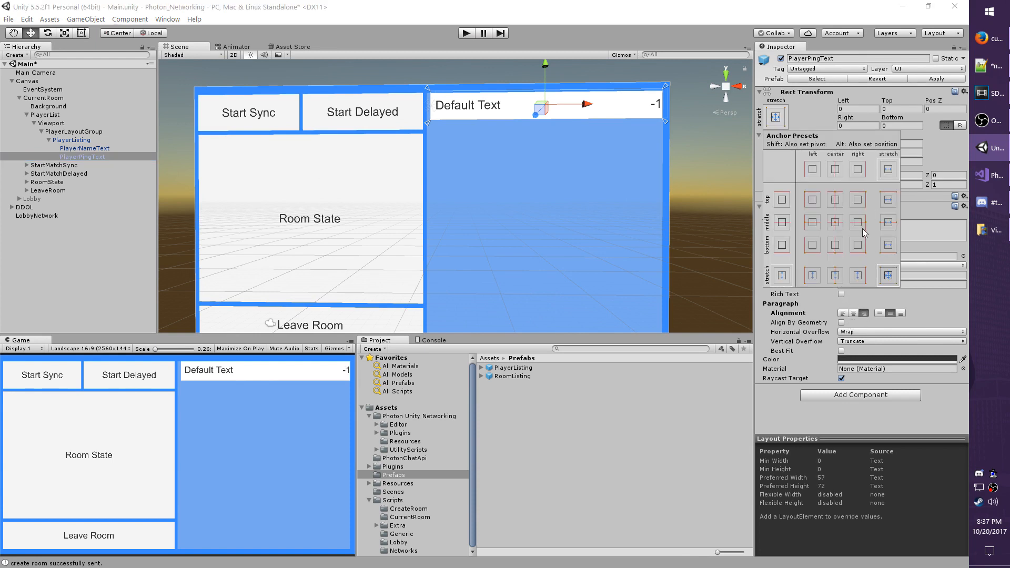
click(857, 222)
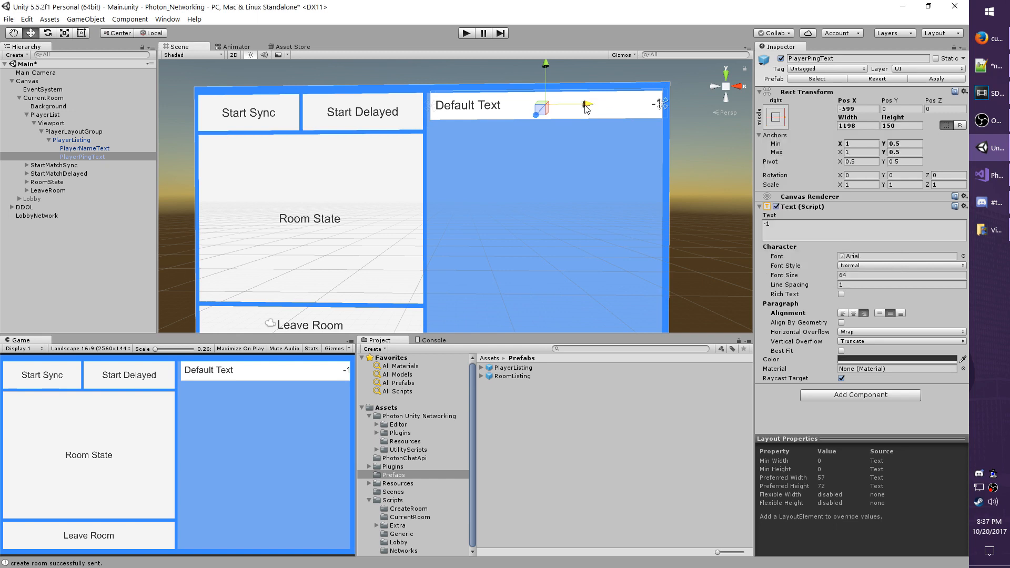
drag(590, 106, 580, 106)
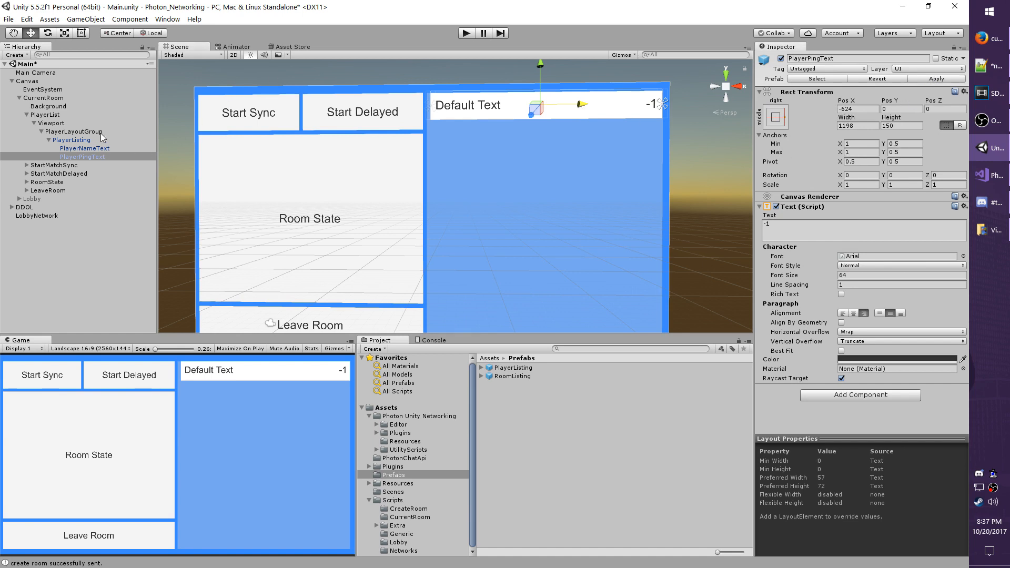
click(73, 140)
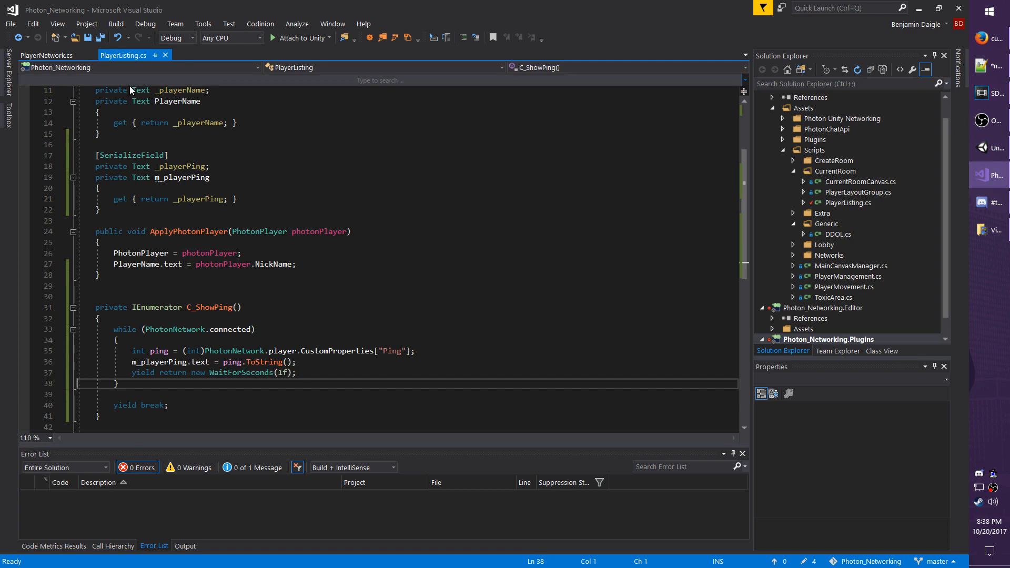
mouse_move(126, 323)
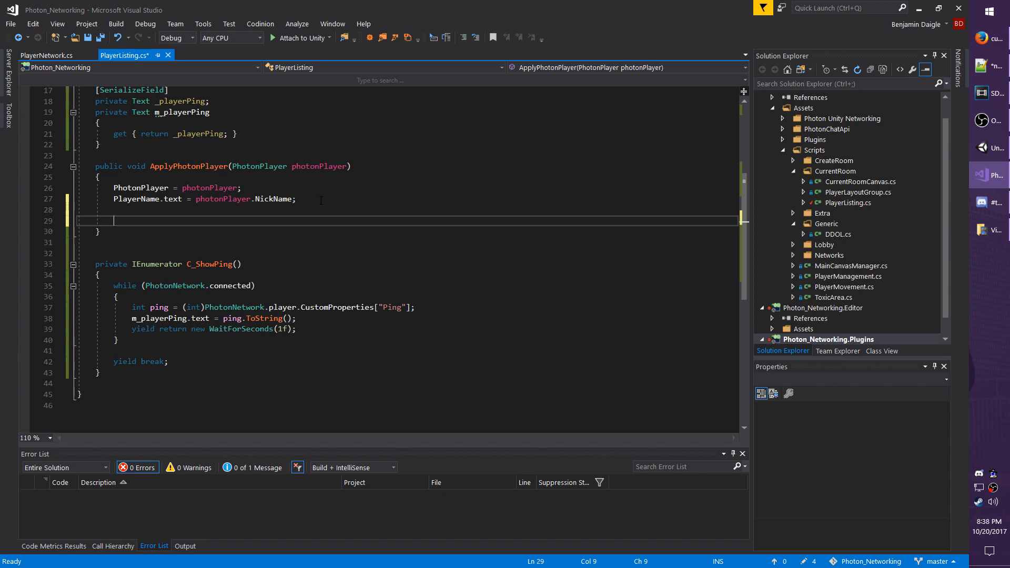
Add StartCoroutine(C_ShowPing()); in ApplyPhotonPlayer after setting PlayerName.text
text(StartCoroutine()
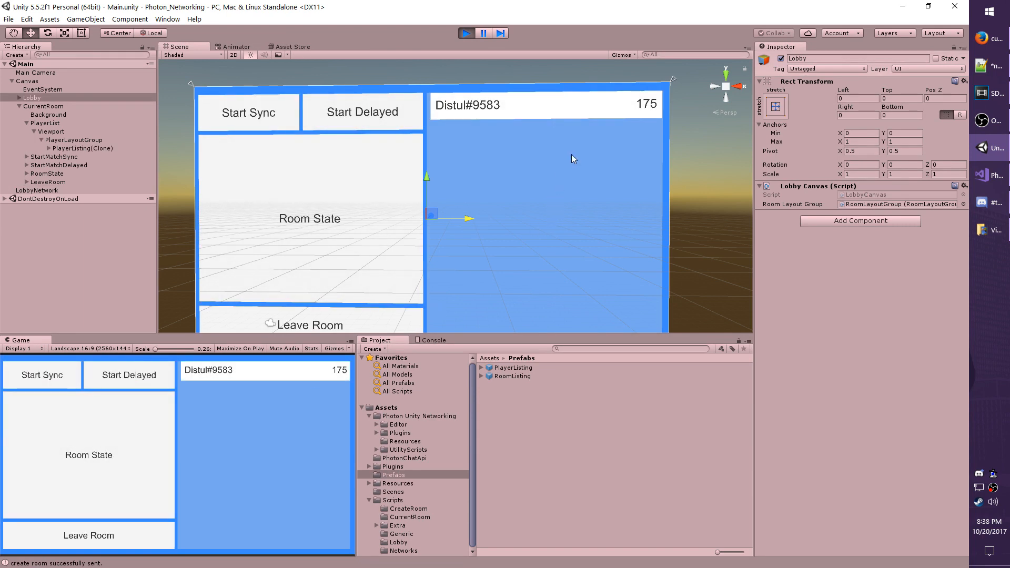
mouse_move(509, 74)
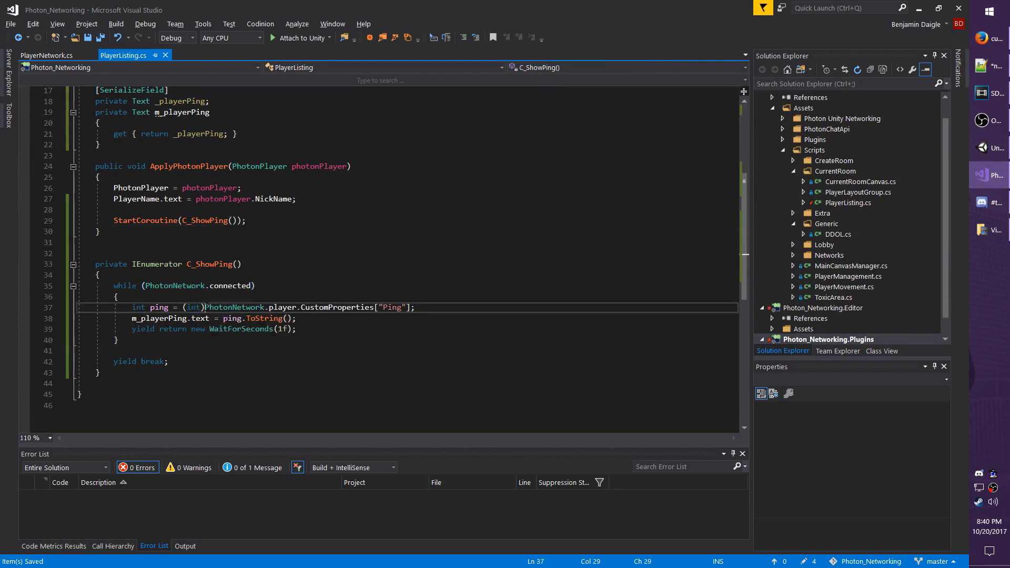
double_click(233, 307)
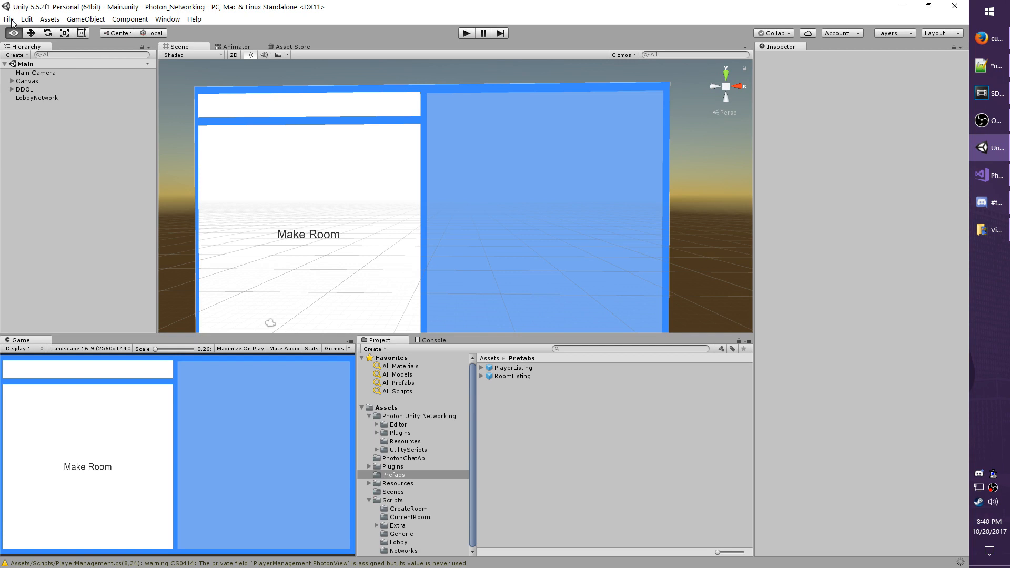
Build & Run a standalone copy at 1024 x 768 resolution and launch it
click(8, 19)
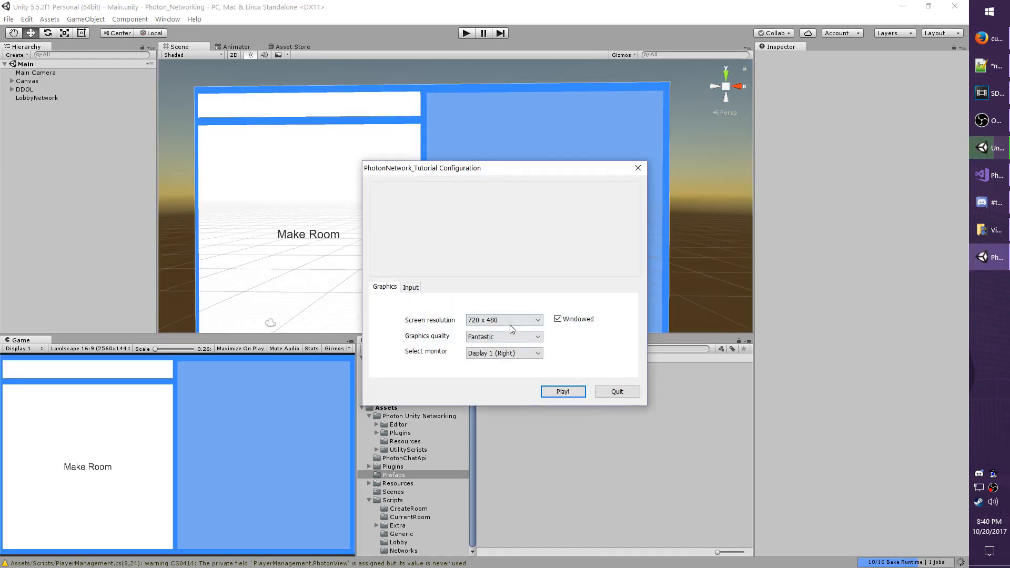
click(504, 320)
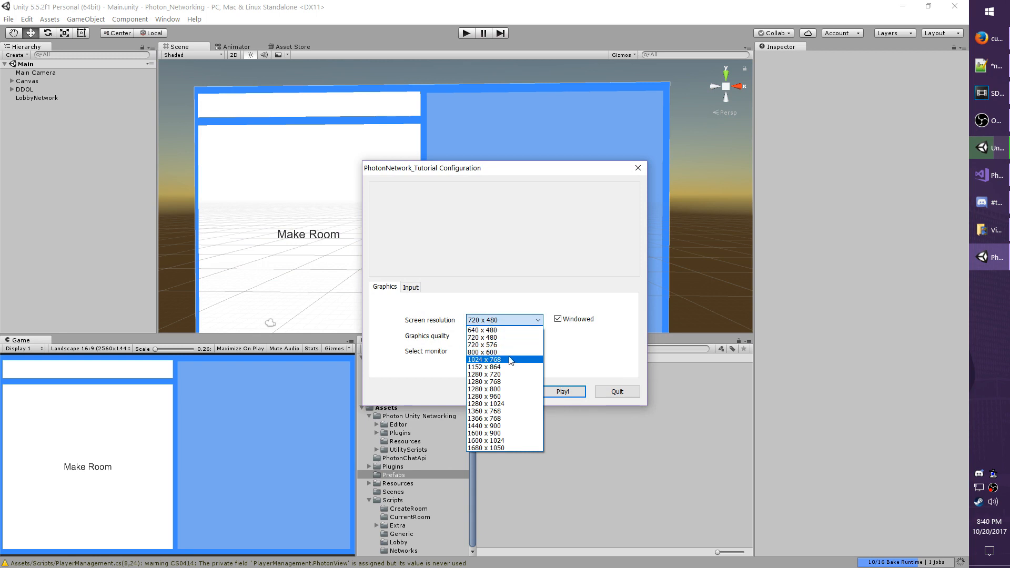
click(486, 360)
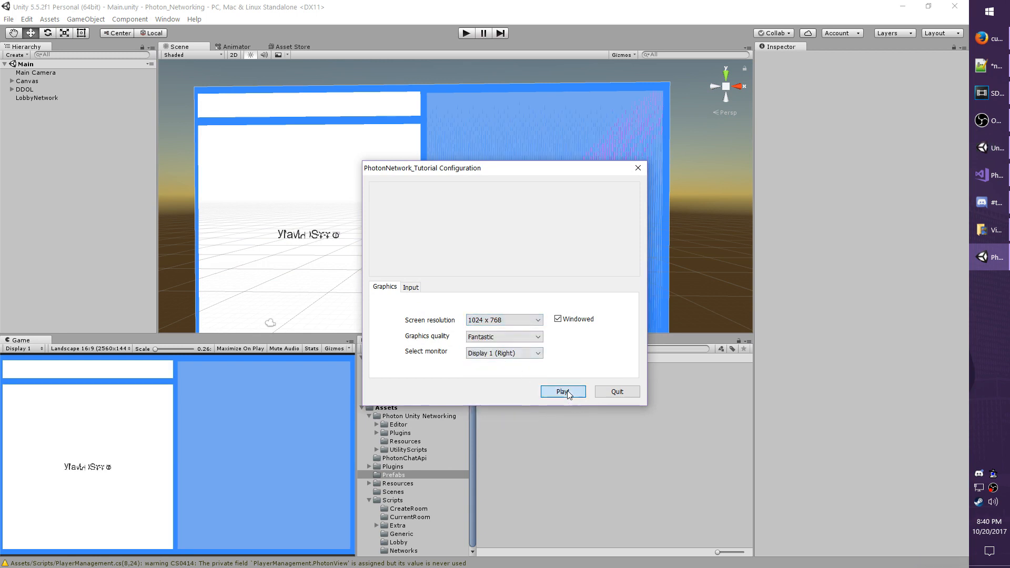
click(562, 392)
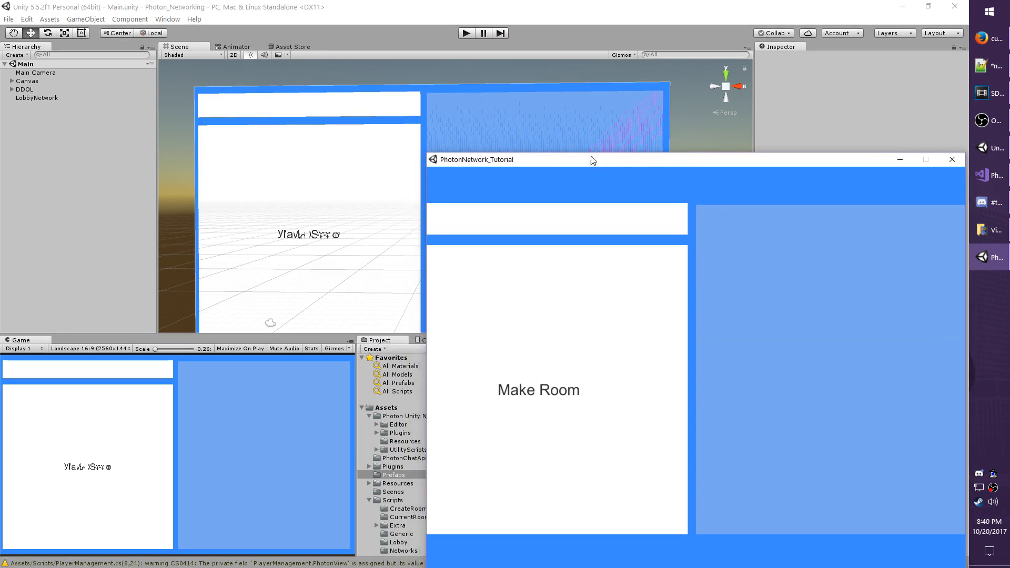
Create room 234 from the standalone client and move its window aside to compare both ping listings
text(2345423534)
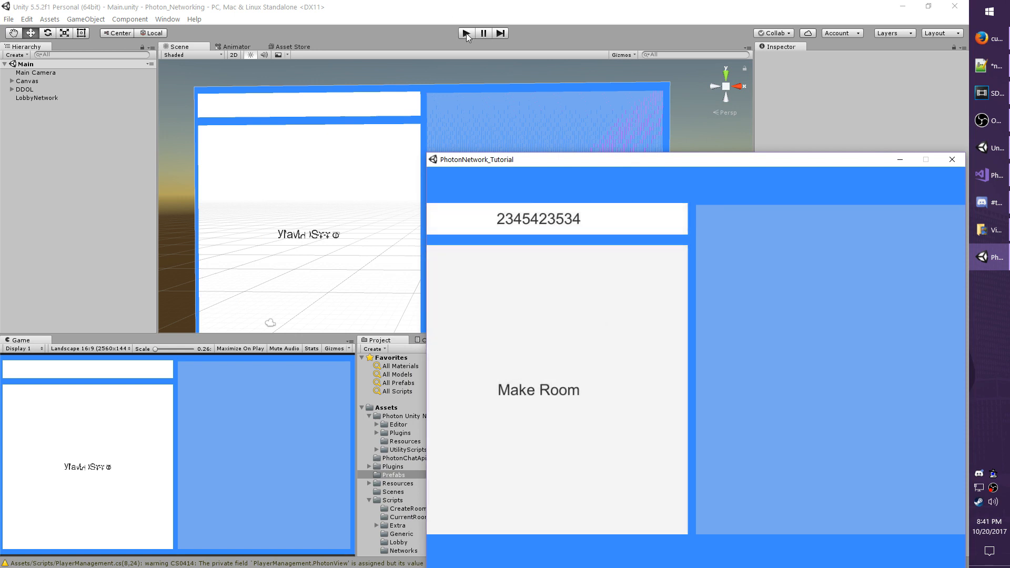
click(953, 159)
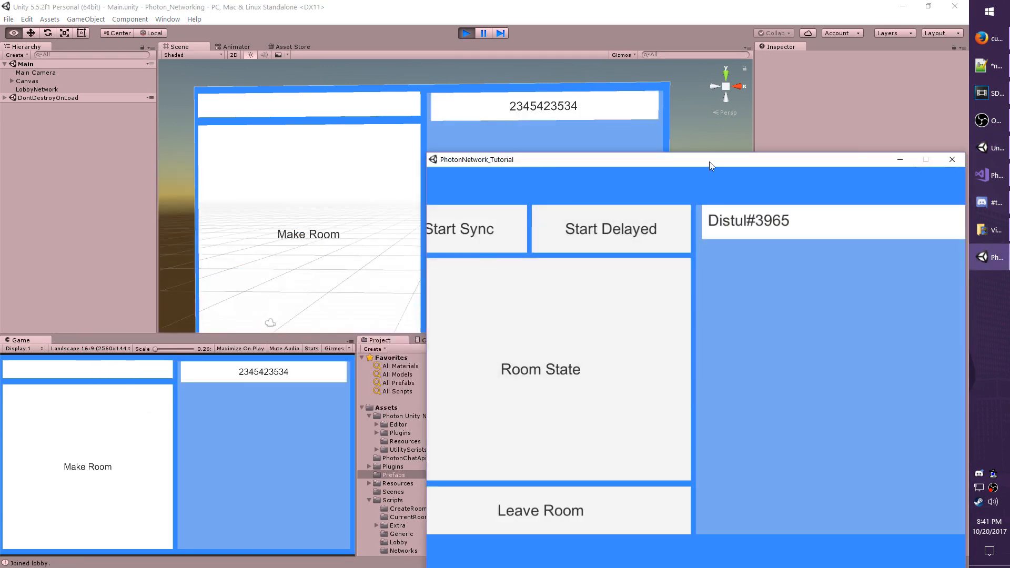
drag(712, 159, 713, 162)
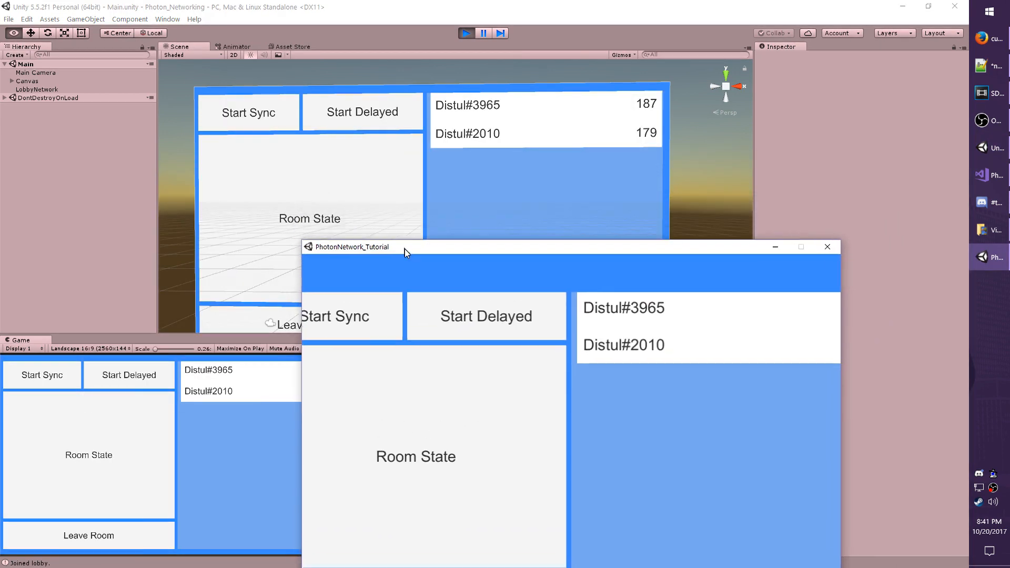
drag(352, 246, 412, 276)
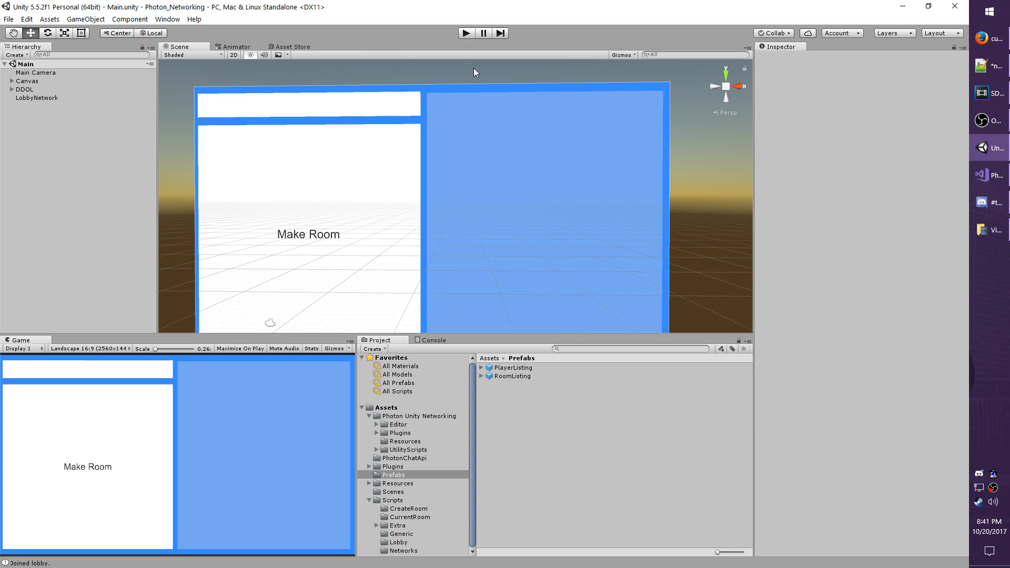
mouse_move(231, 288)
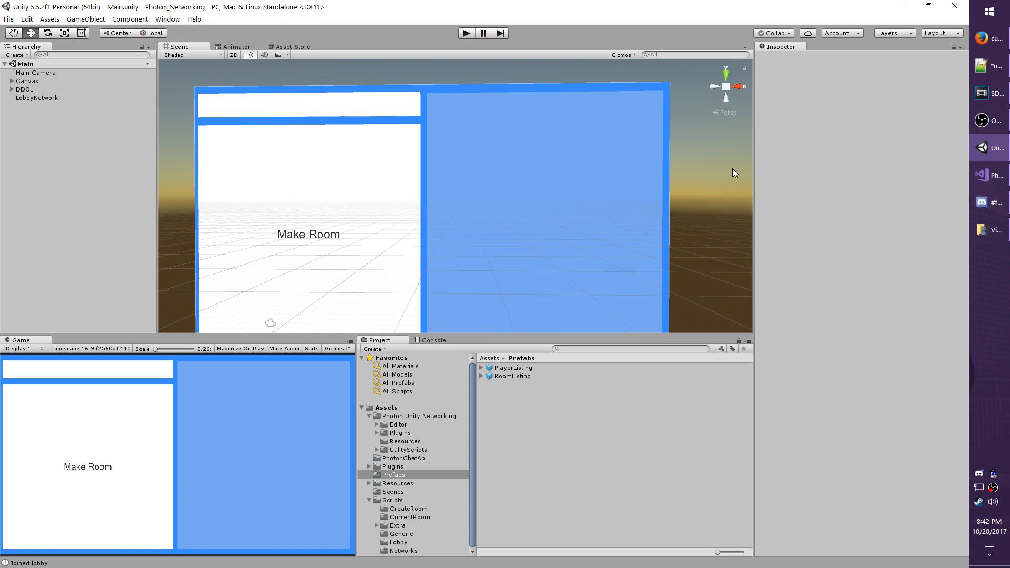
mouse_move(801, 163)
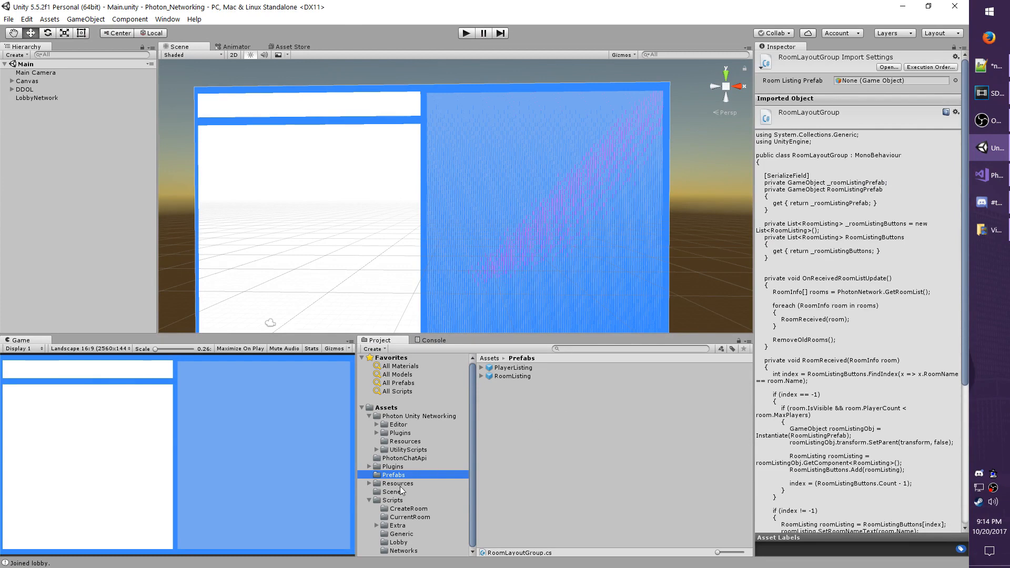
Open the RoomLayoutGroup script from the Lobby scripts folder in Visual Studio
click(398, 542)
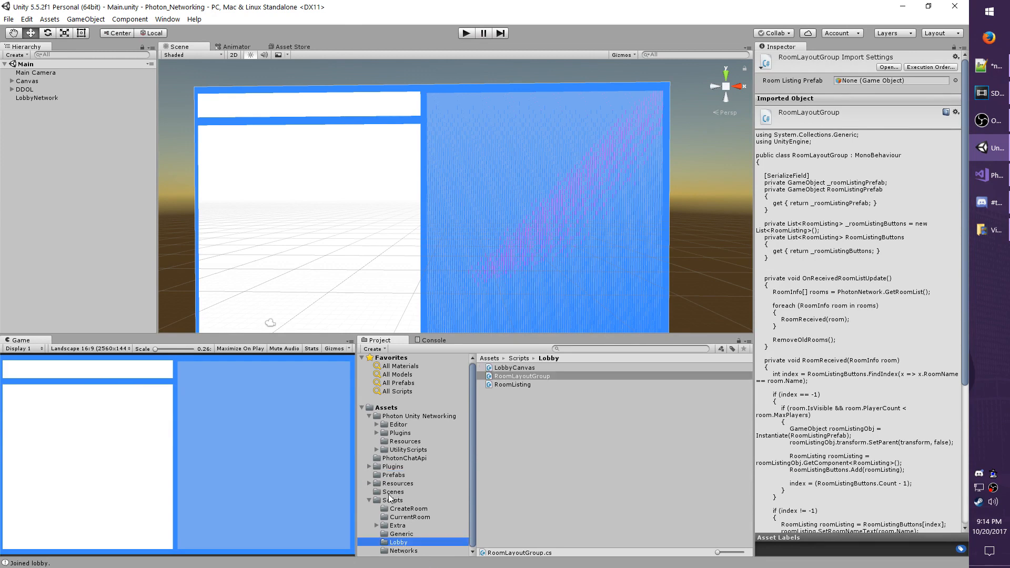
click(522, 376)
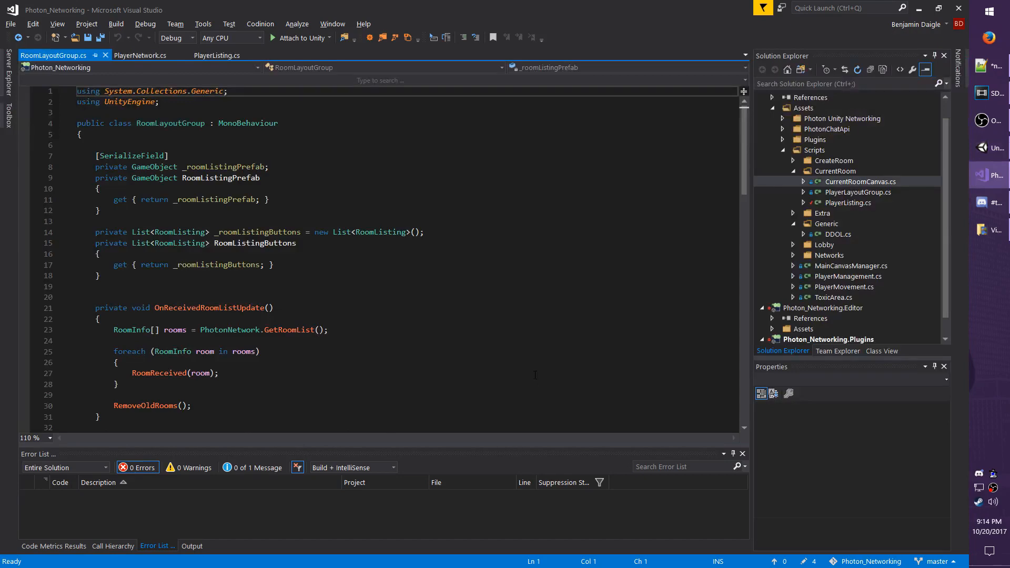
Insert a blank line at the start of the if (index != -1) block in RoomReceived
scroll(down, 3)
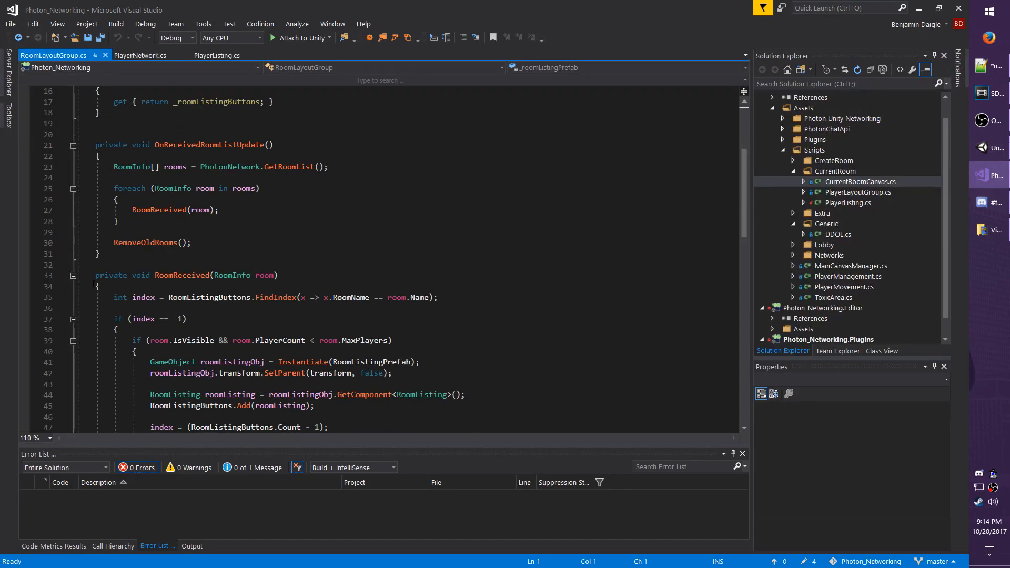
scroll(down, 3)
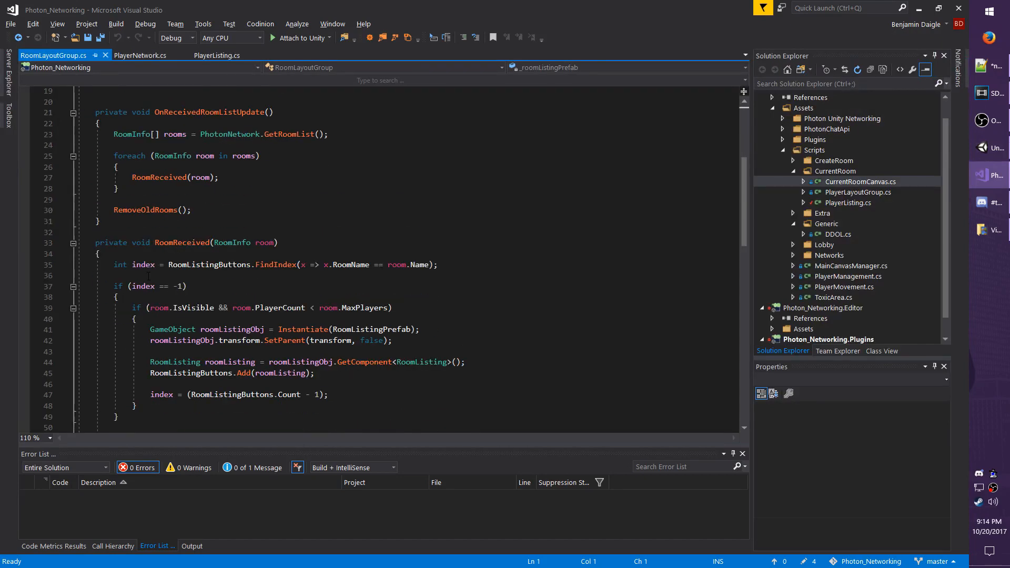
scroll(down, 3)
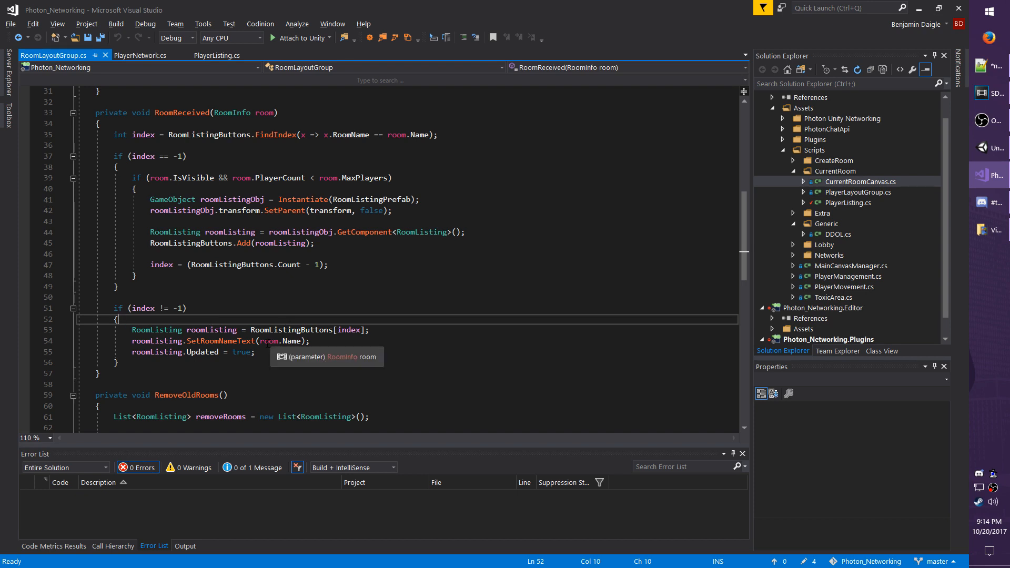
click(280, 341)
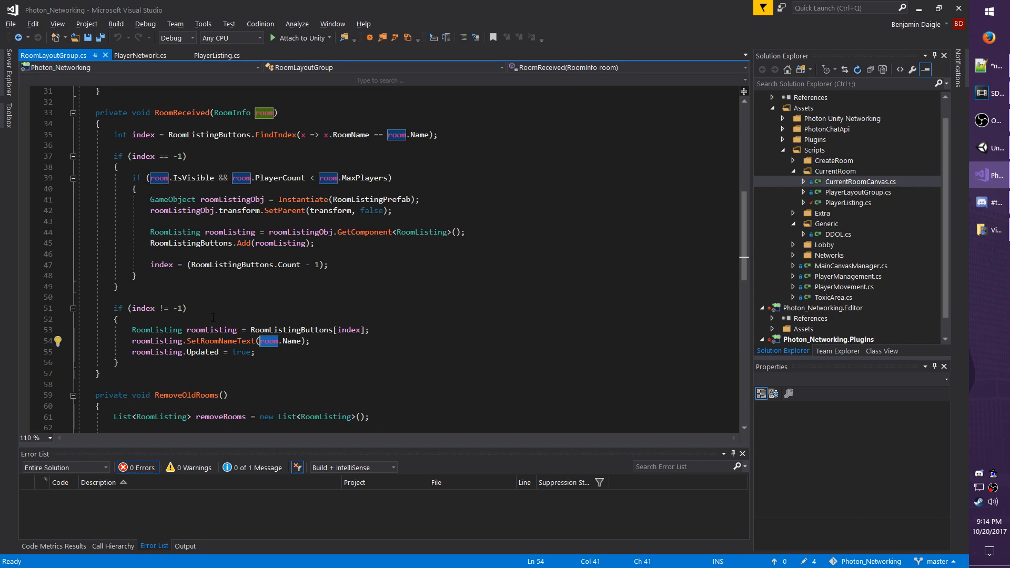
key(Enter)
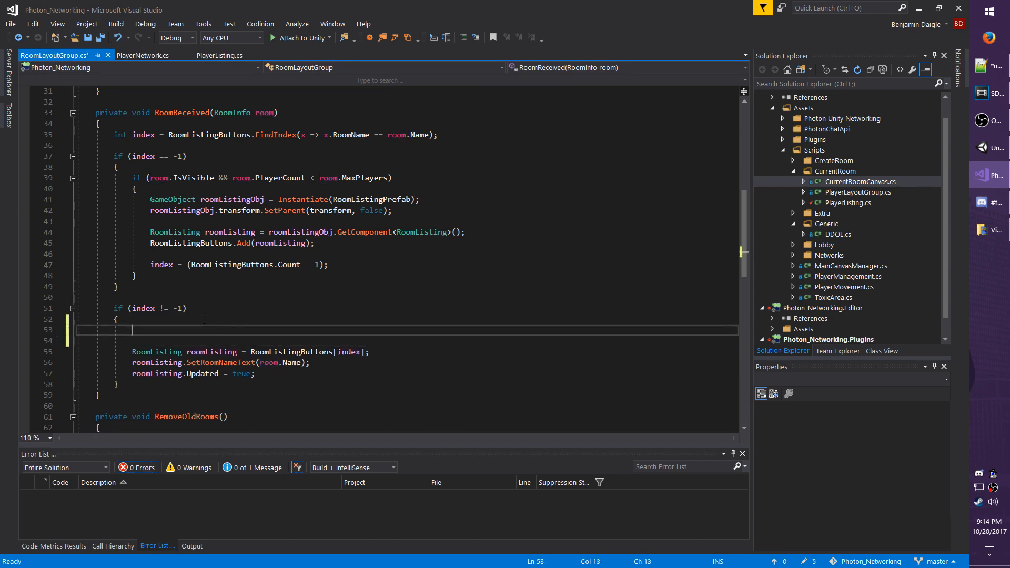
Read the room's Ping custom property into int inty via (int)room.CustomProperties["Ping"] and save
text(room.)
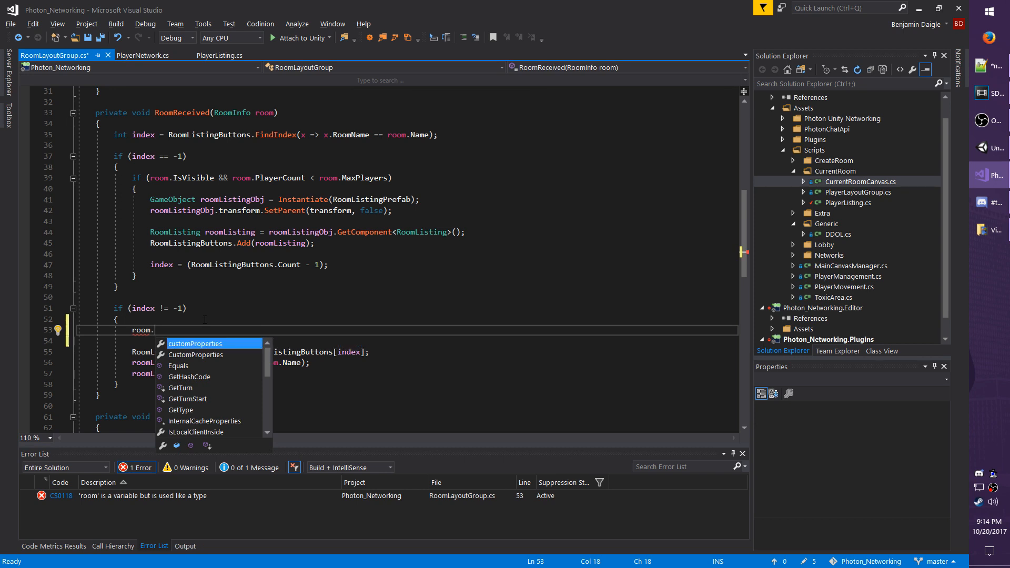
text(CustomProperties[")
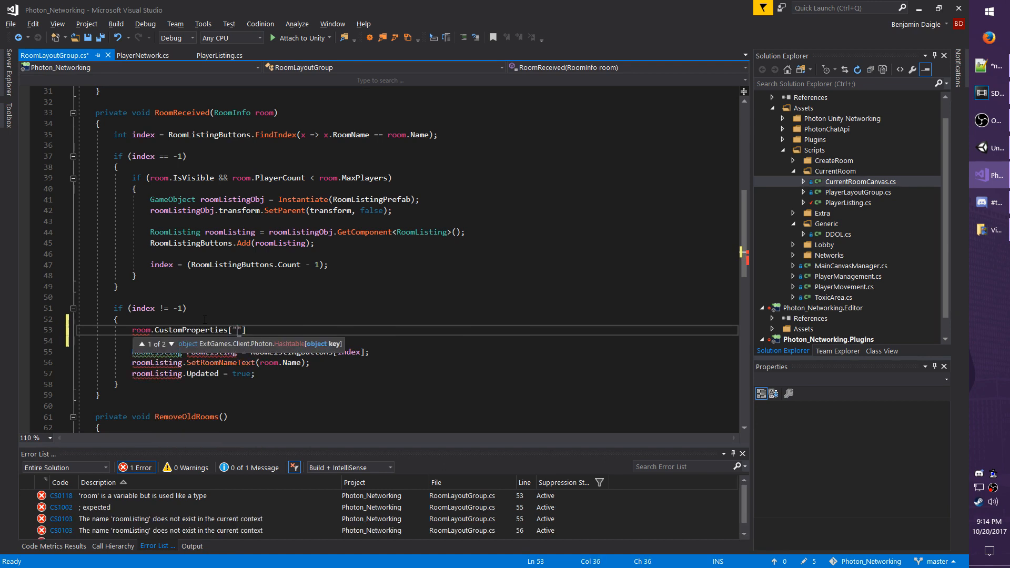
text(ping)
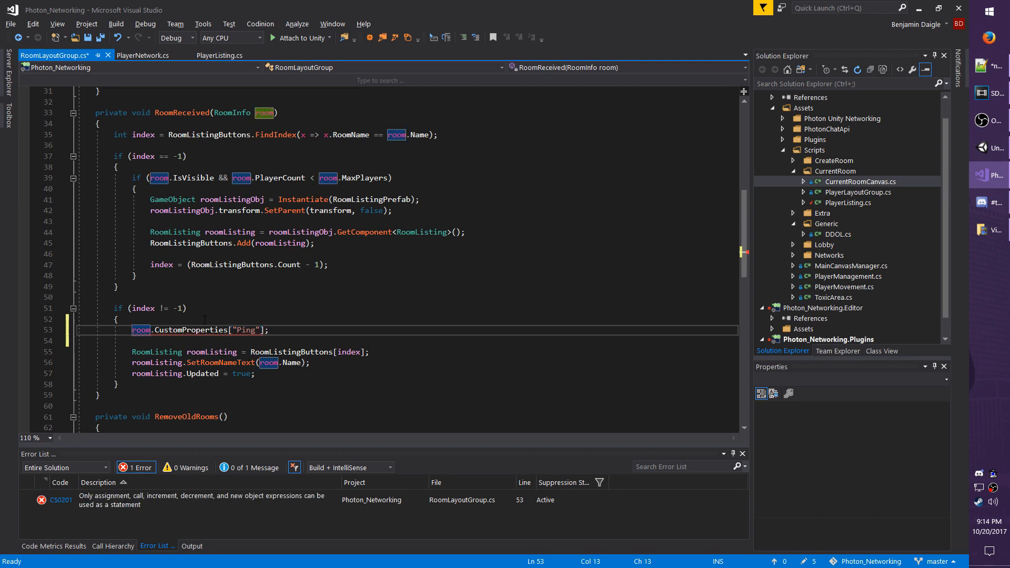
text(int ()
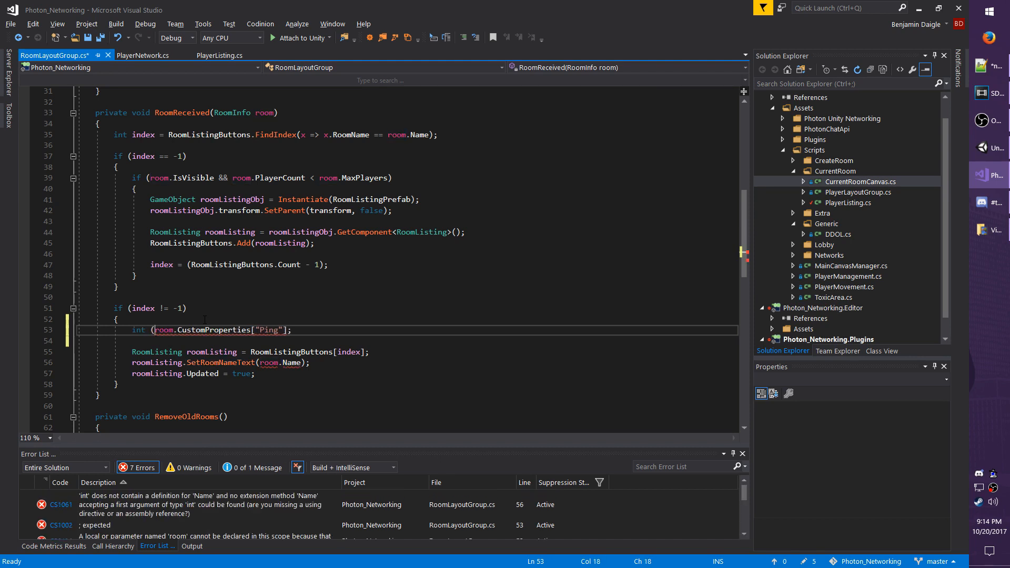
text(int))
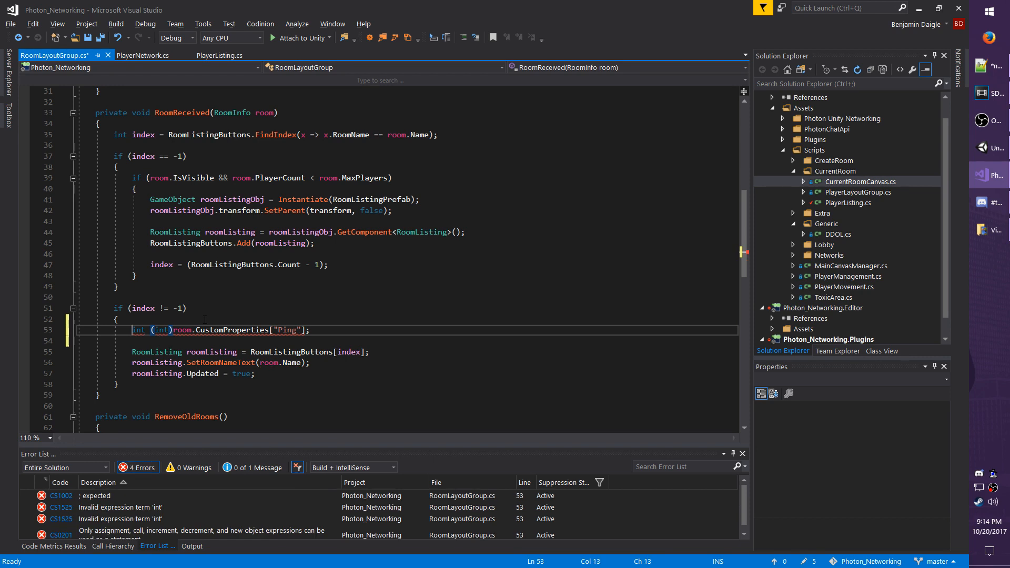
text(inty)
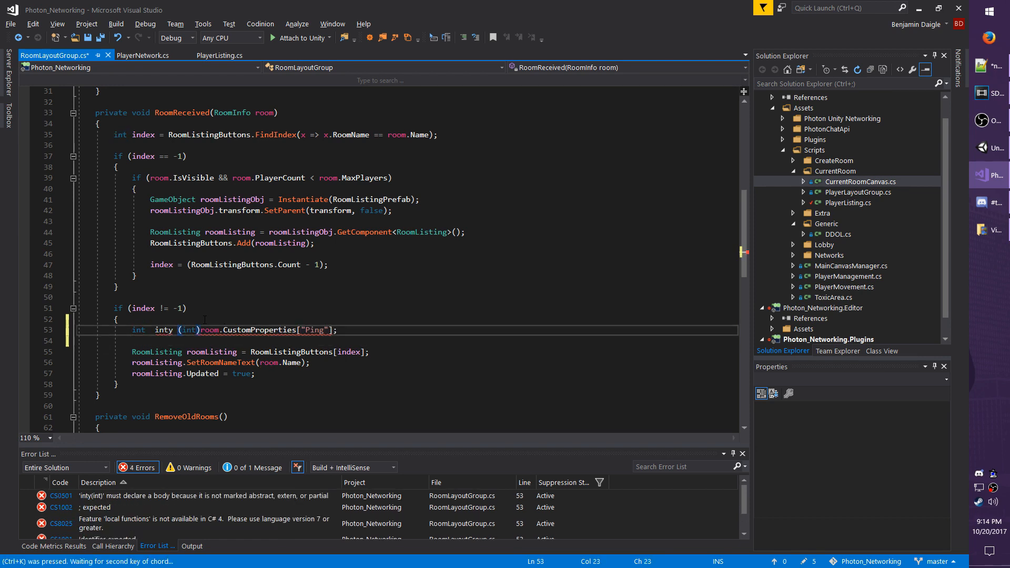
text(=)
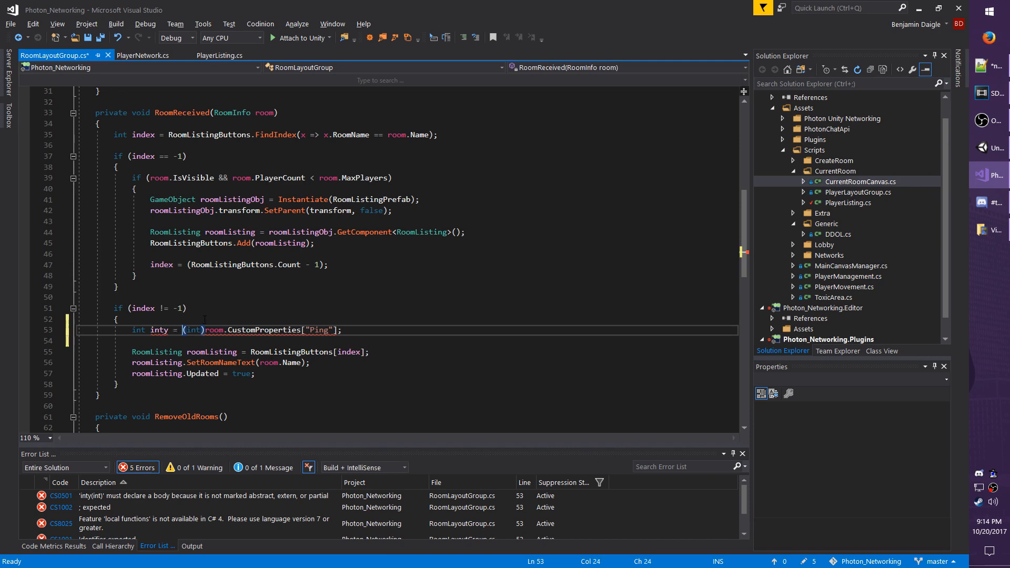
key(ctrl+s)
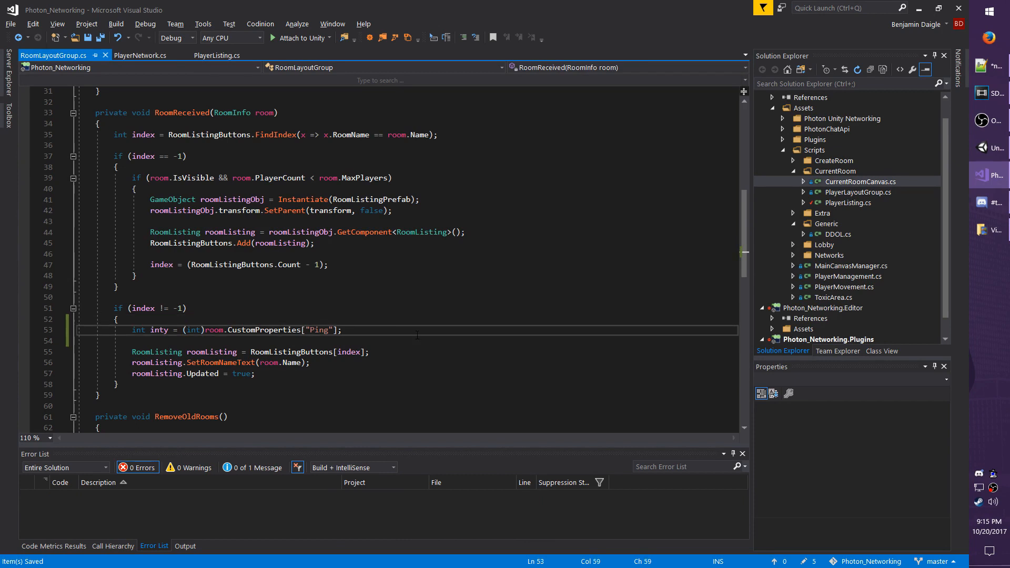
Add a PhotonNetwork.room.SetCustomProperties() call, checking PlayerNetwork.cs for how Ping is set
text(Photo)
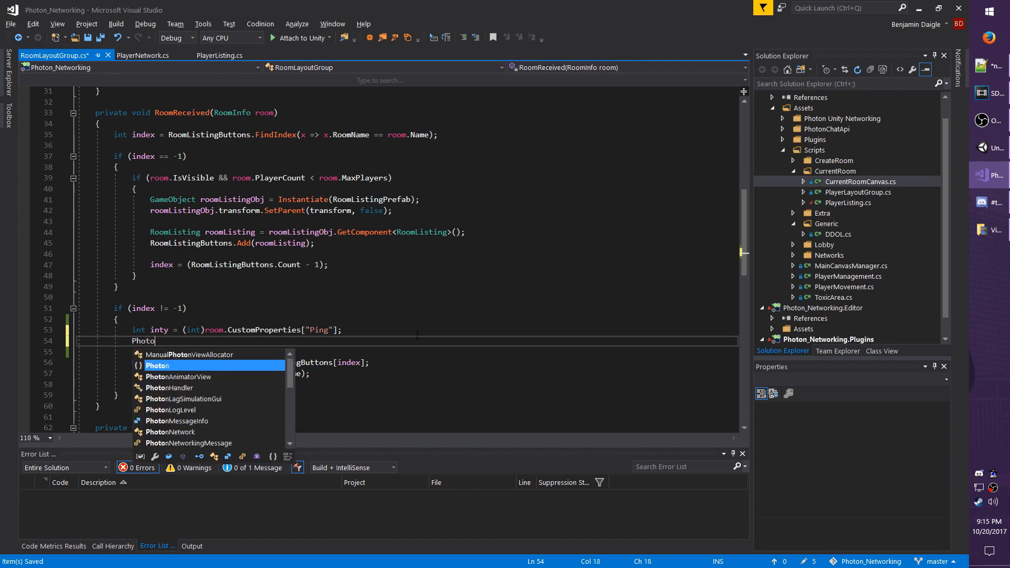
text(Network.room)
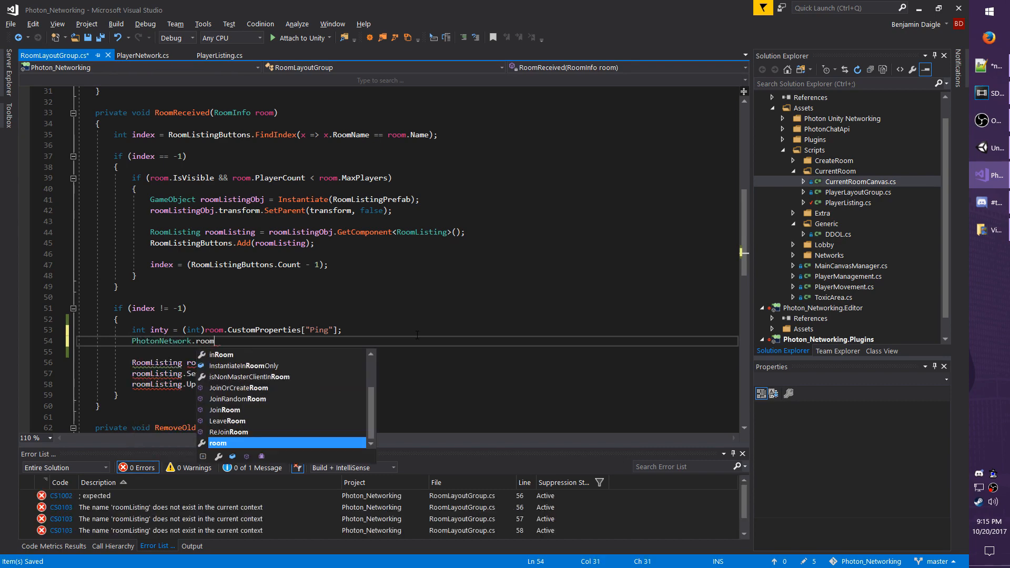
text(.set)
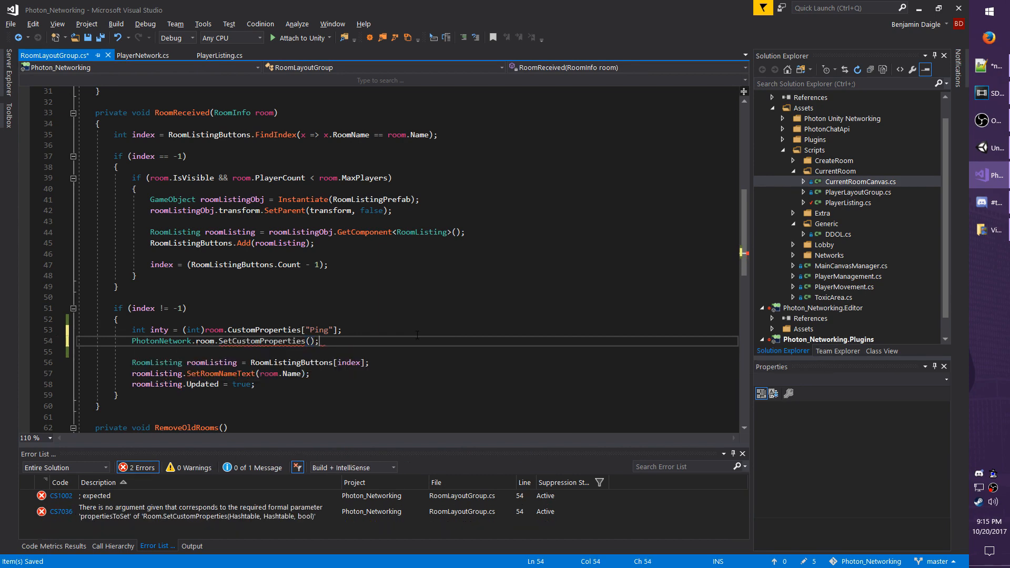
click(142, 55)
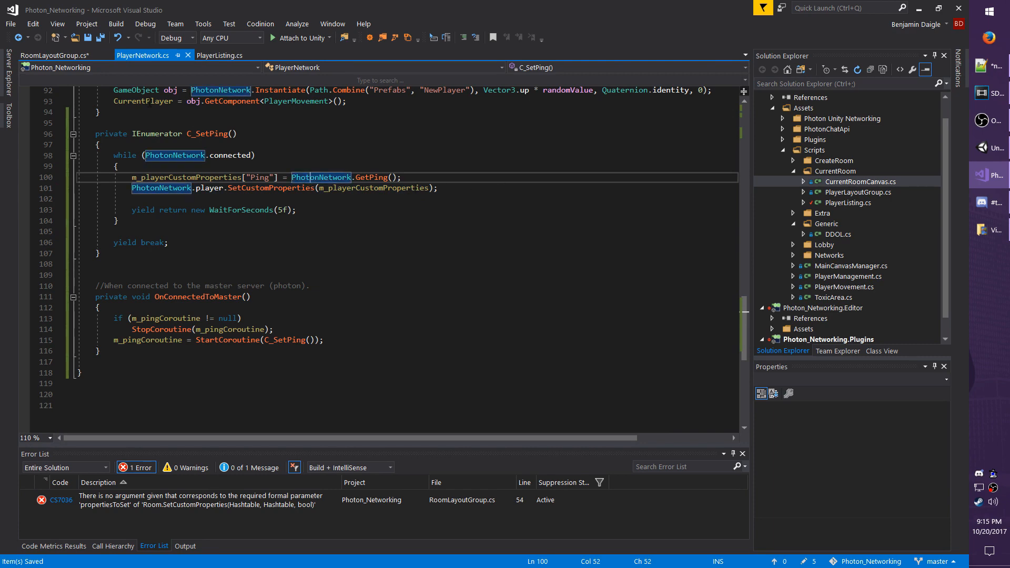
click(46, 55)
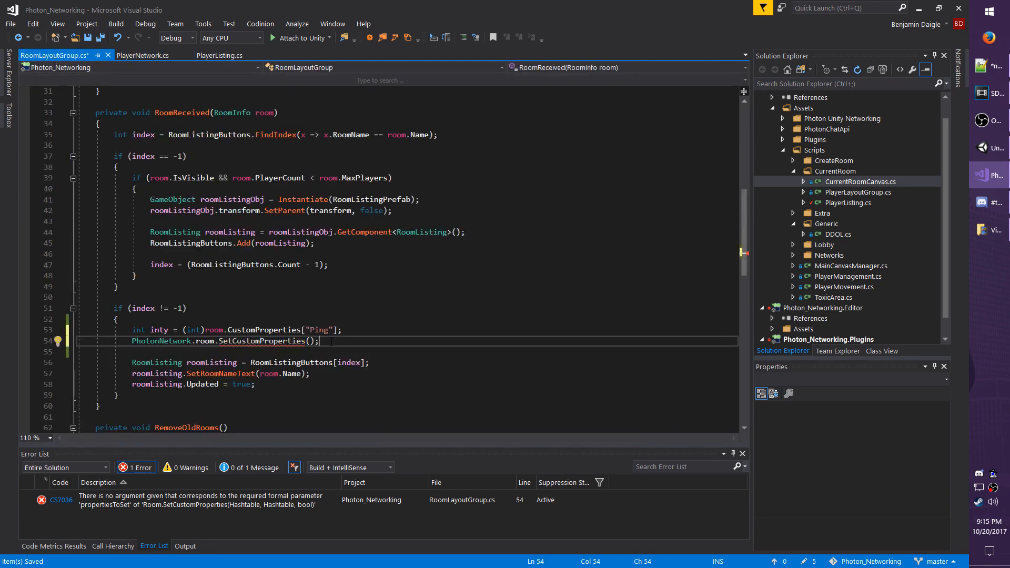